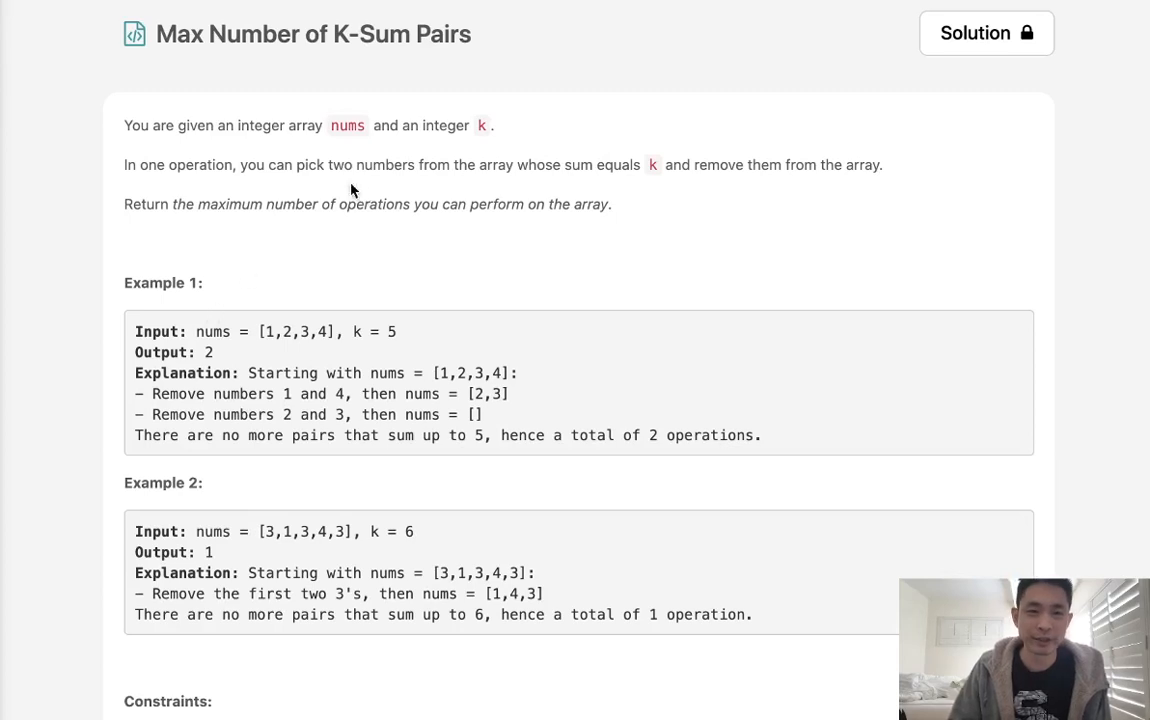
mouse_move(222, 93)
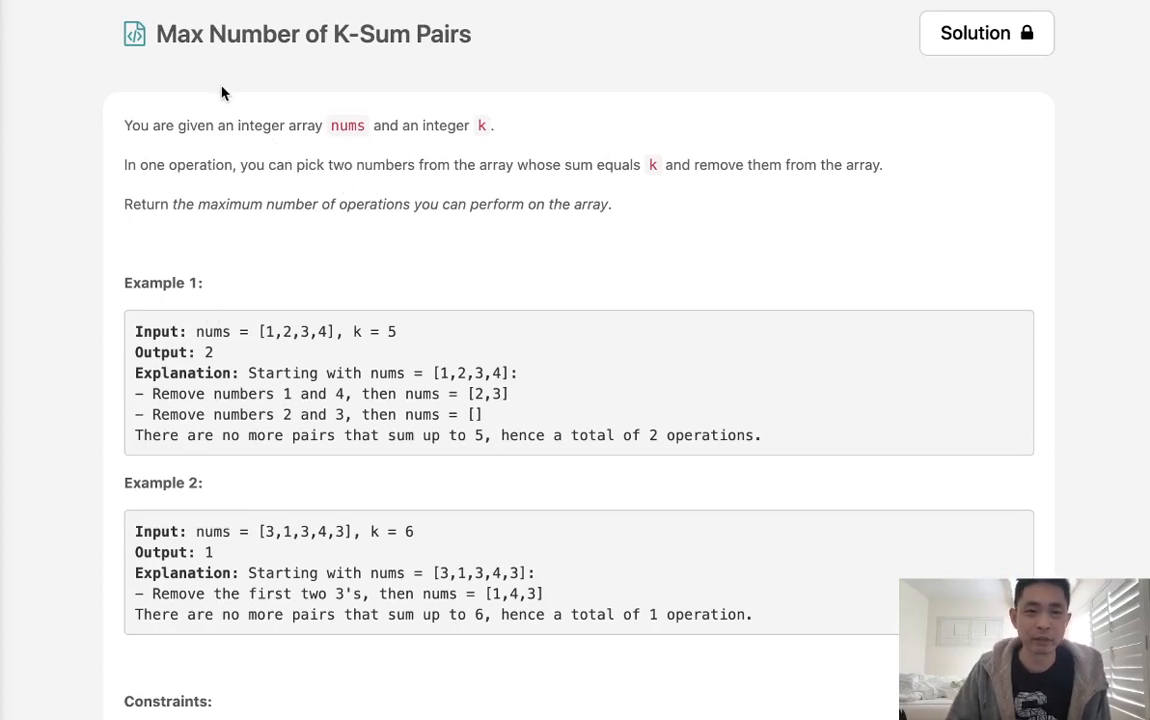
mouse_move(178, 56)
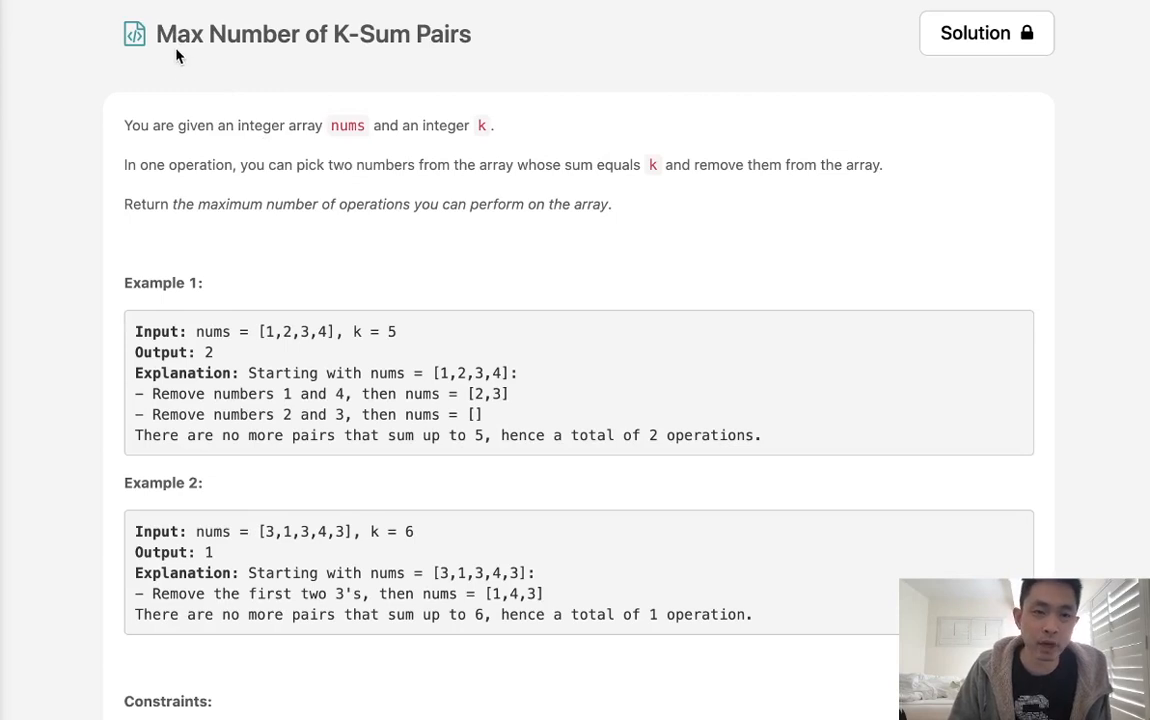
mouse_move(224, 178)
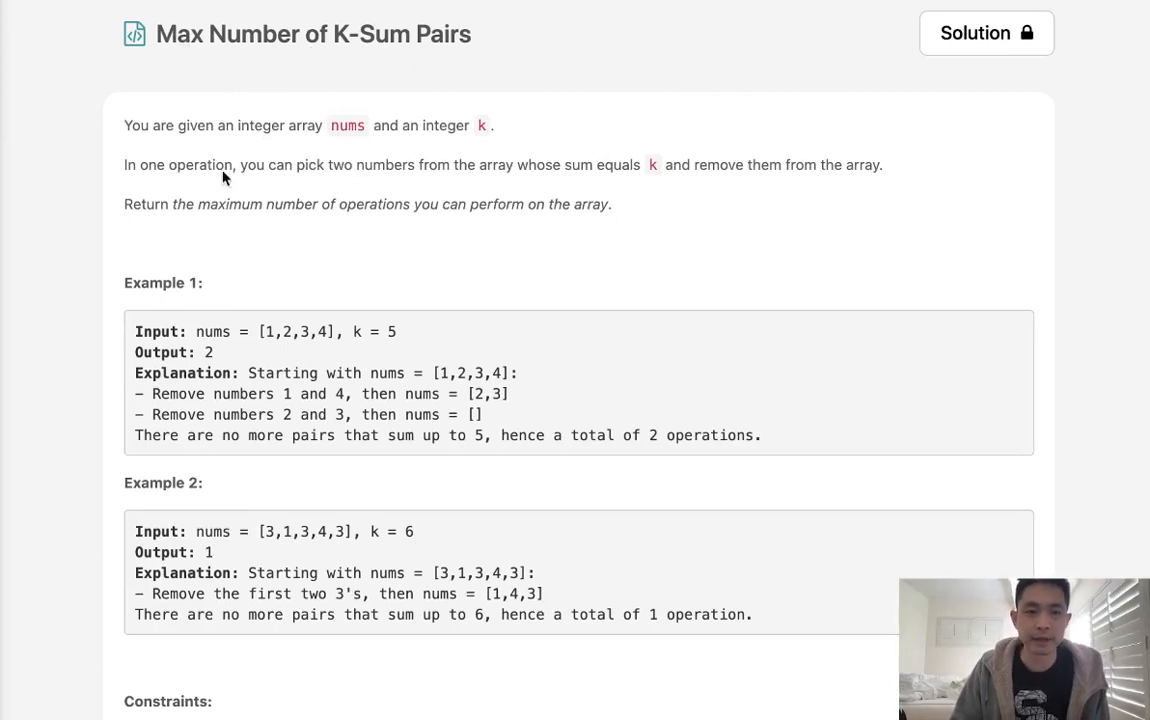
mouse_move(388, 140)
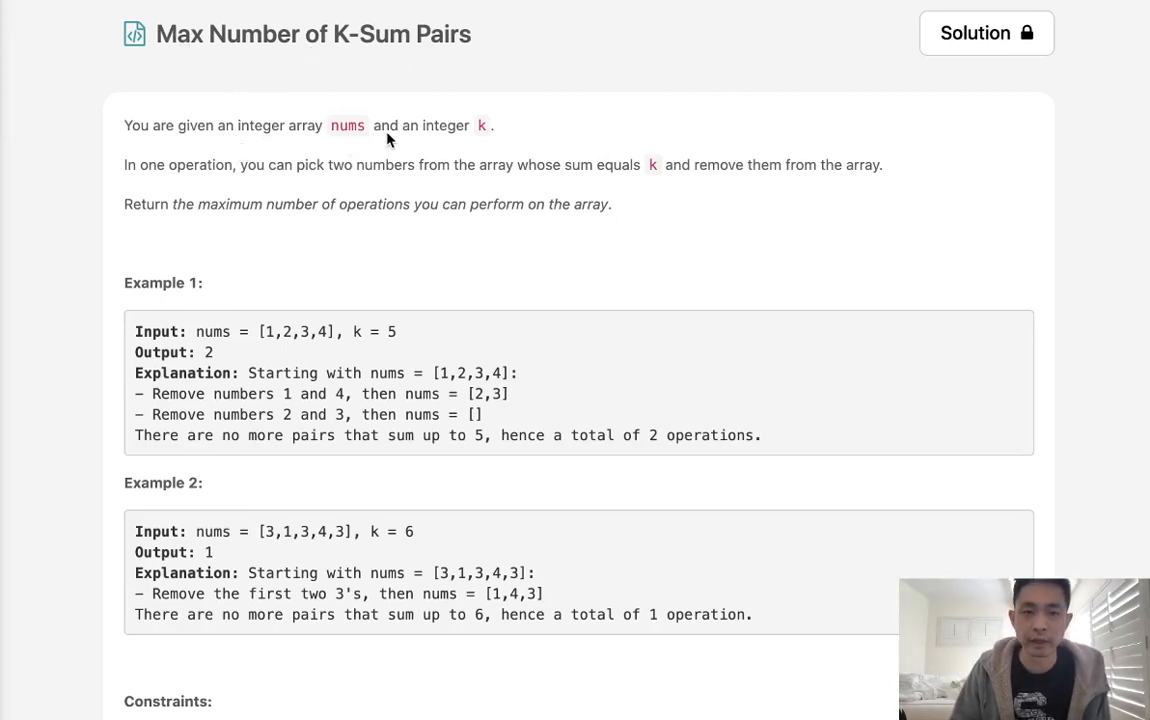
mouse_move(266, 178)
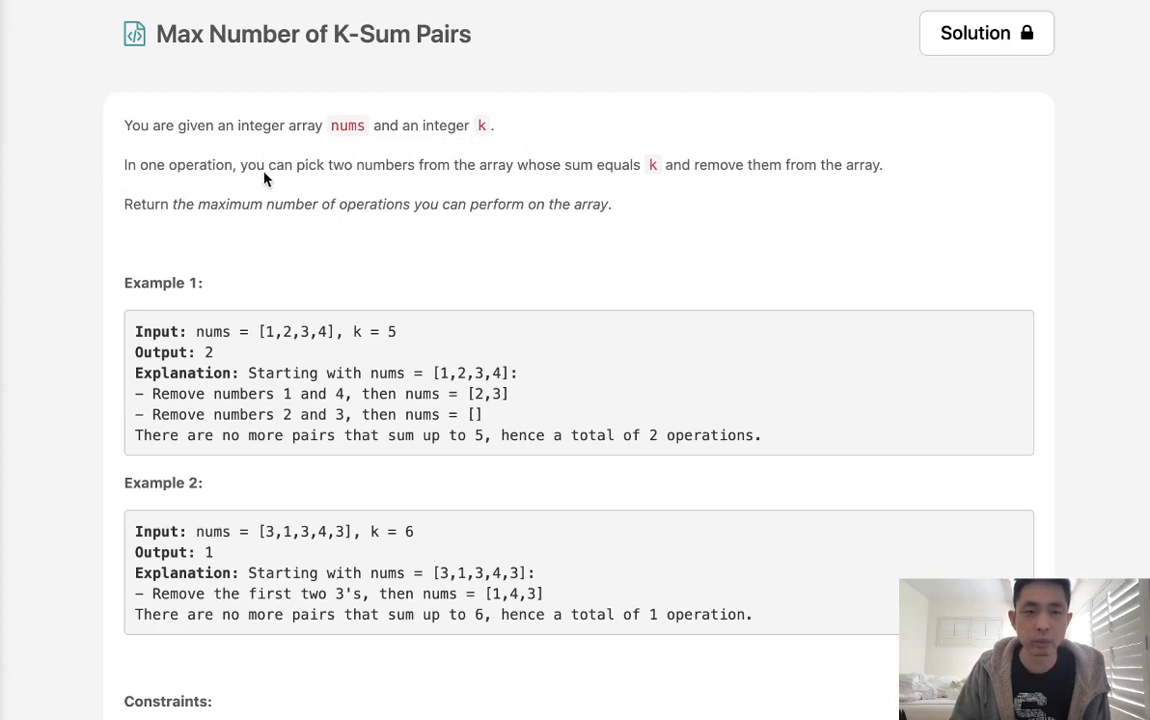
mouse_move(490, 178)
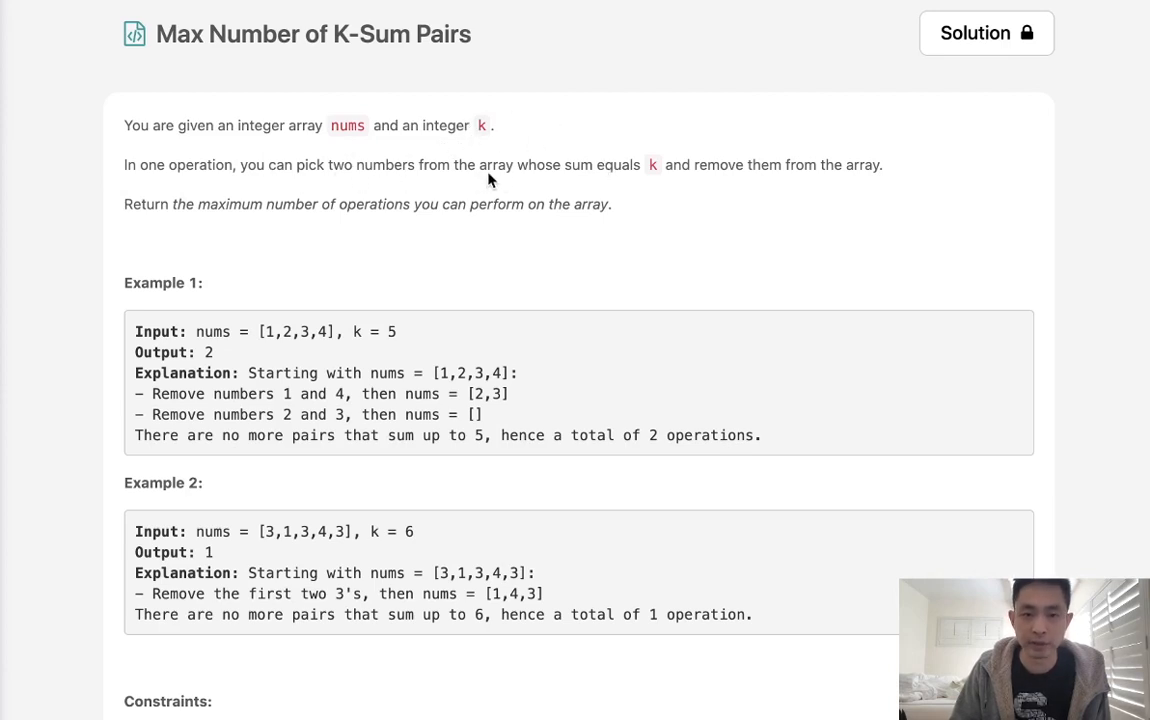
mouse_move(675, 187)
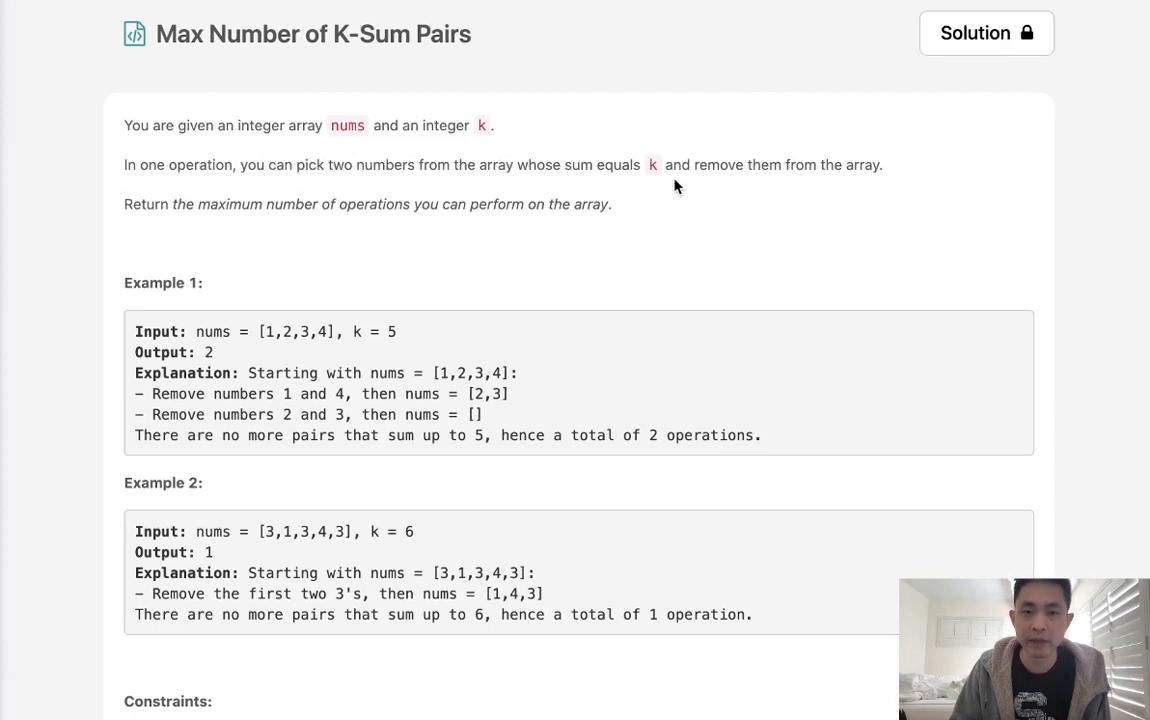
mouse_move(303, 221)
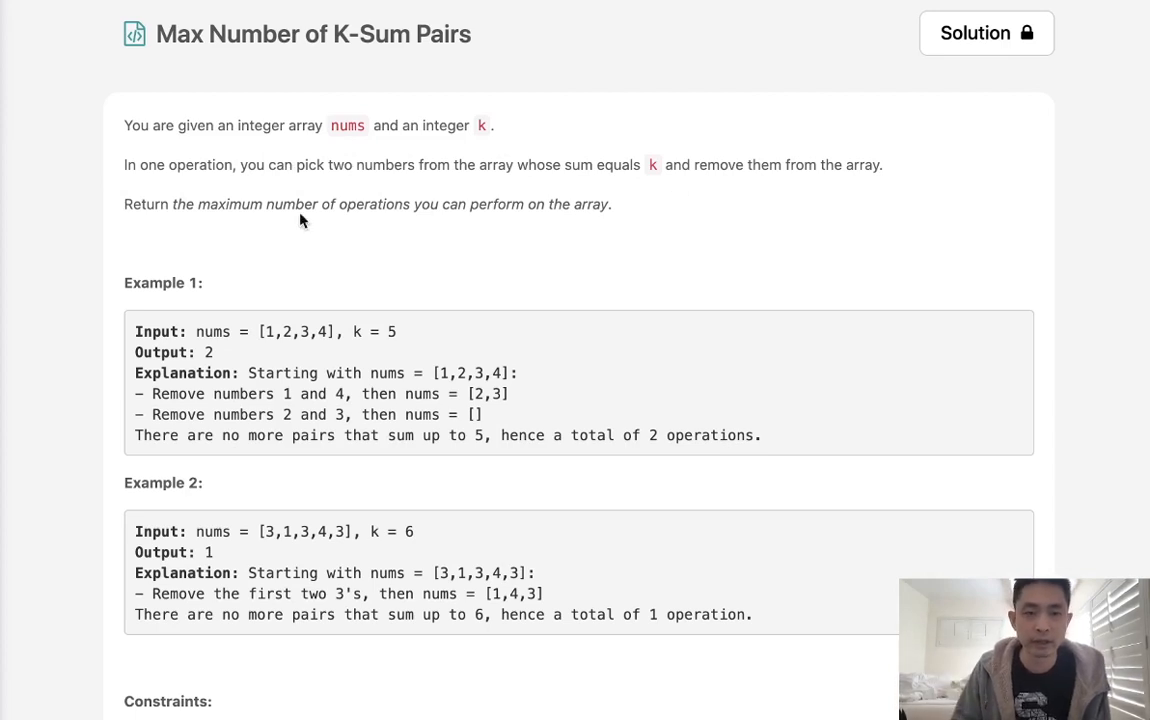
mouse_move(470, 224)
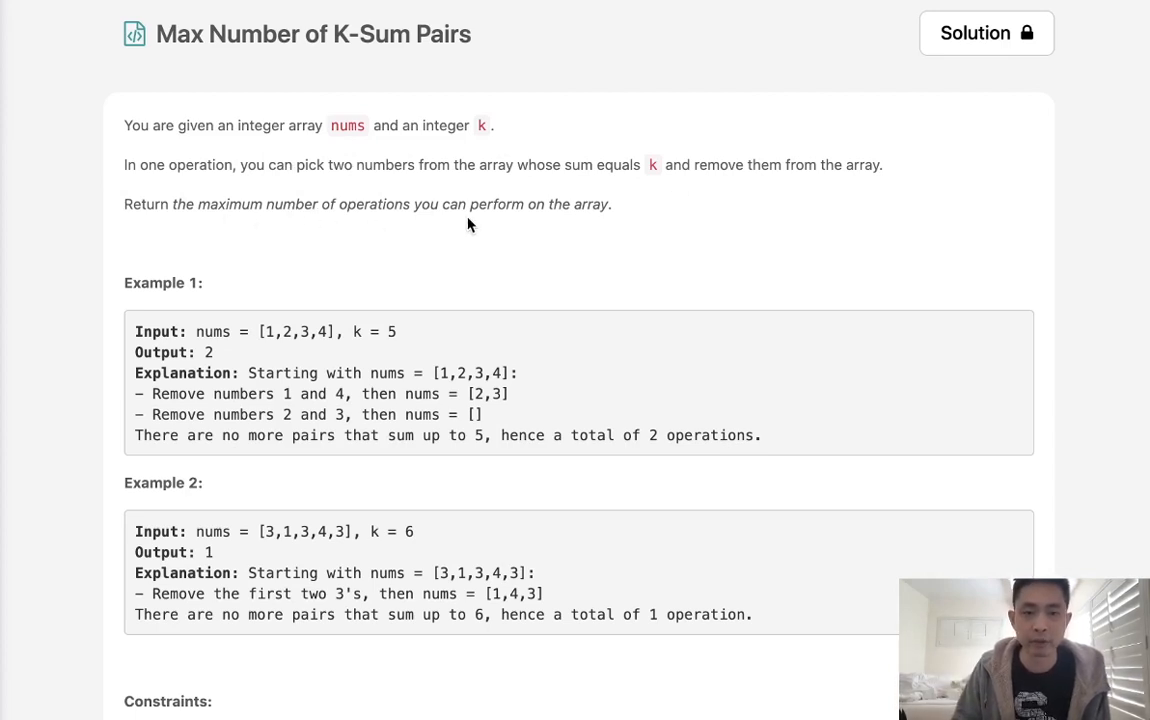
mouse_move(515, 233)
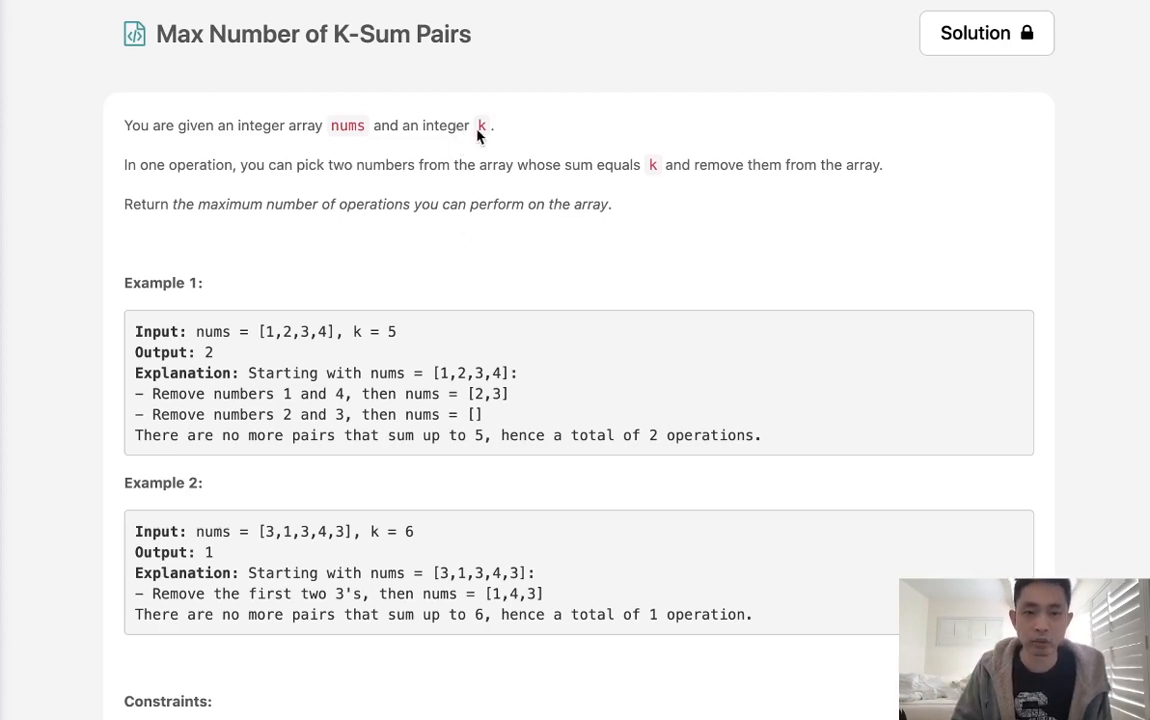
mouse_move(511, 423)
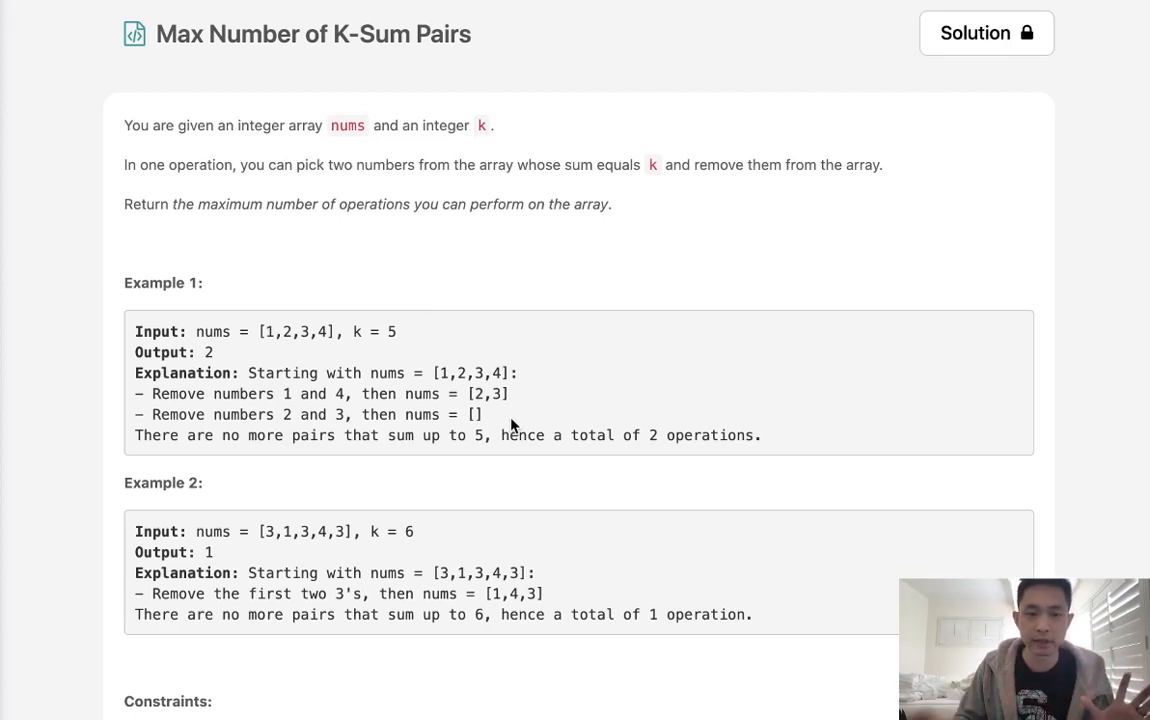
mouse_move(275, 347)
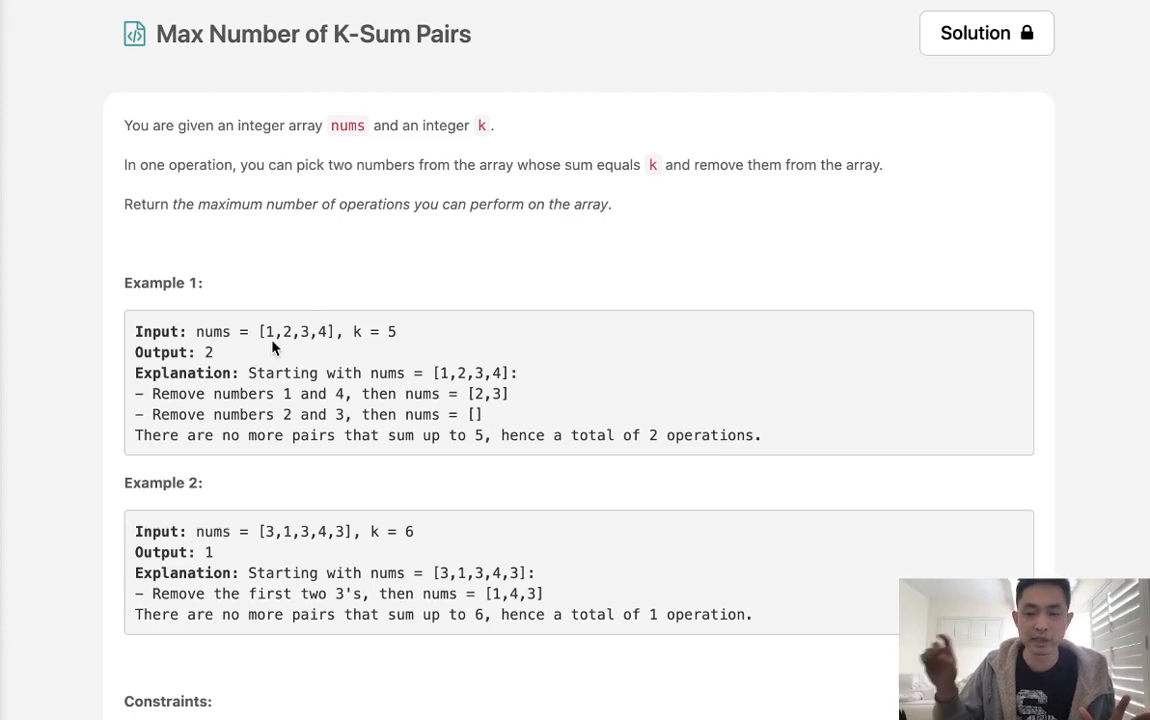
mouse_move(435, 342)
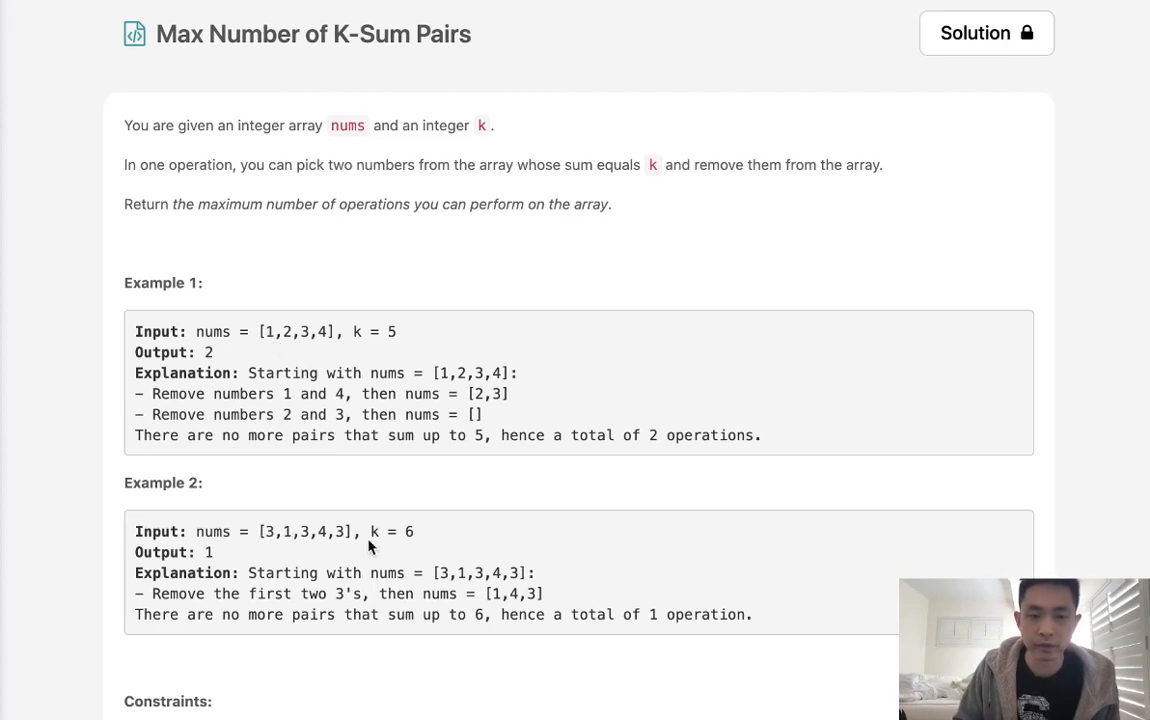
mouse_move(363, 568)
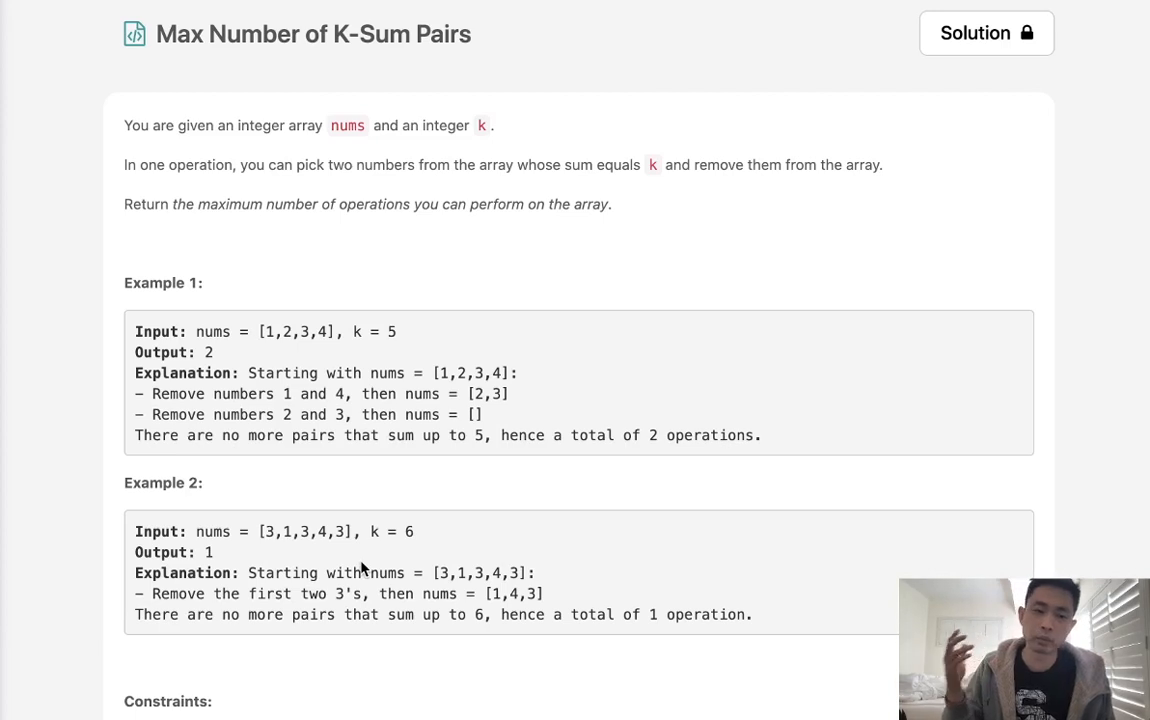
mouse_move(345, 425)
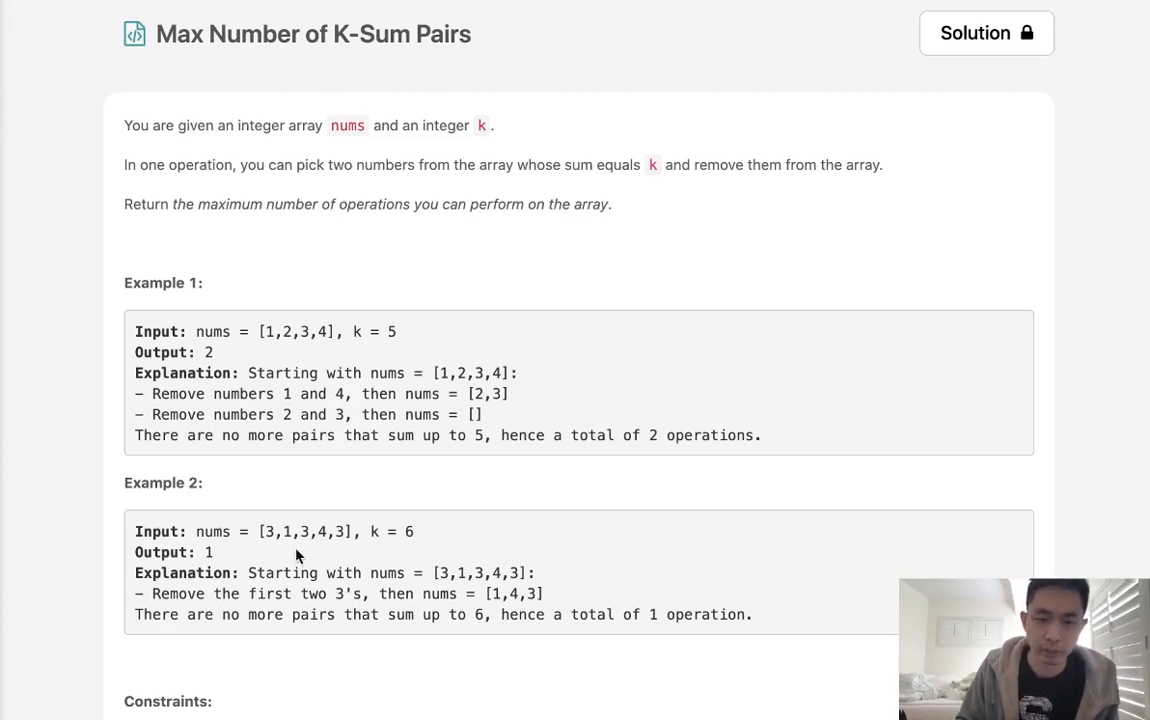
mouse_move(305, 344)
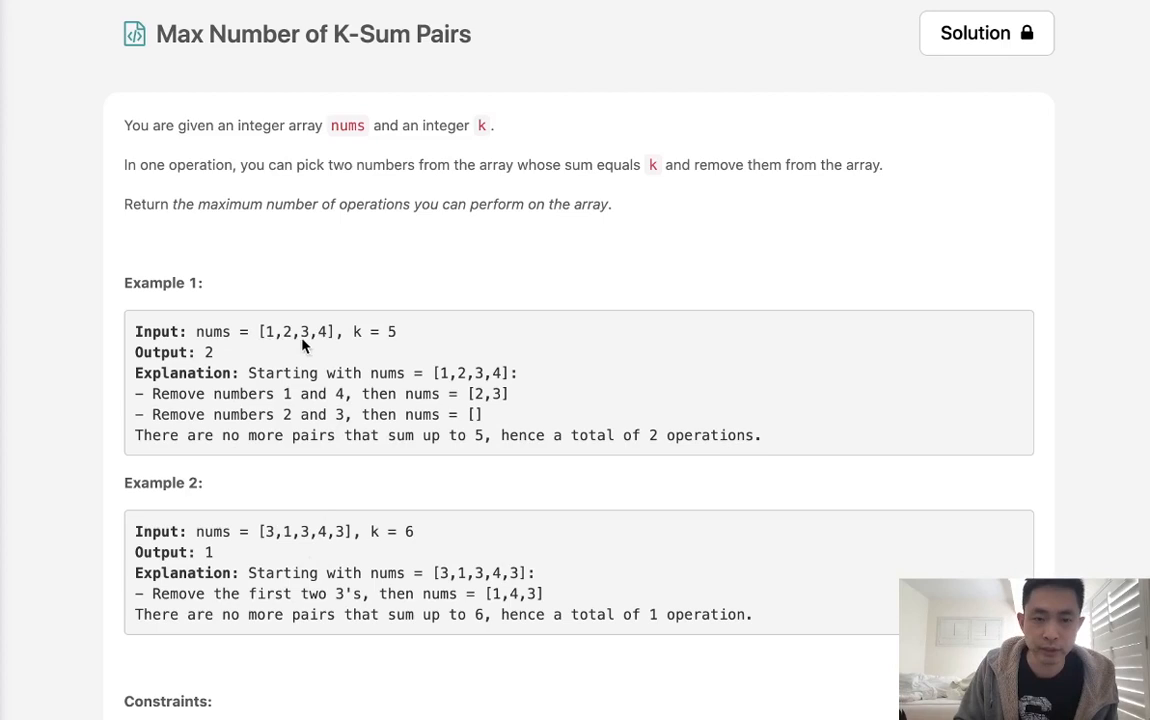
mouse_move(332, 338)
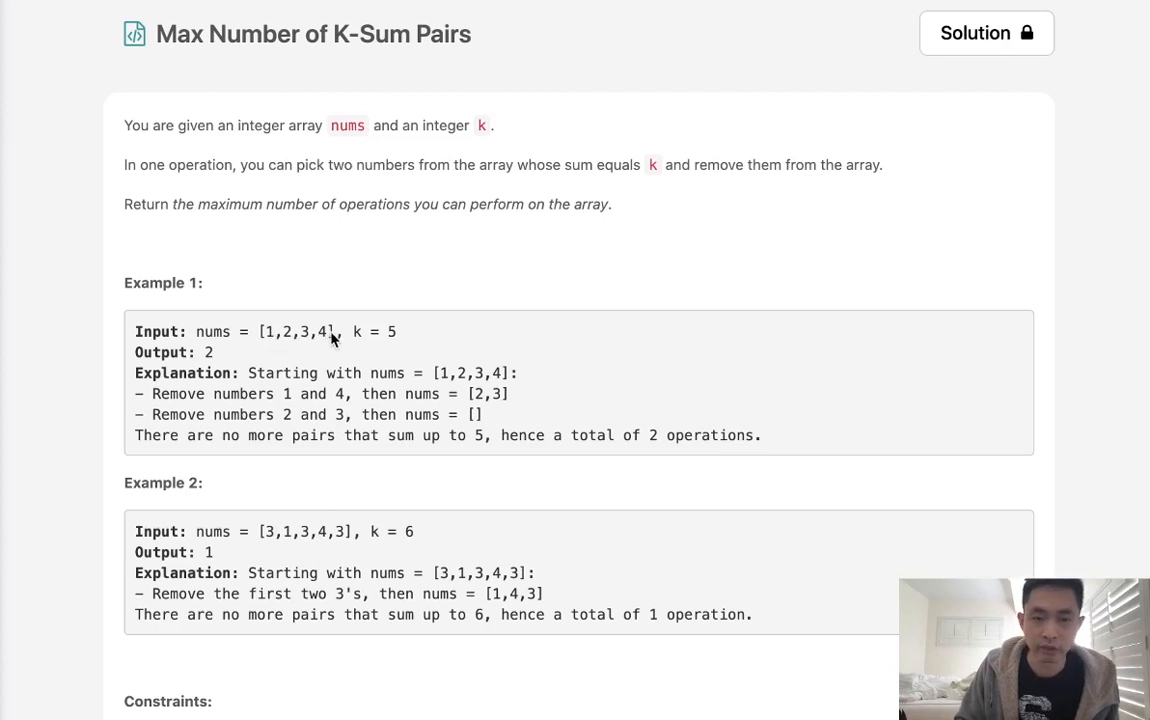
mouse_move(340, 362)
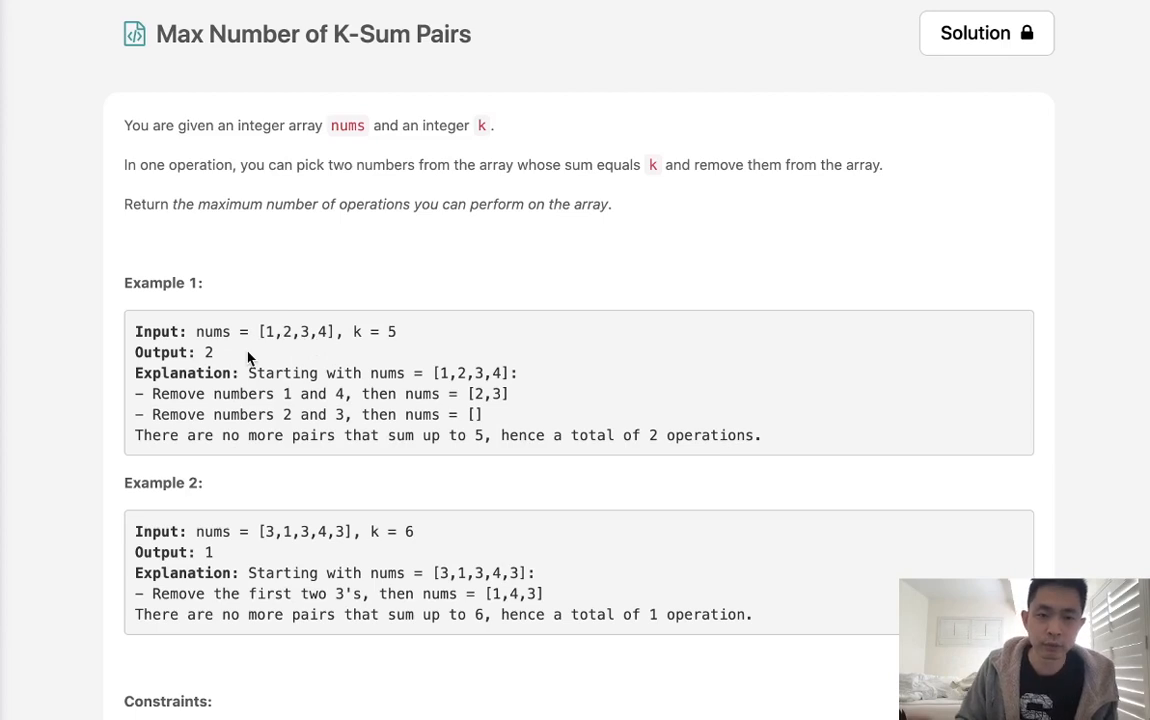
mouse_move(277, 337)
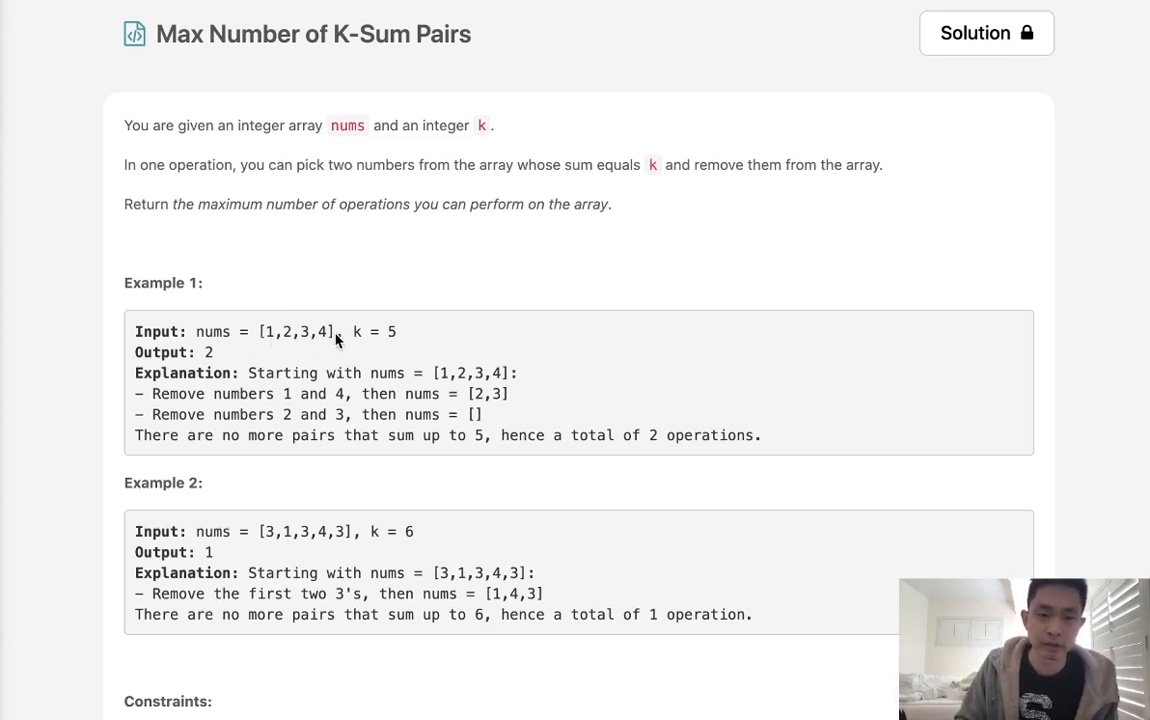
mouse_move(270, 337)
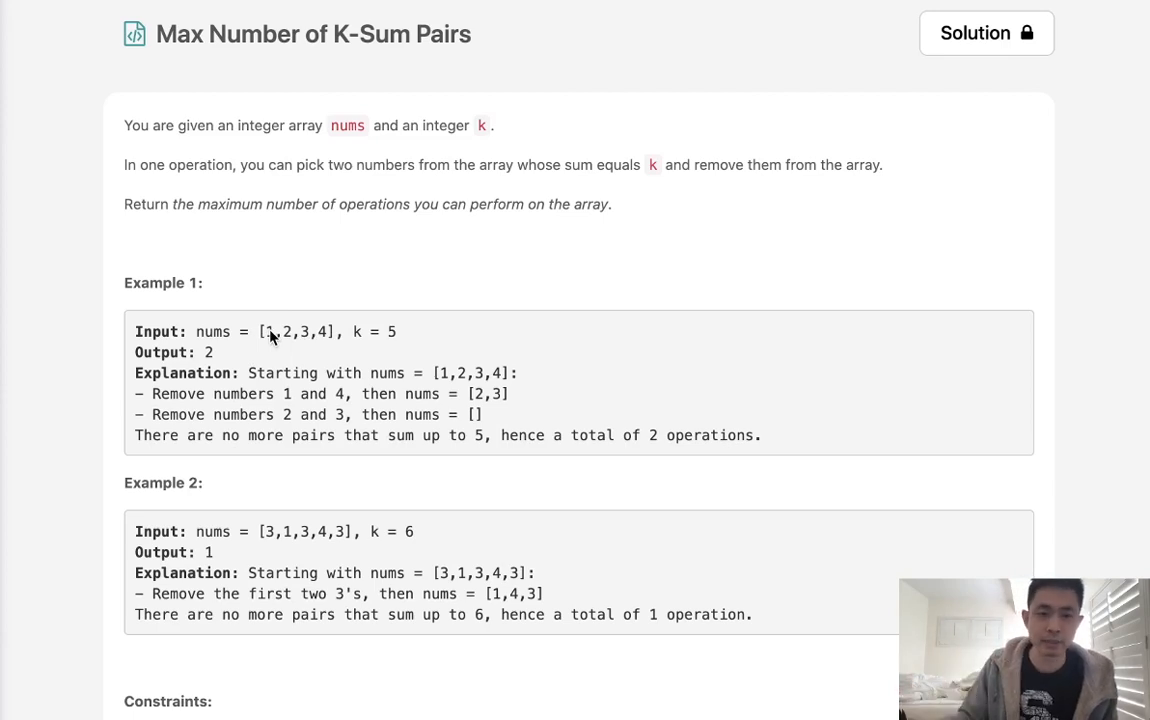
mouse_move(408, 343)
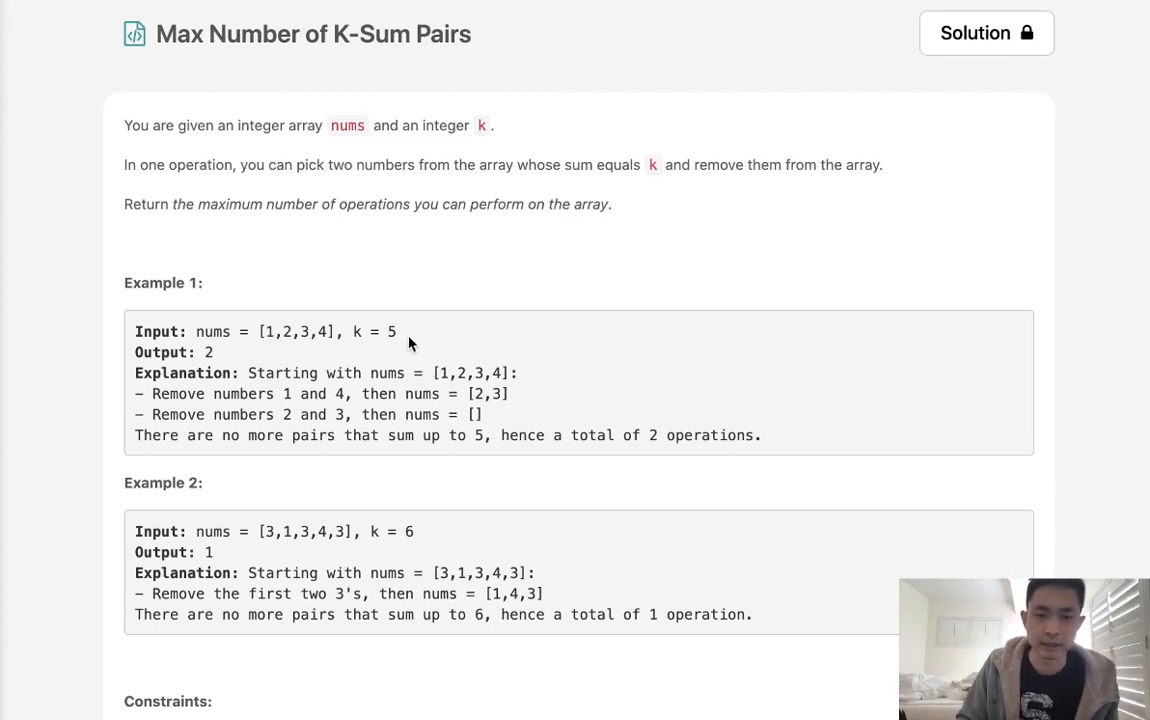
mouse_move(277, 341)
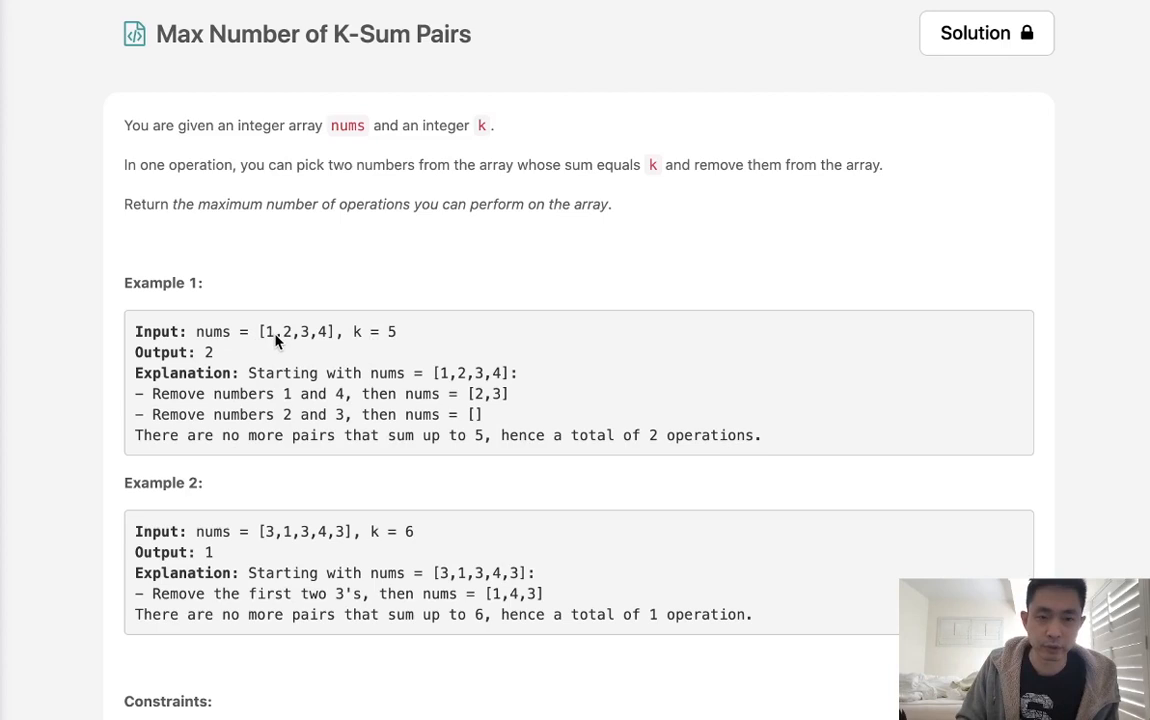
mouse_move(335, 345)
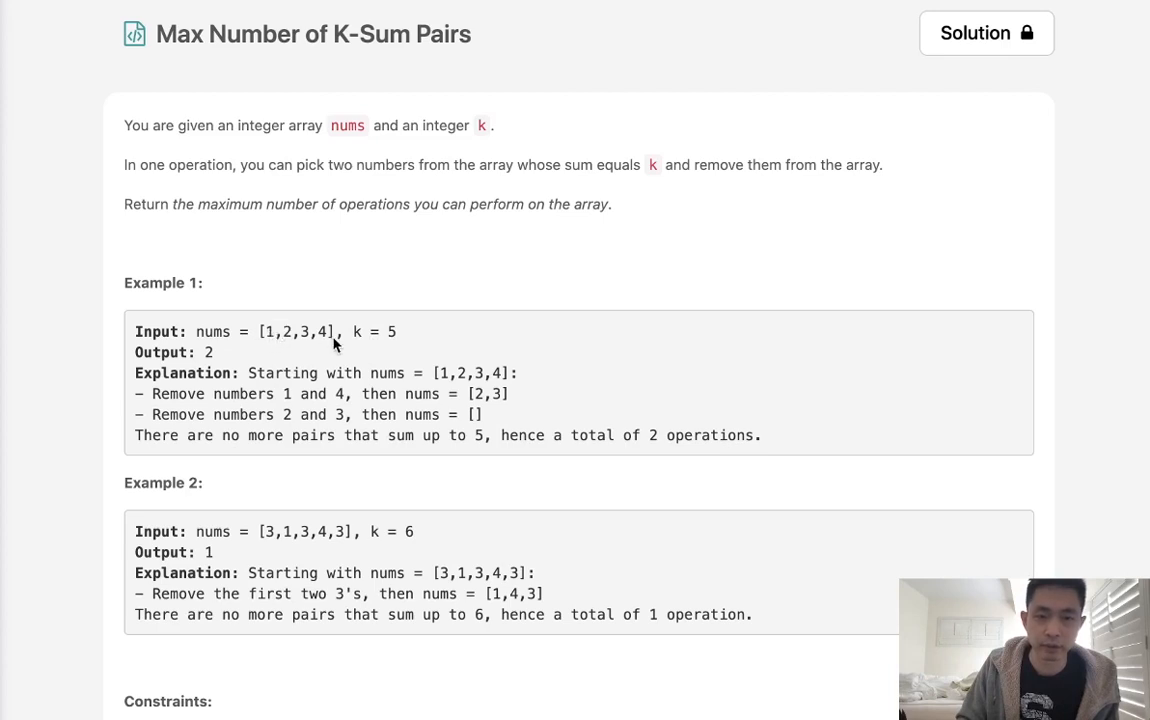
mouse_move(302, 357)
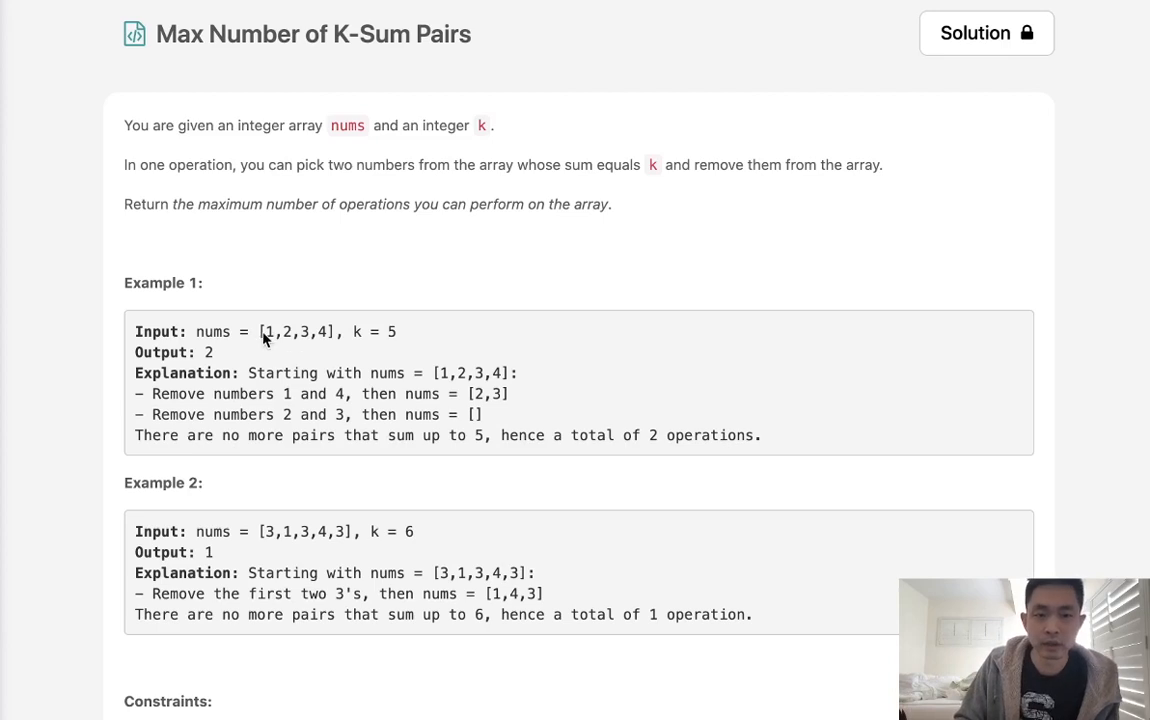
mouse_move(275, 344)
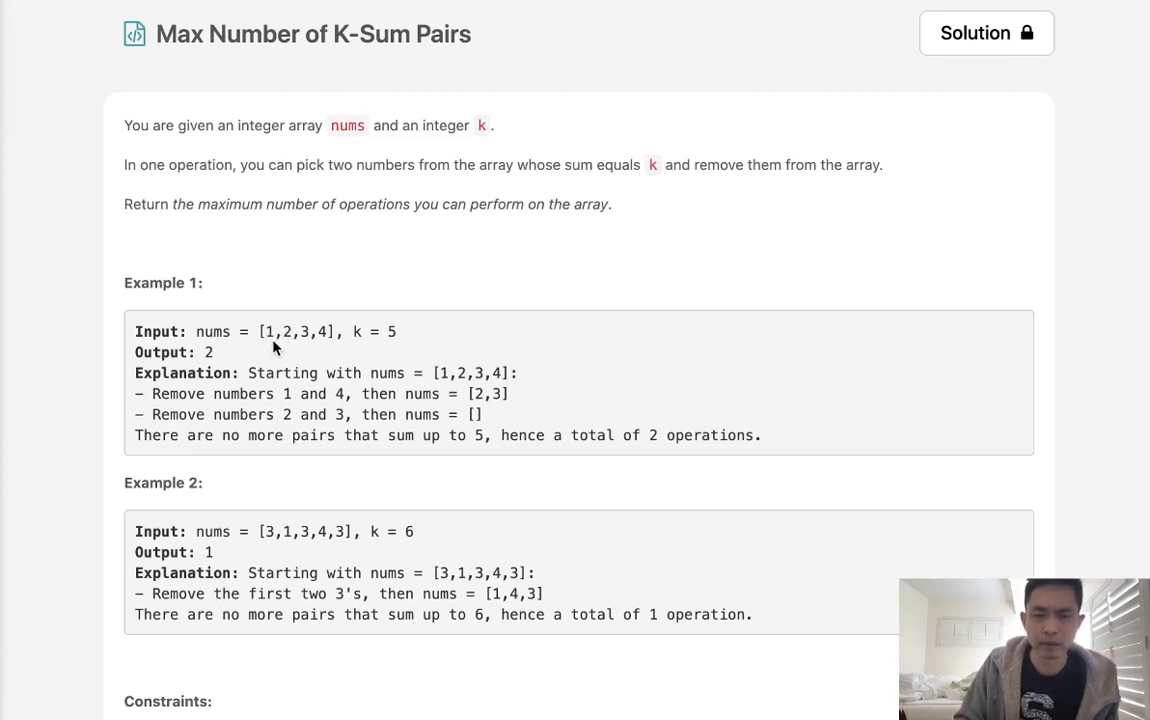
mouse_move(310, 342)
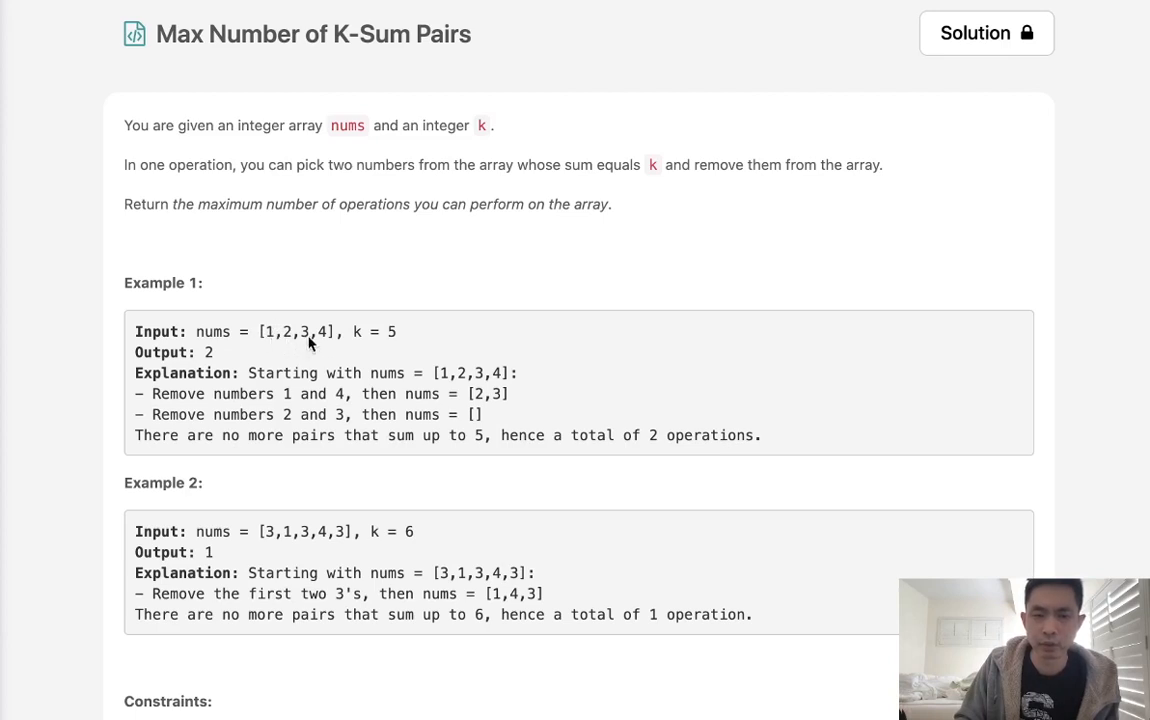
mouse_move(270, 340)
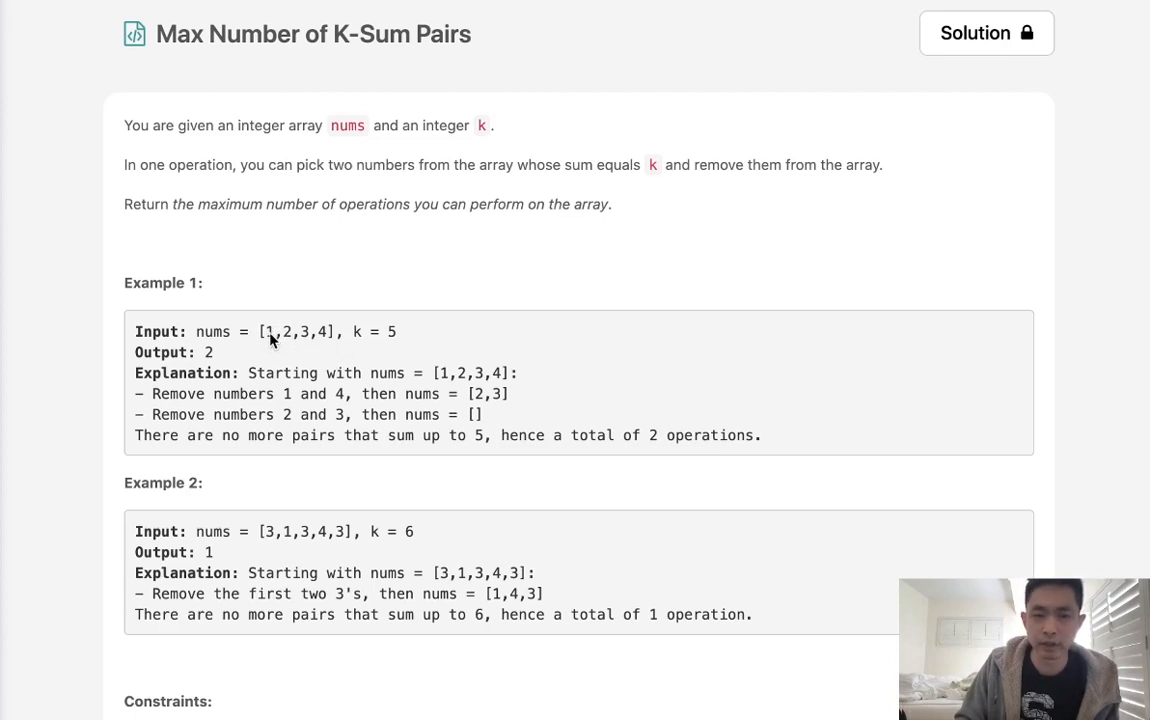
mouse_move(338, 349)
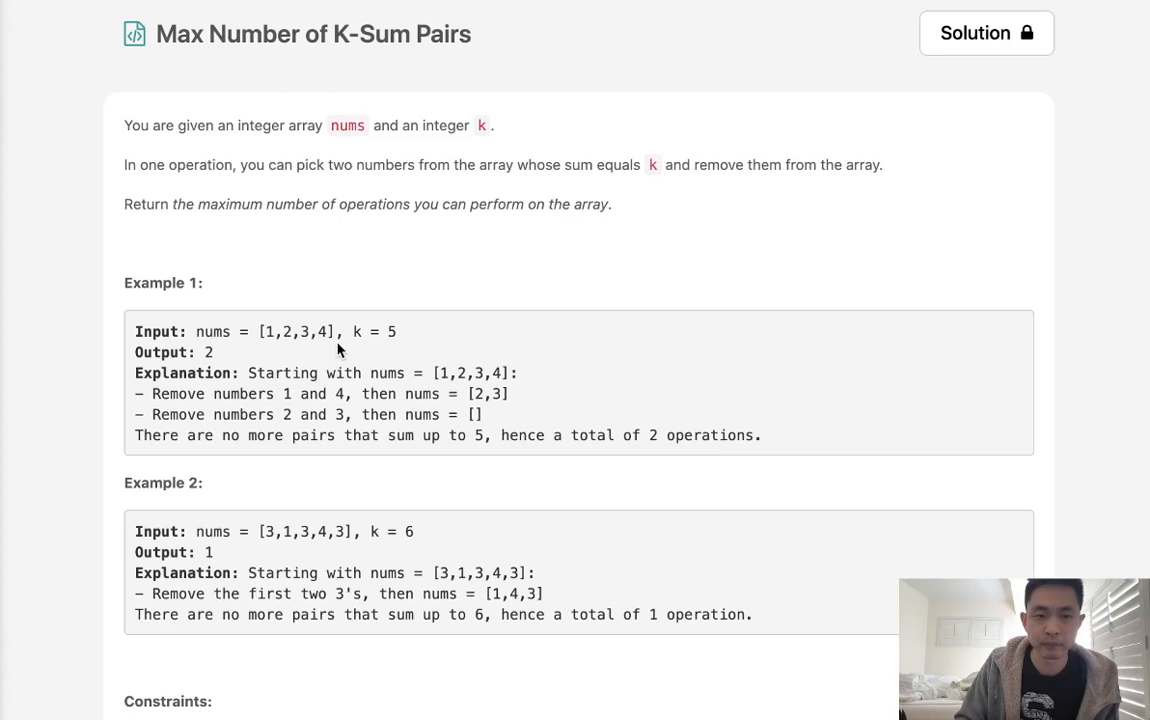
mouse_move(304, 341)
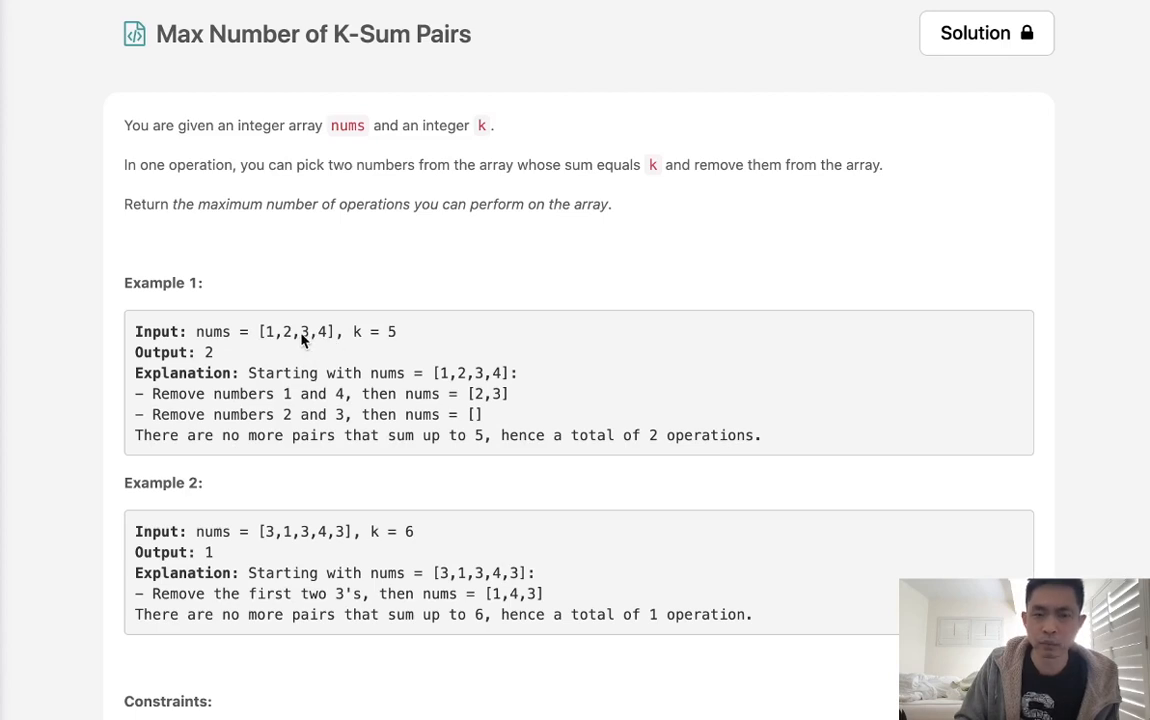
mouse_move(278, 347)
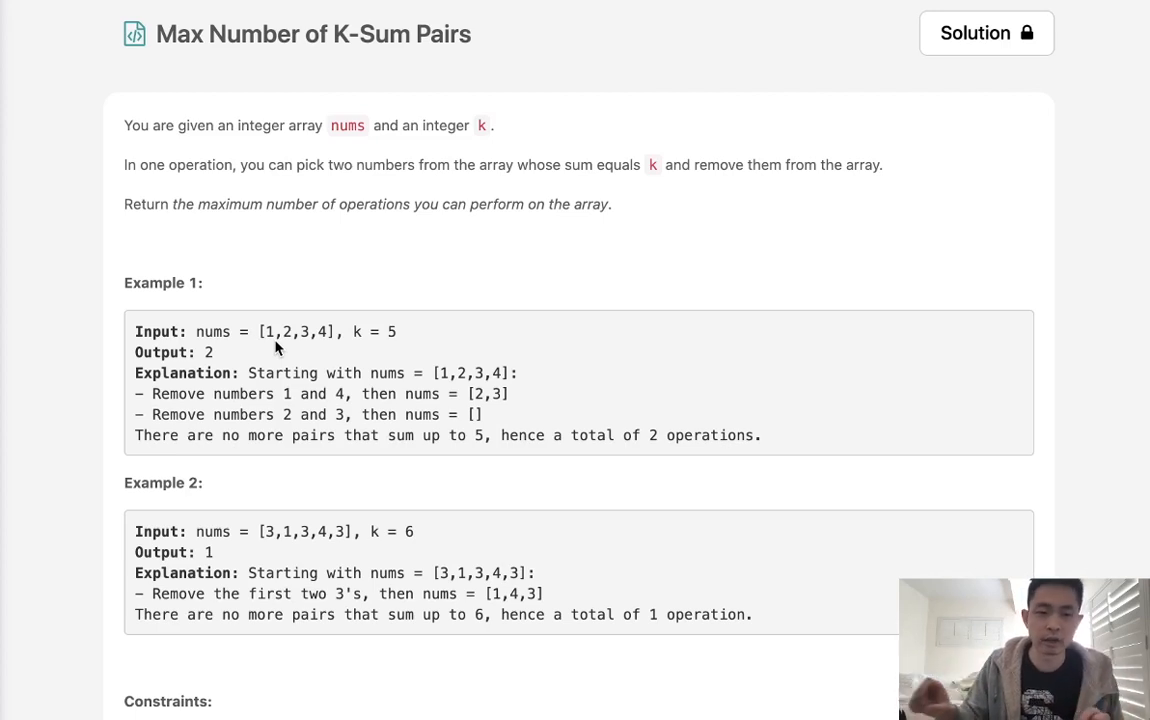
mouse_move(275, 338)
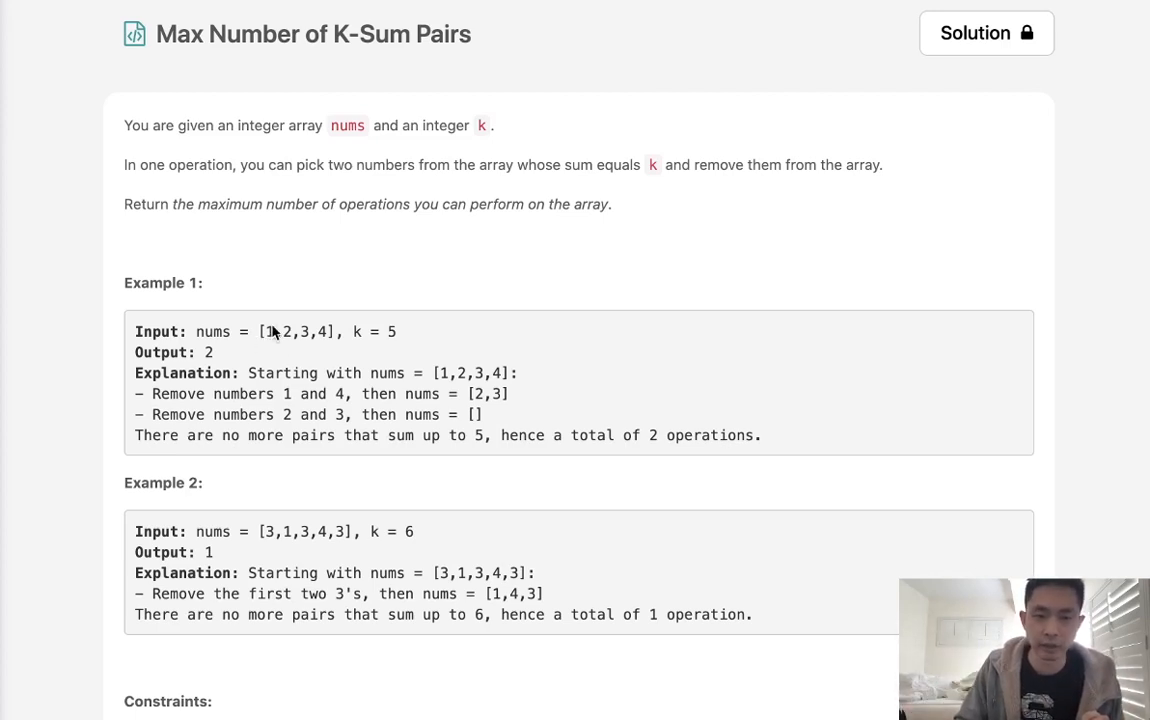
mouse_move(332, 340)
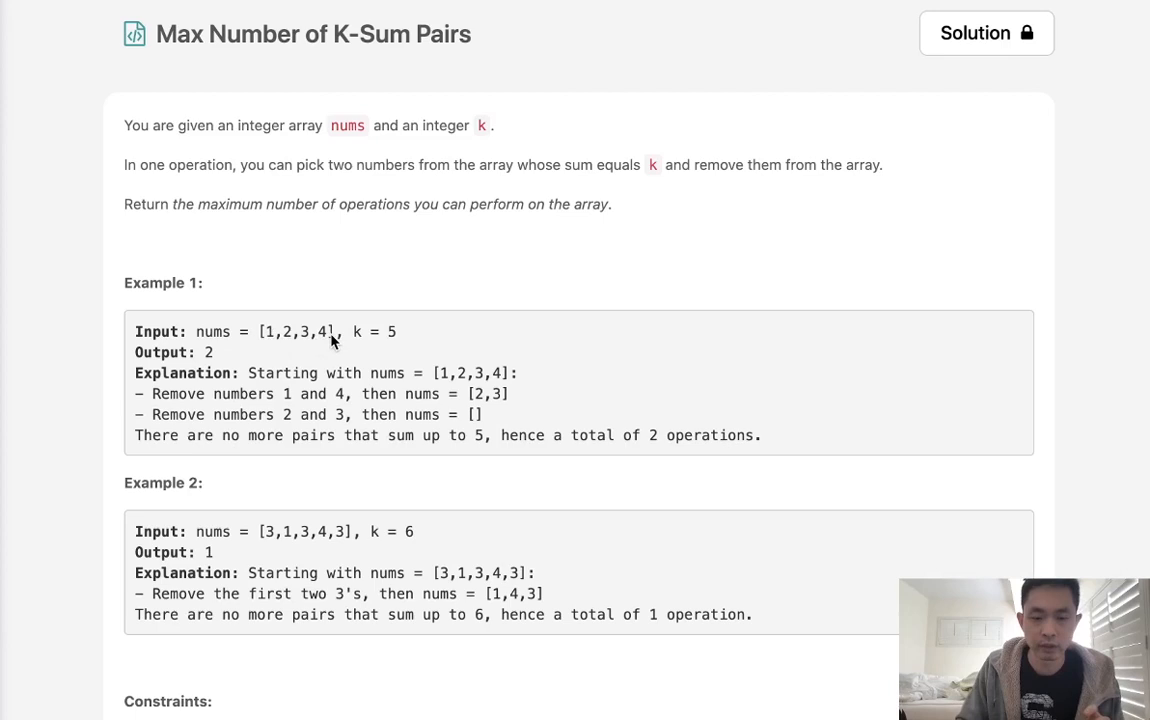
mouse_move(281, 349)
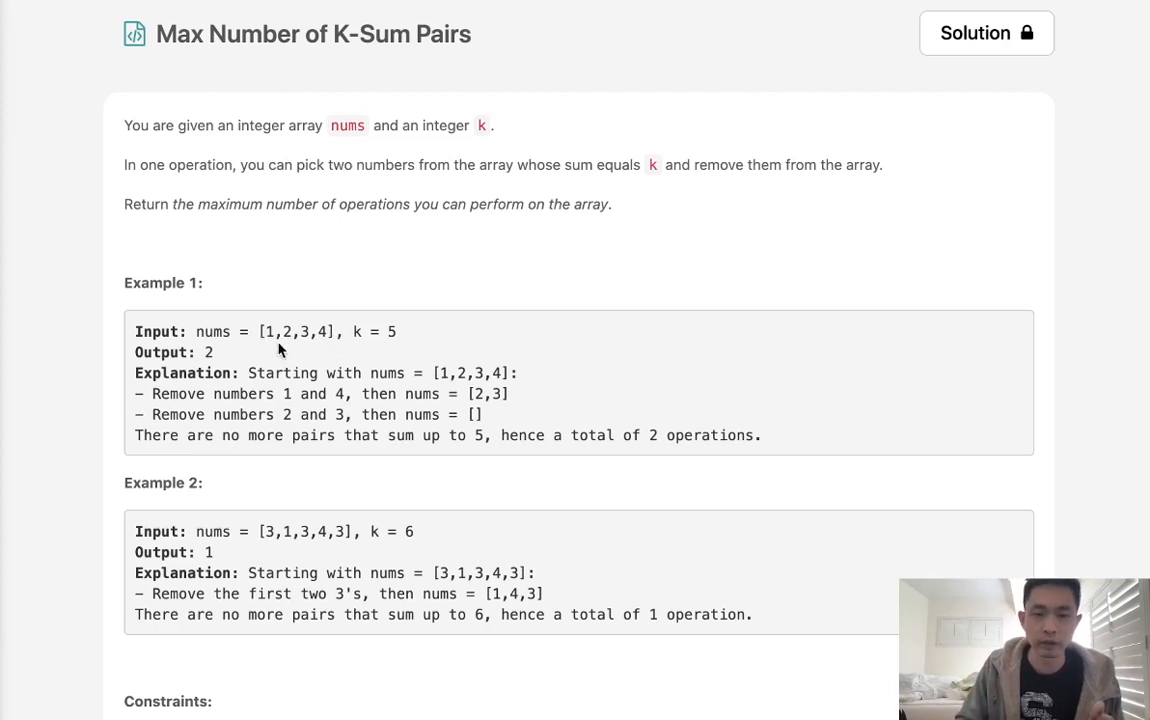
mouse_move(350, 332)
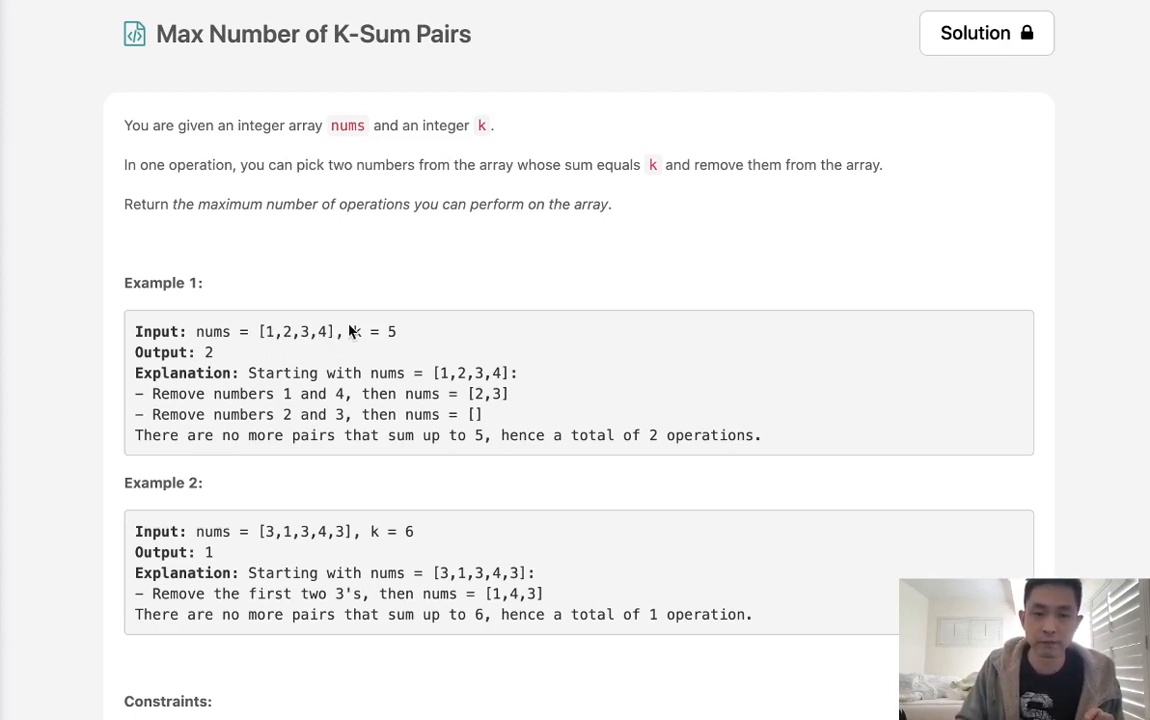
mouse_move(347, 338)
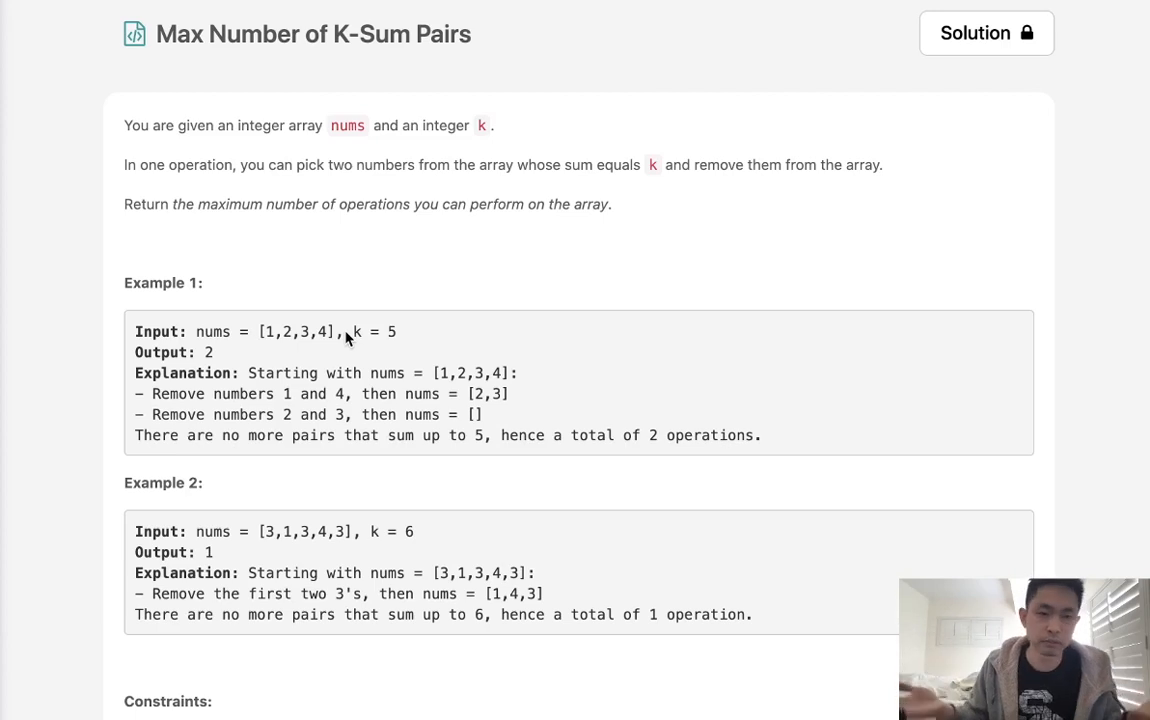
mouse_move(278, 330)
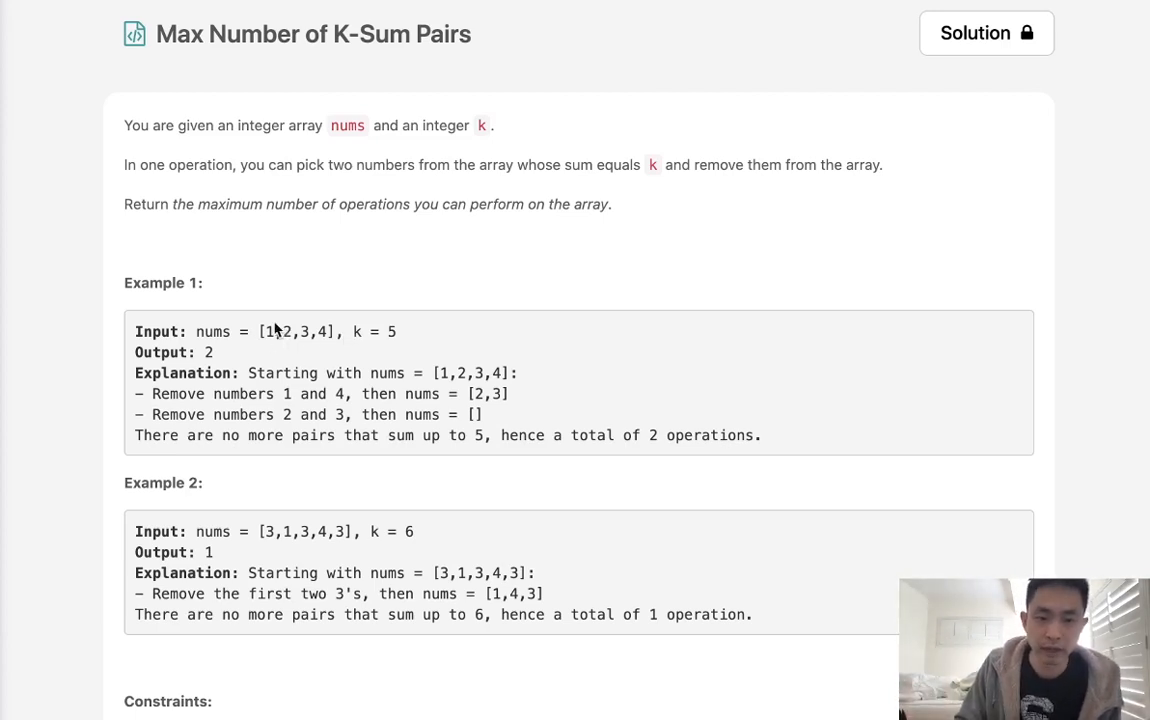
Review Example 1, highlighting its 4, and scroll to the empty Python3 maxOperations stub.
scroll(down, 3)
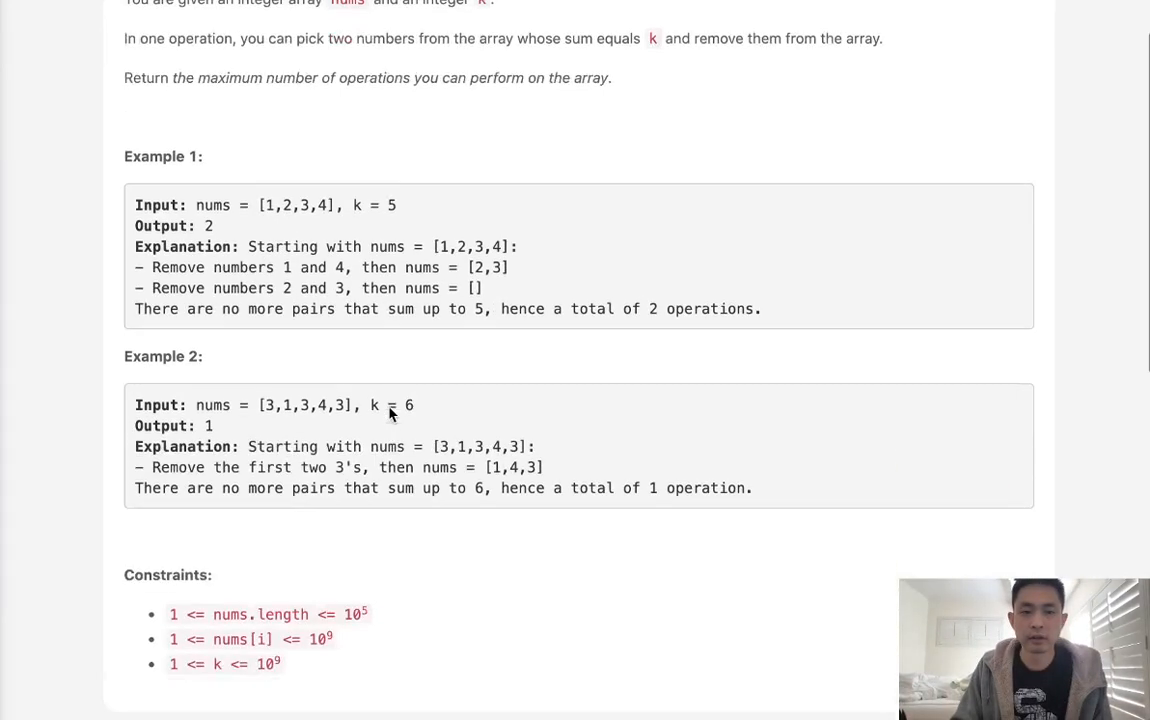
scroll(down, 3)
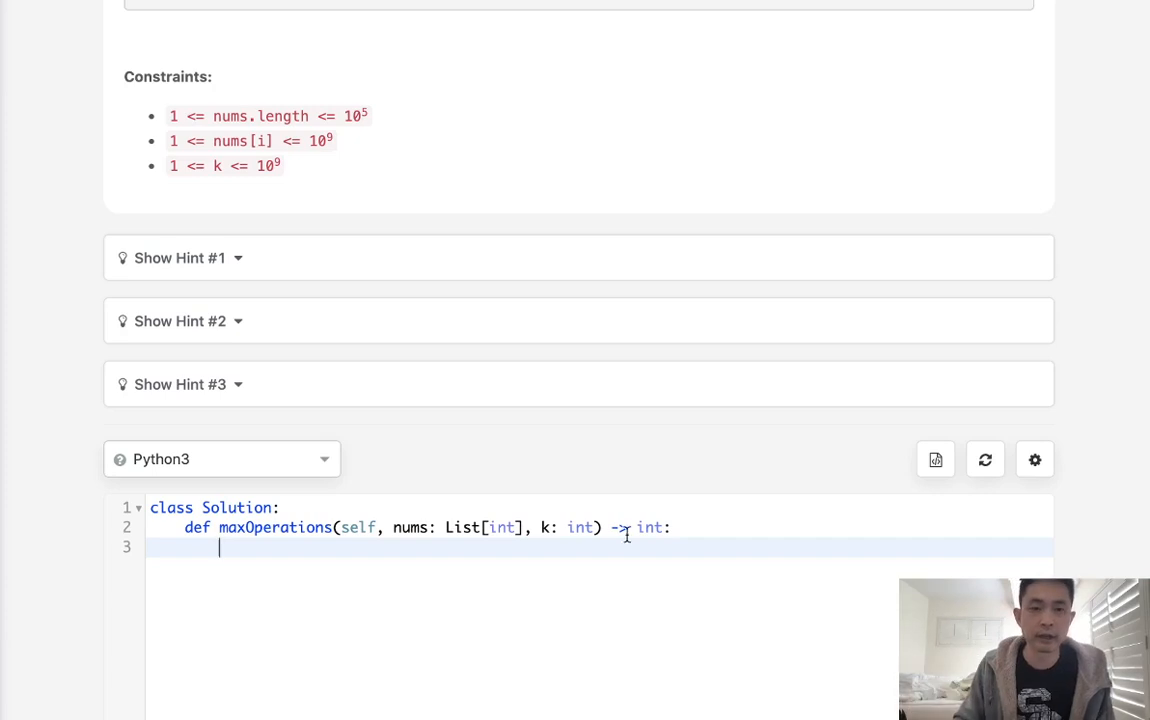
scroll(up, 3)
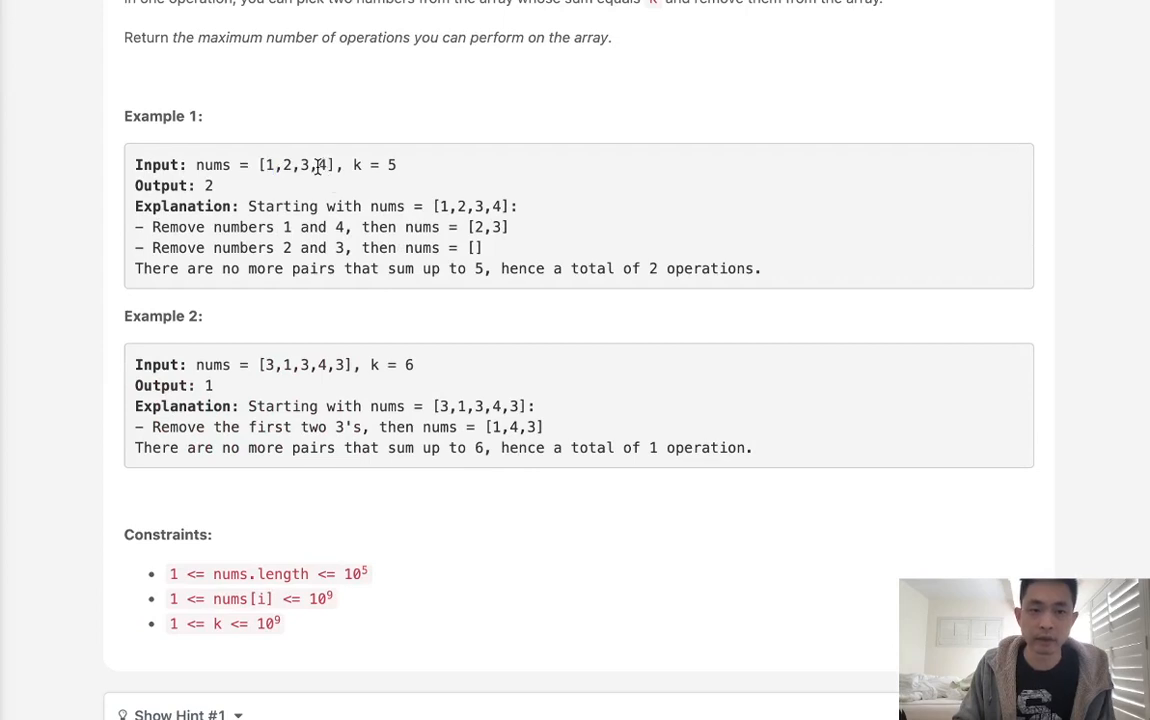
double_click(320, 165)
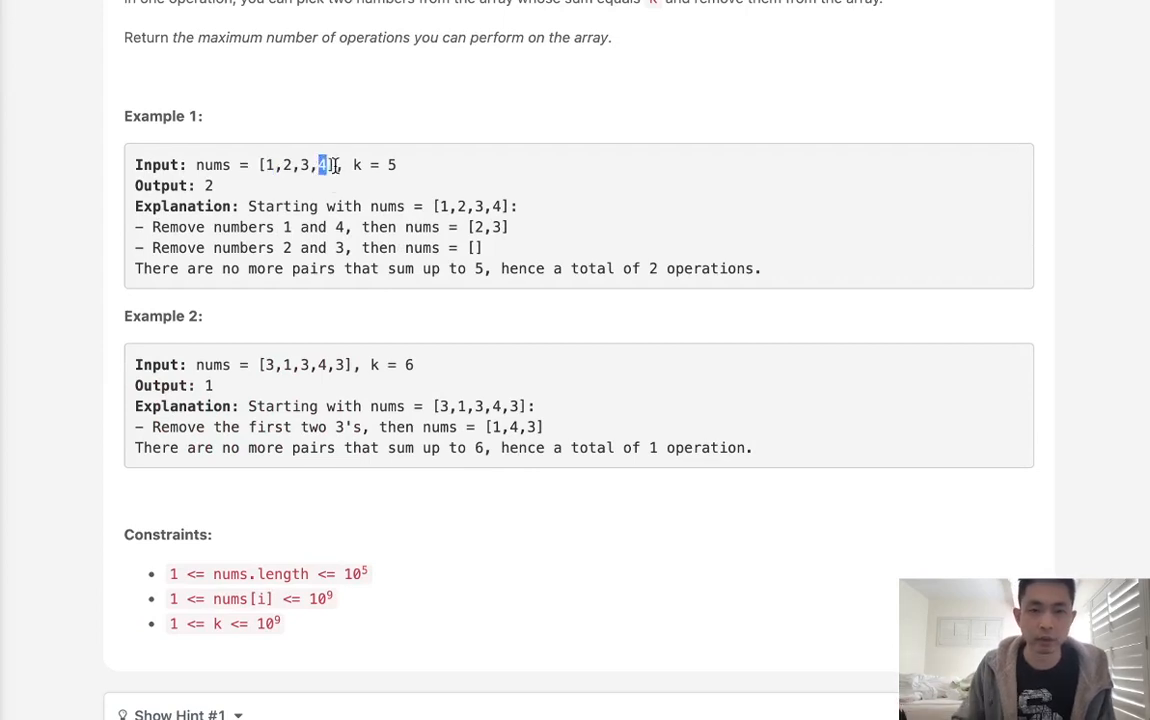
scroll(down, 3)
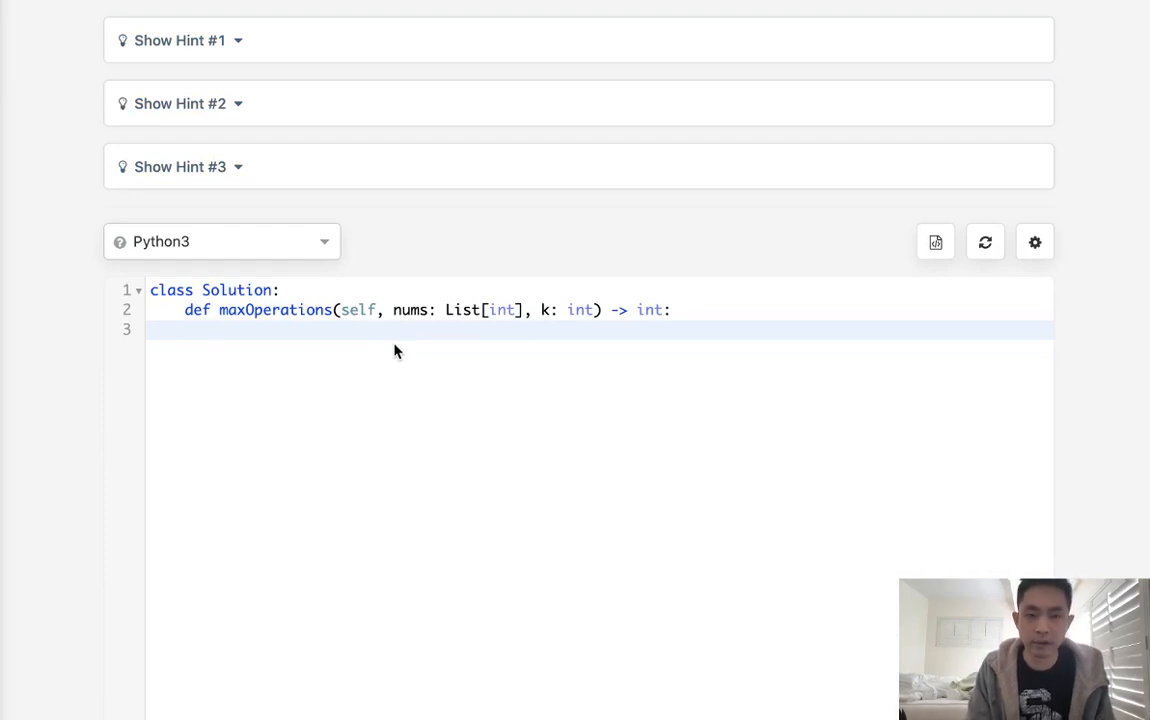
Write c = Counter(nums), output = 0 and seen = set() at the top of maxOperations.
text(nums)
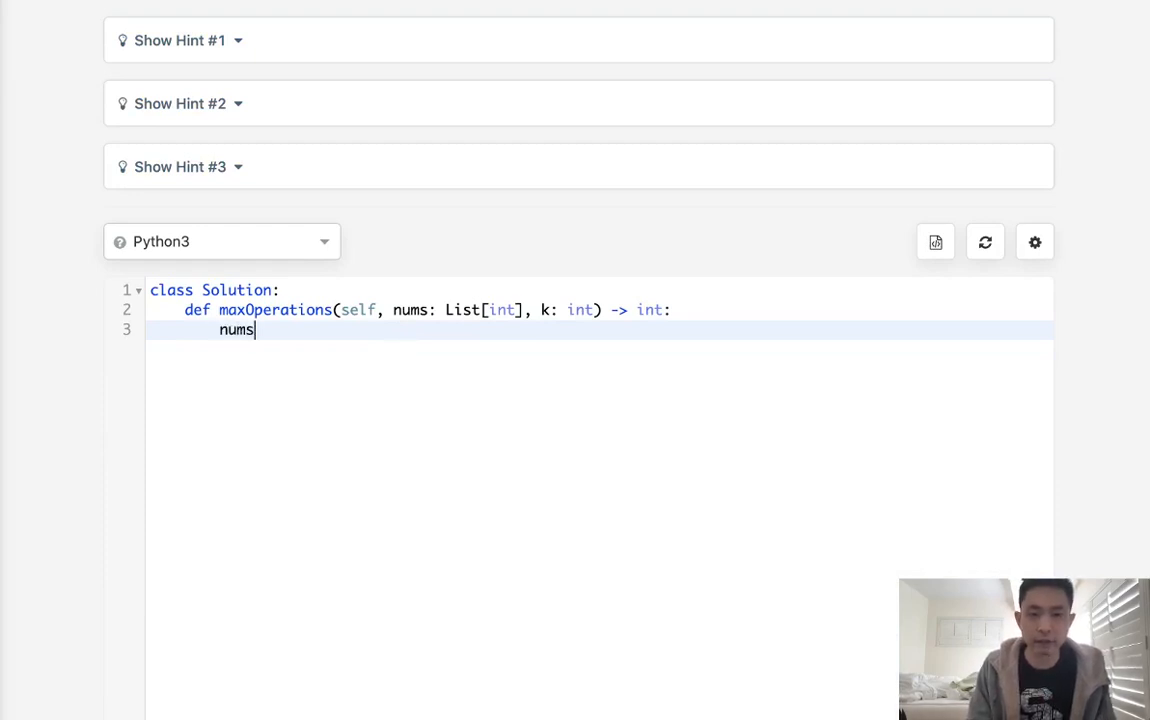
text(Counter*())
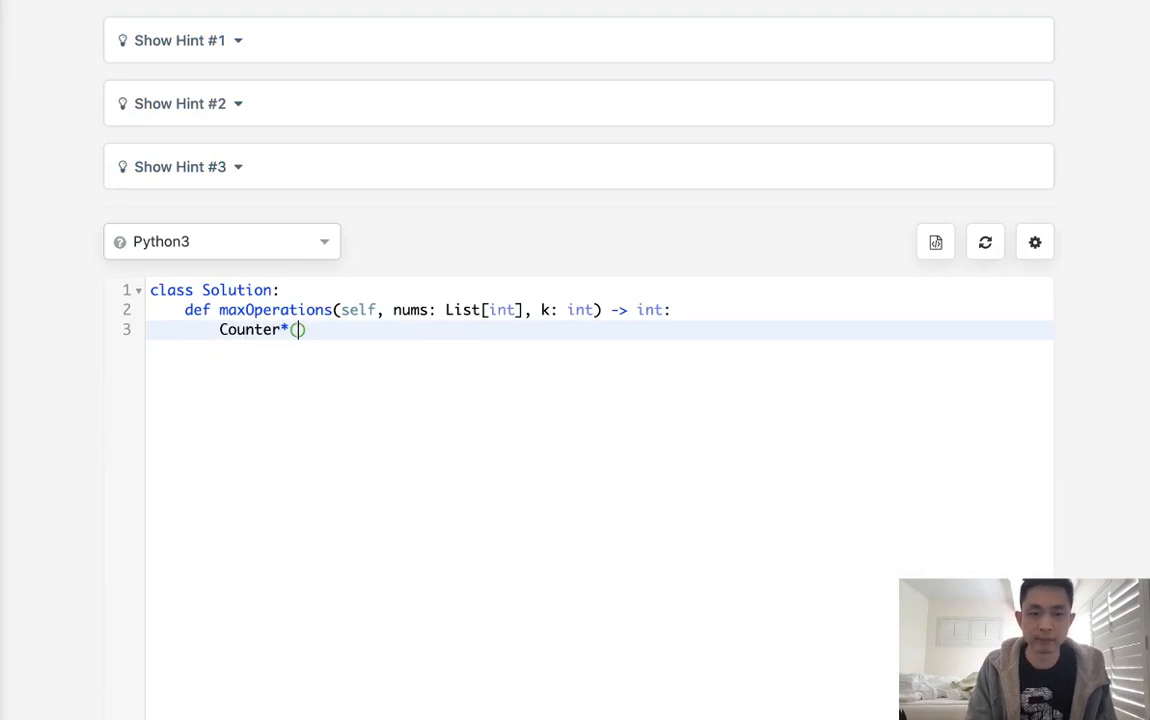
text(nums)
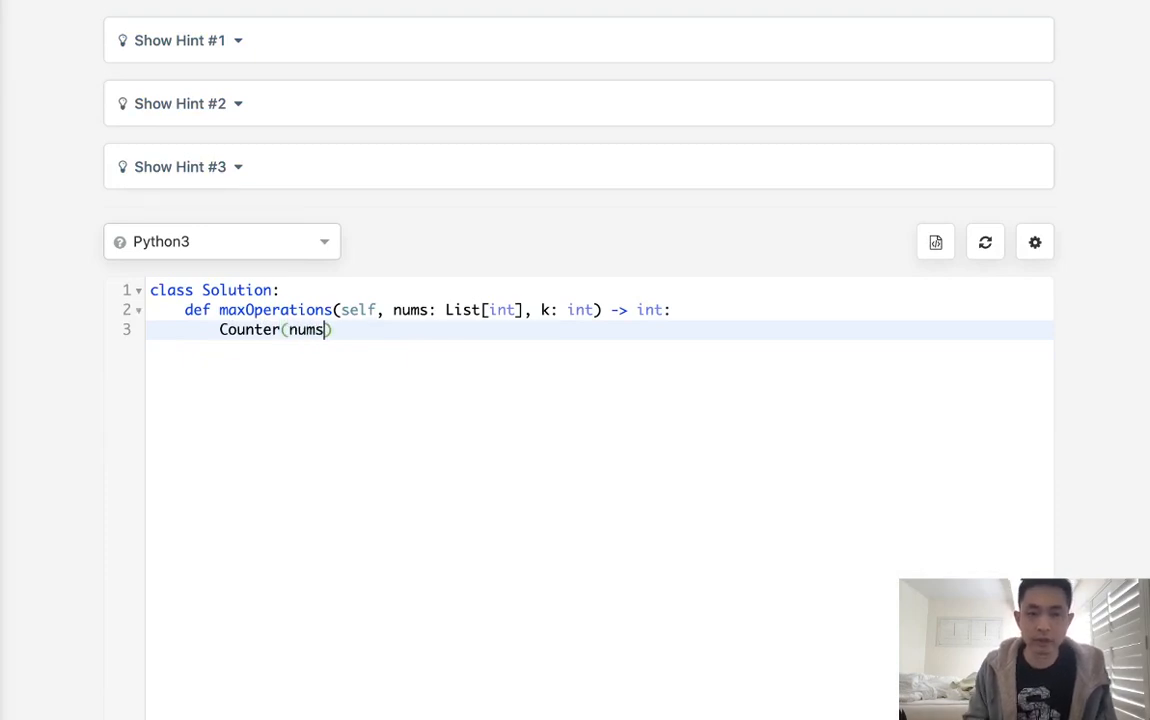
text(c =)
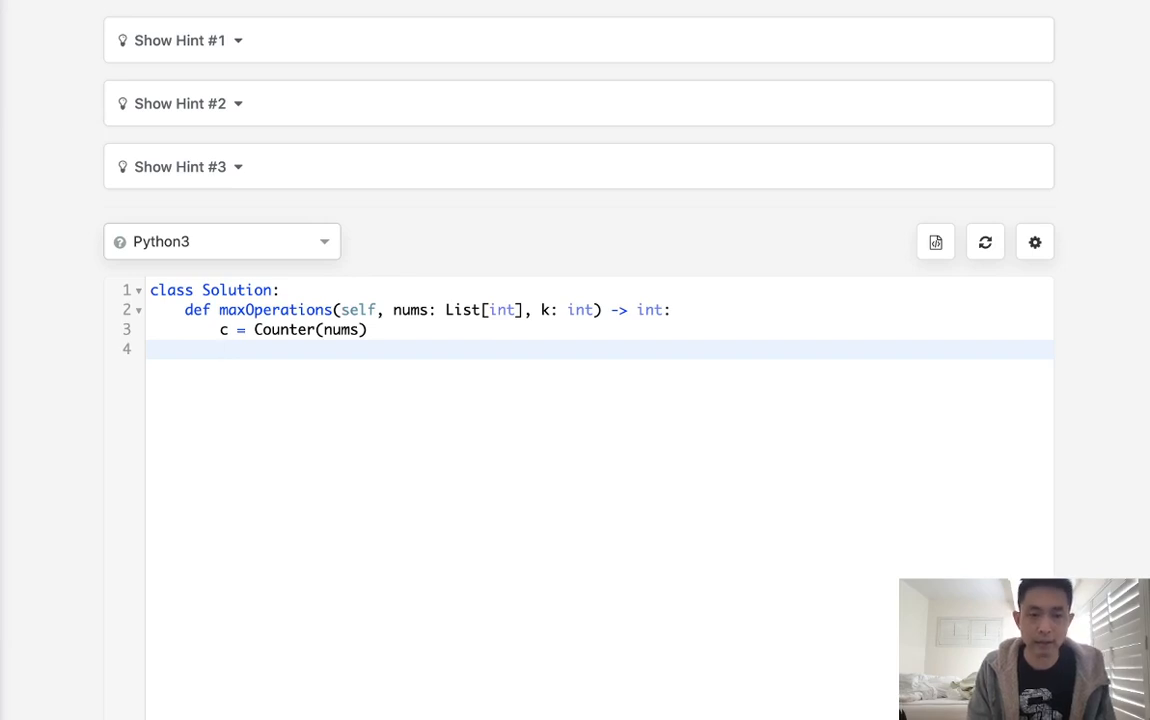
text(output = 0)
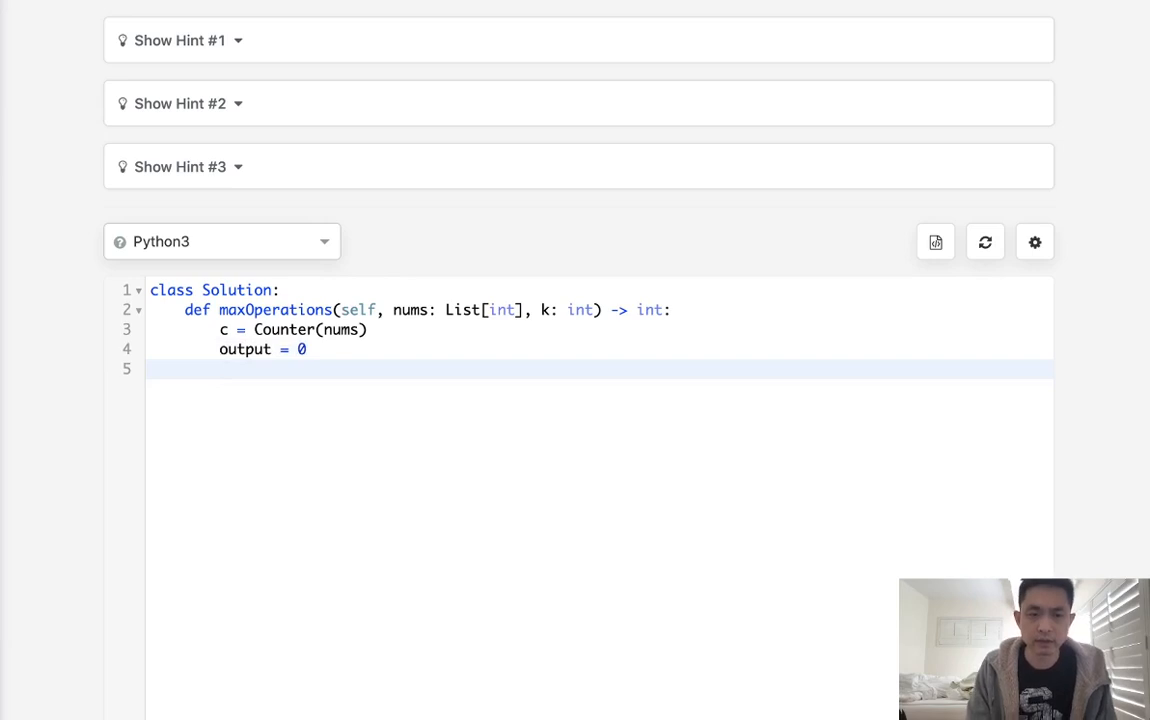
text(see)
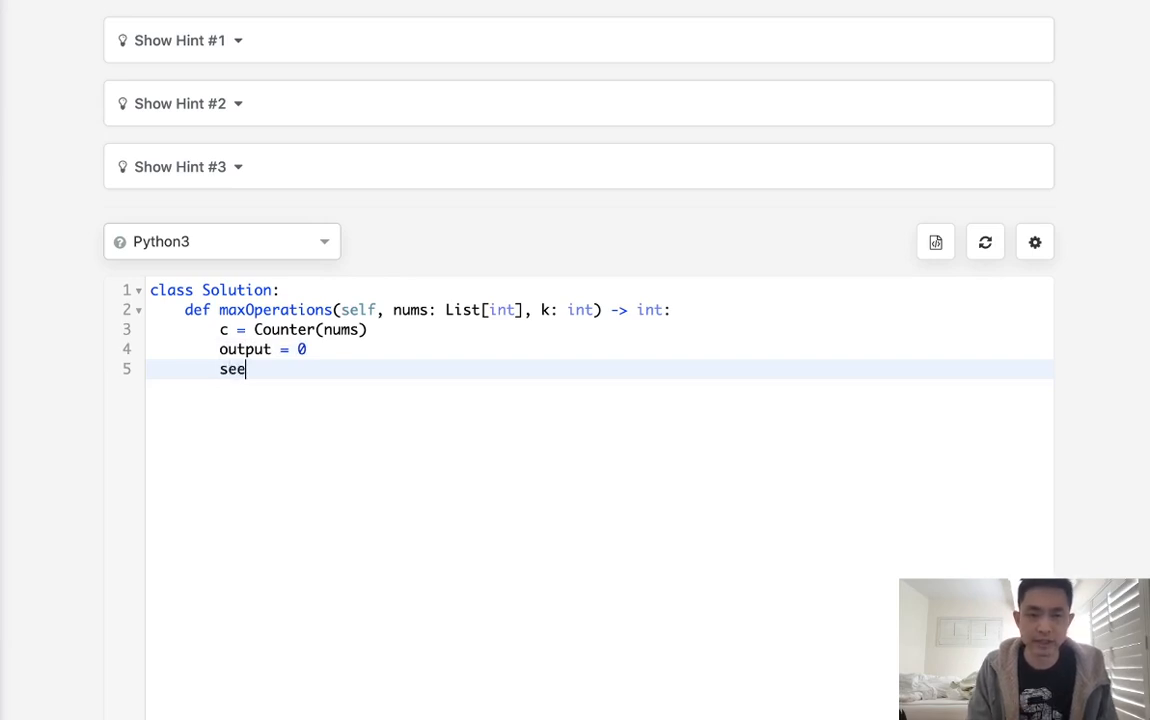
text(n = set())
text(fo)
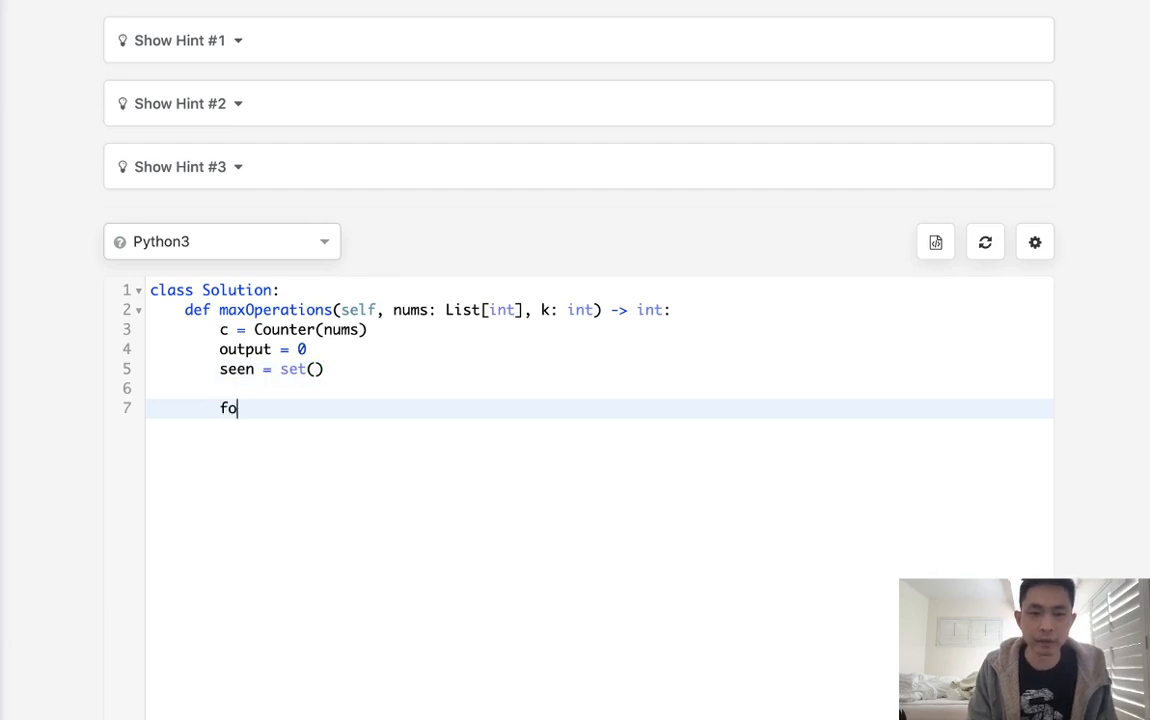
Write the loop header 'for x in c:' and clear the stray k-x.
text(r x in)
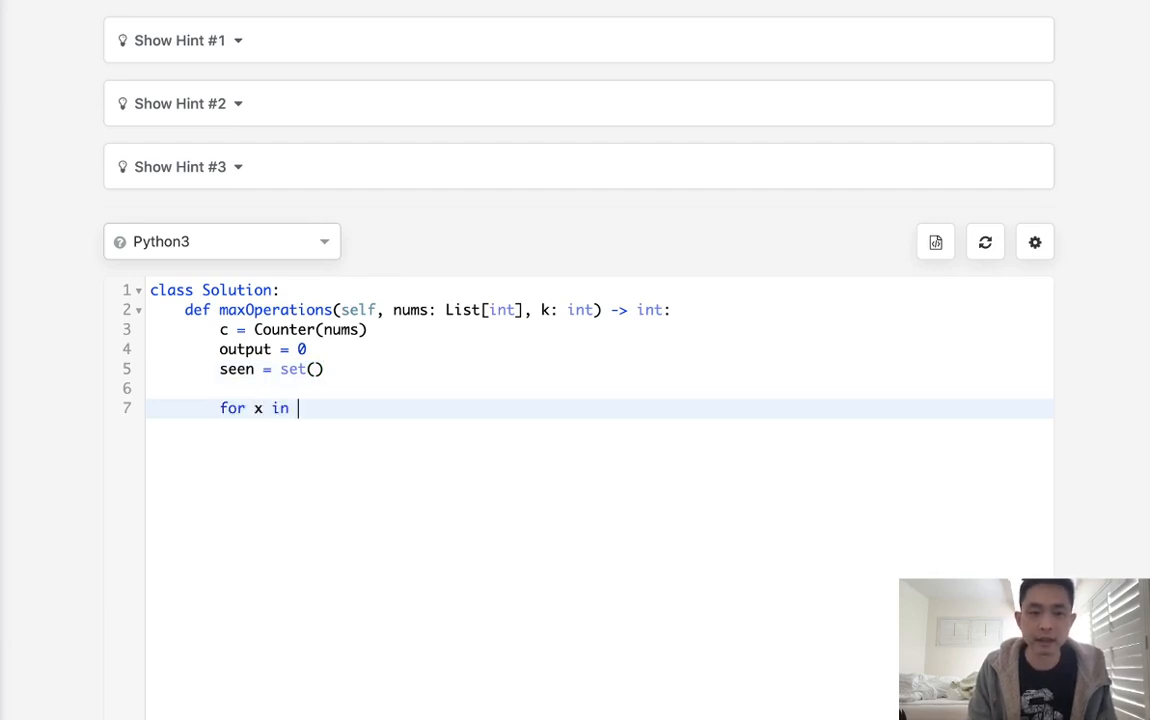
text(c:)
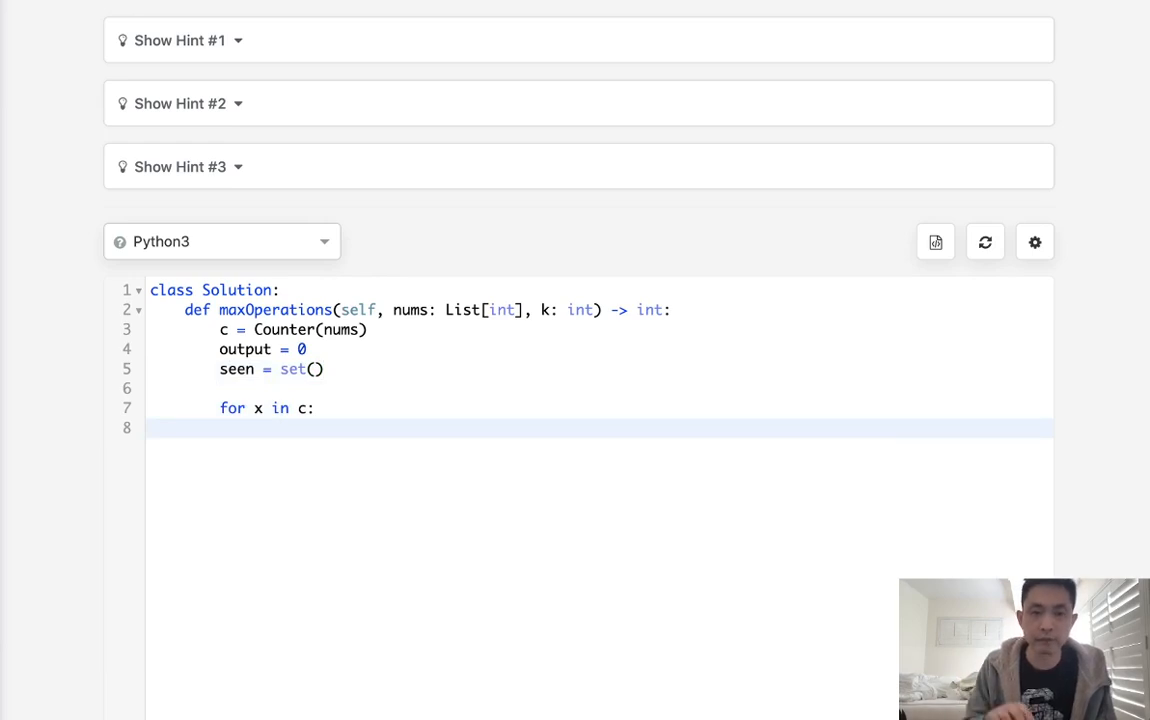
text(k)
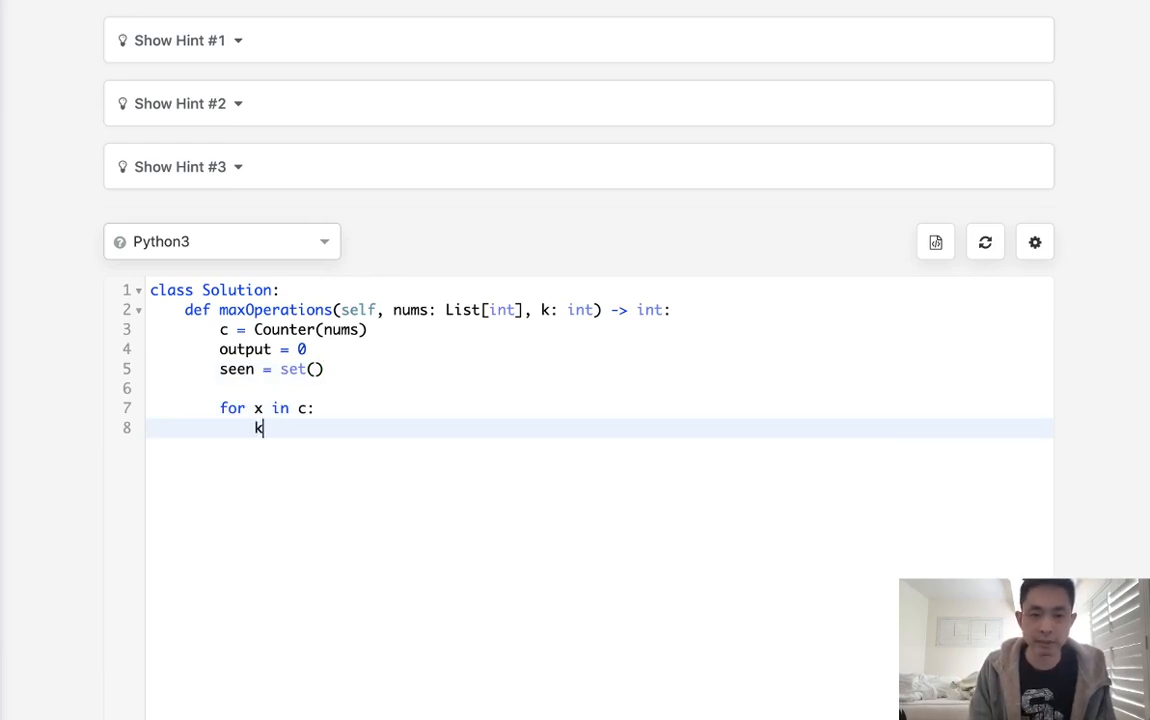
text(-x)
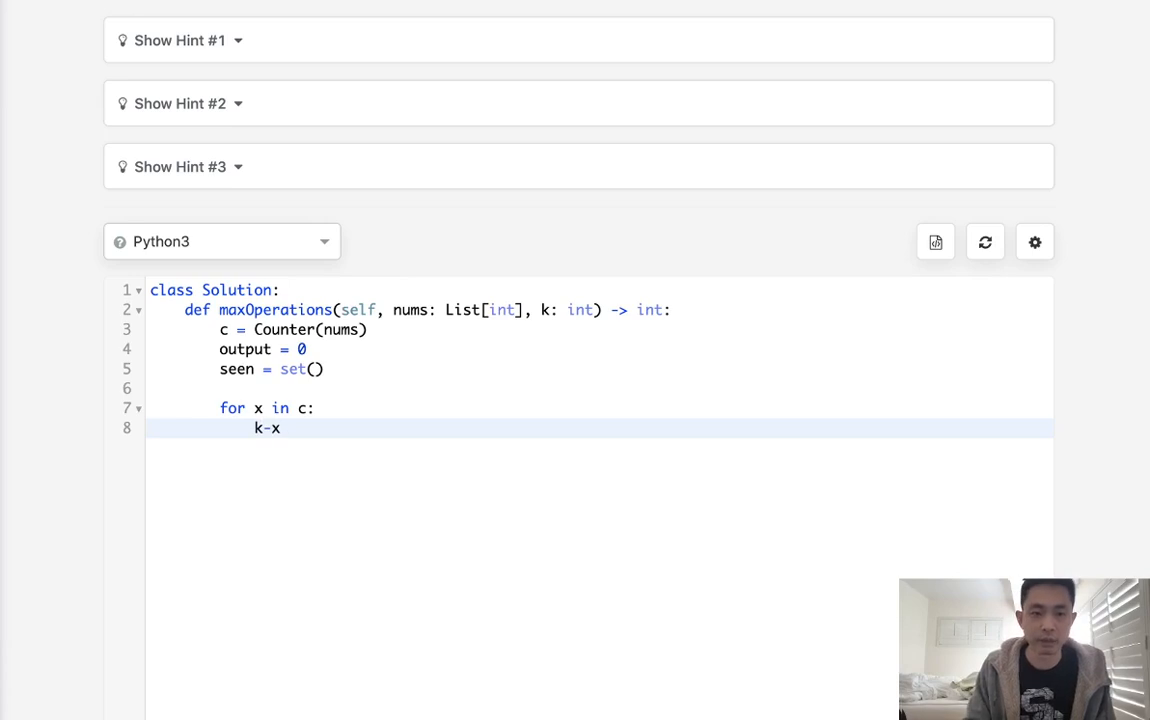
key(Backspace)
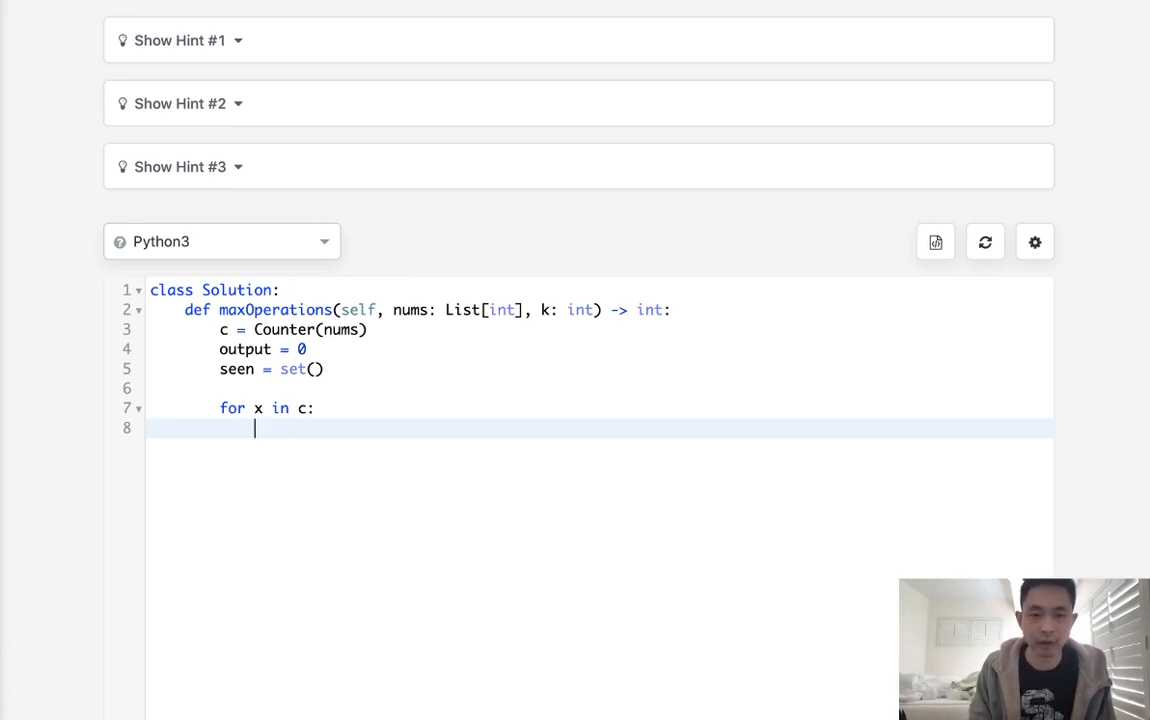
Add the condition 'if x not in seen and (k-x) in c:'.
text(if)
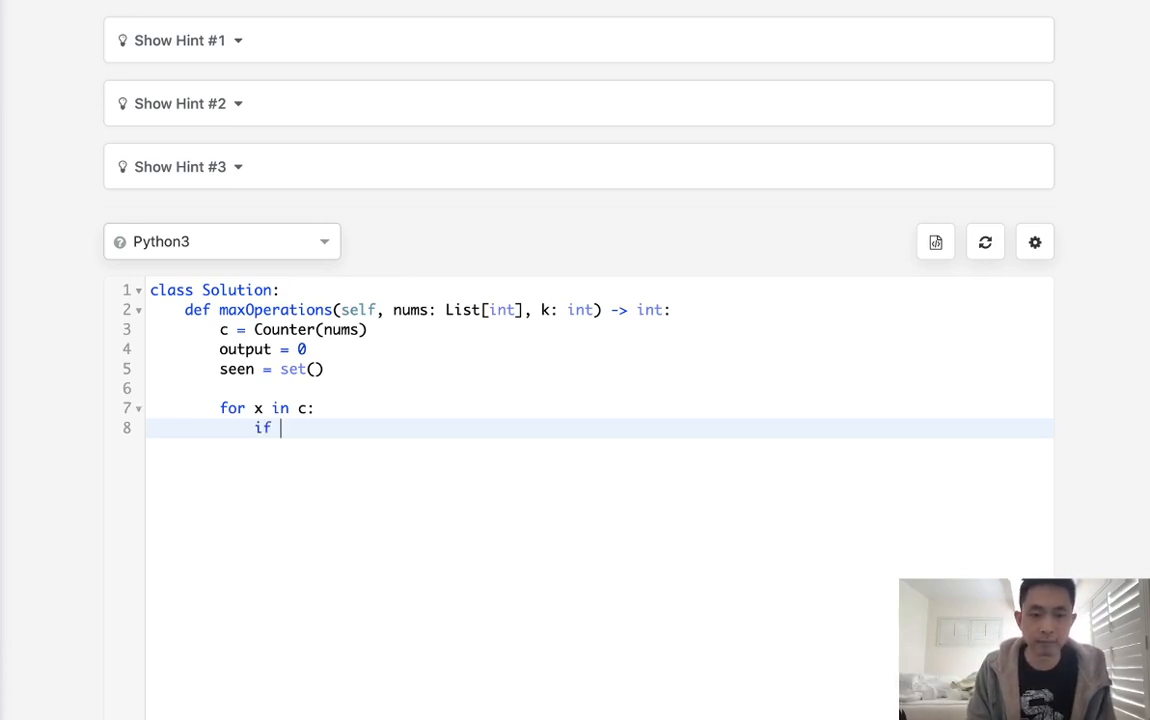
text(x)
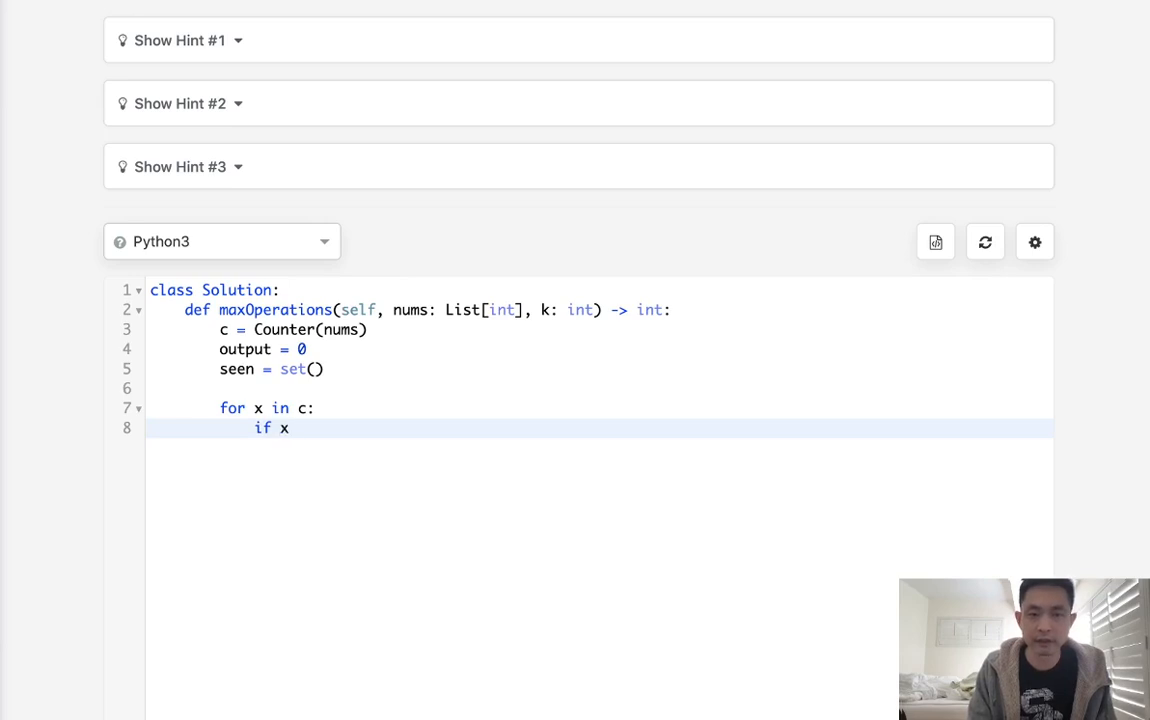
text(not in seen)
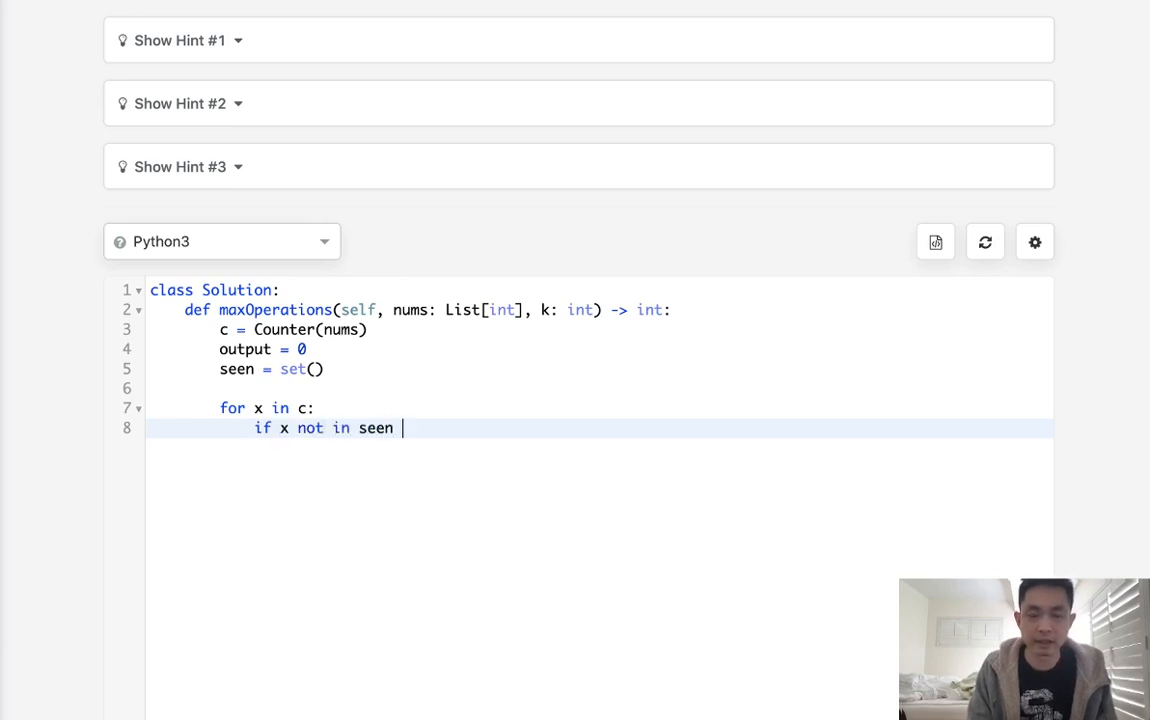
text(and)
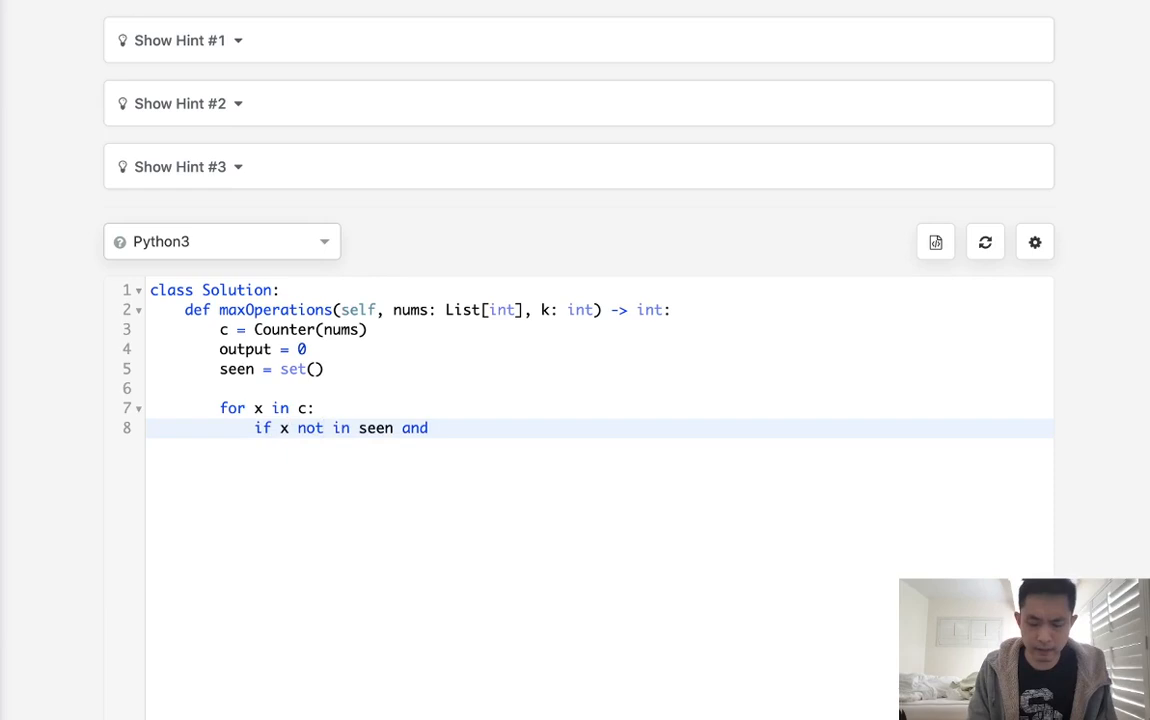
text(k-x))
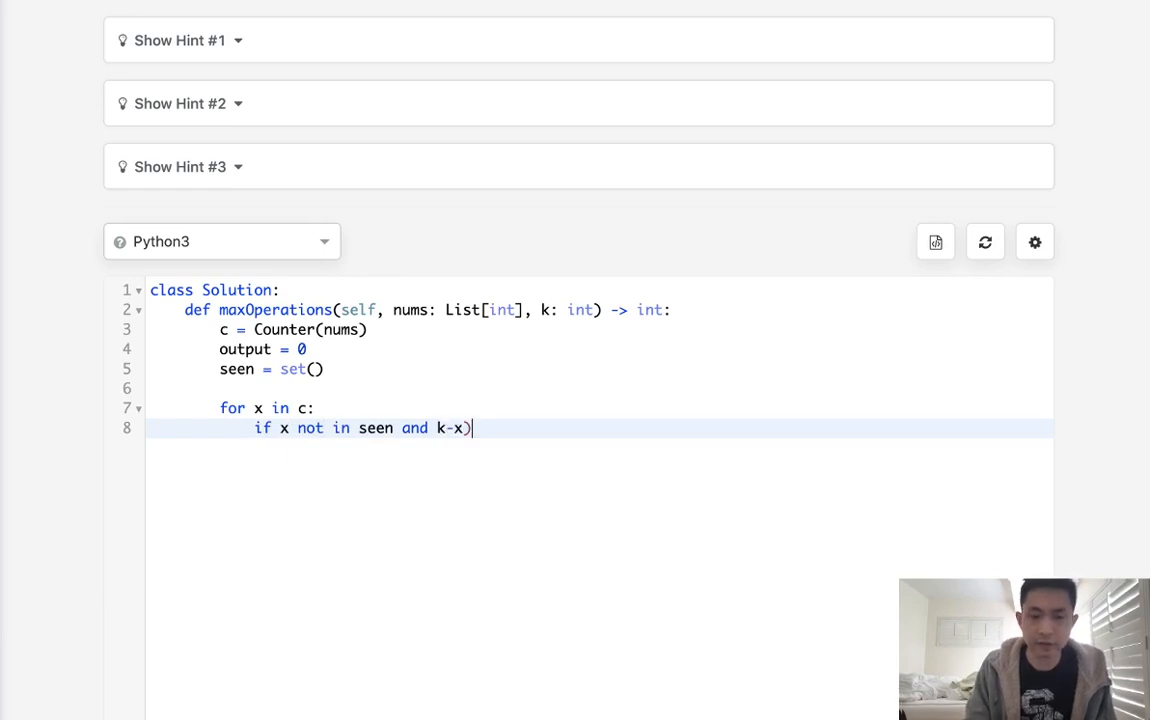
text(()
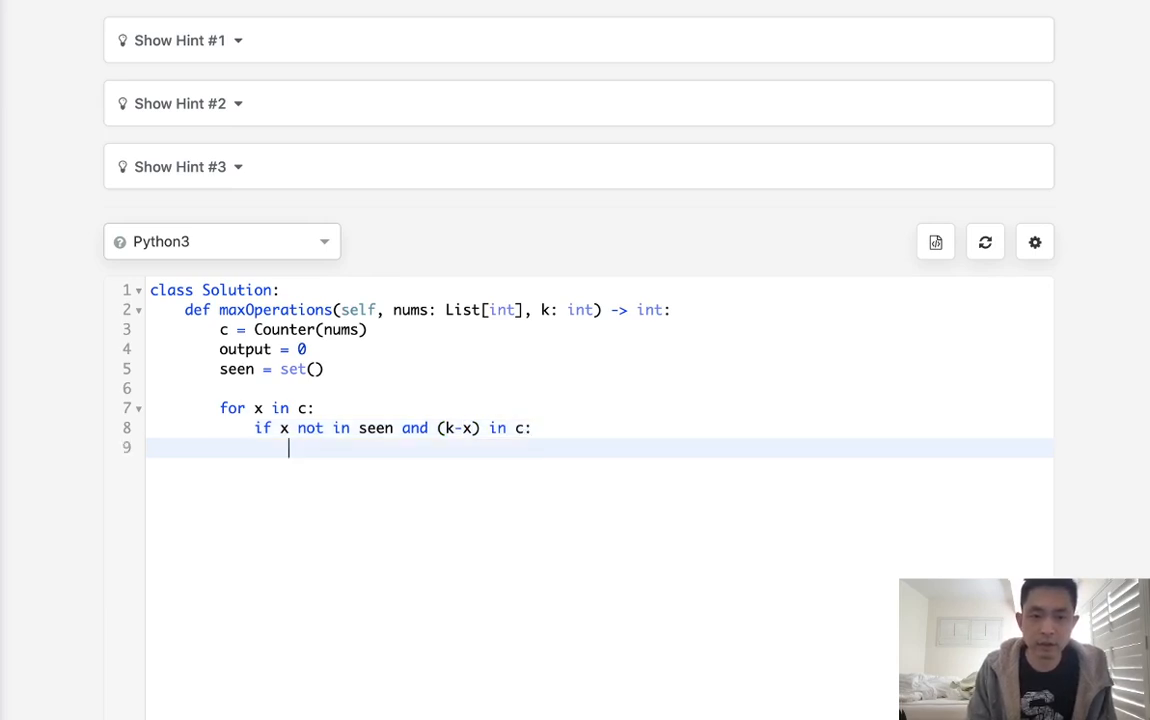
Add 'output += min(c[x], c[k-x])' inside the condition.
text(outpu)
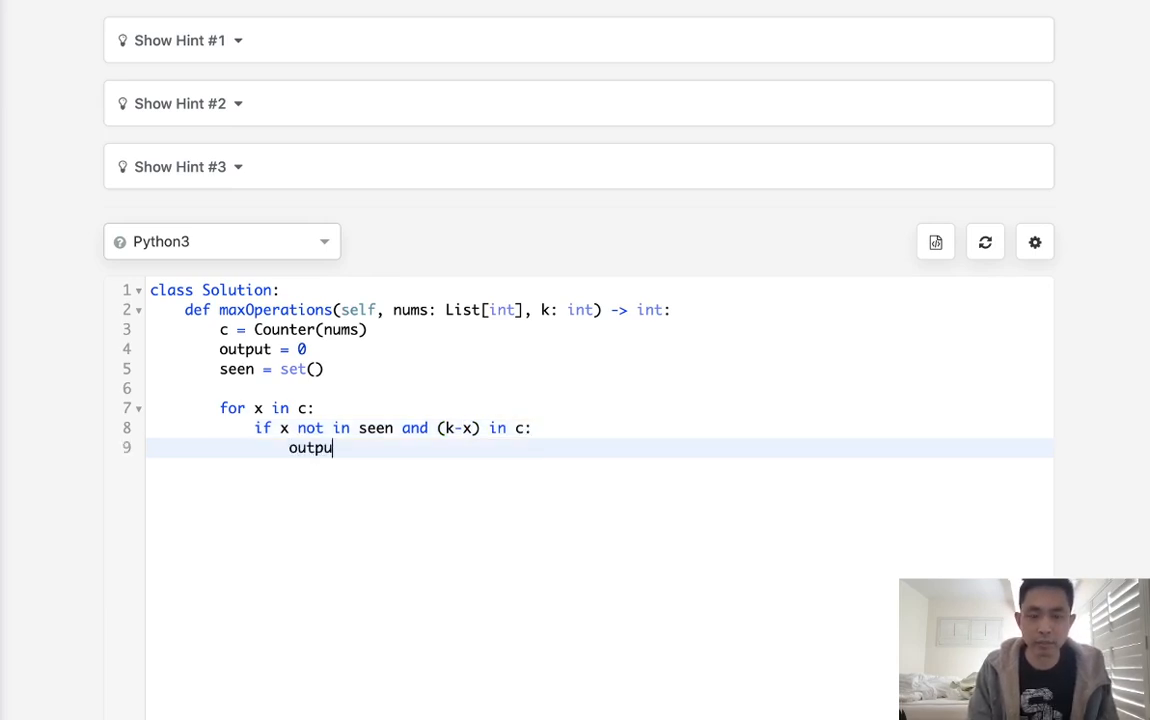
text(+= min()
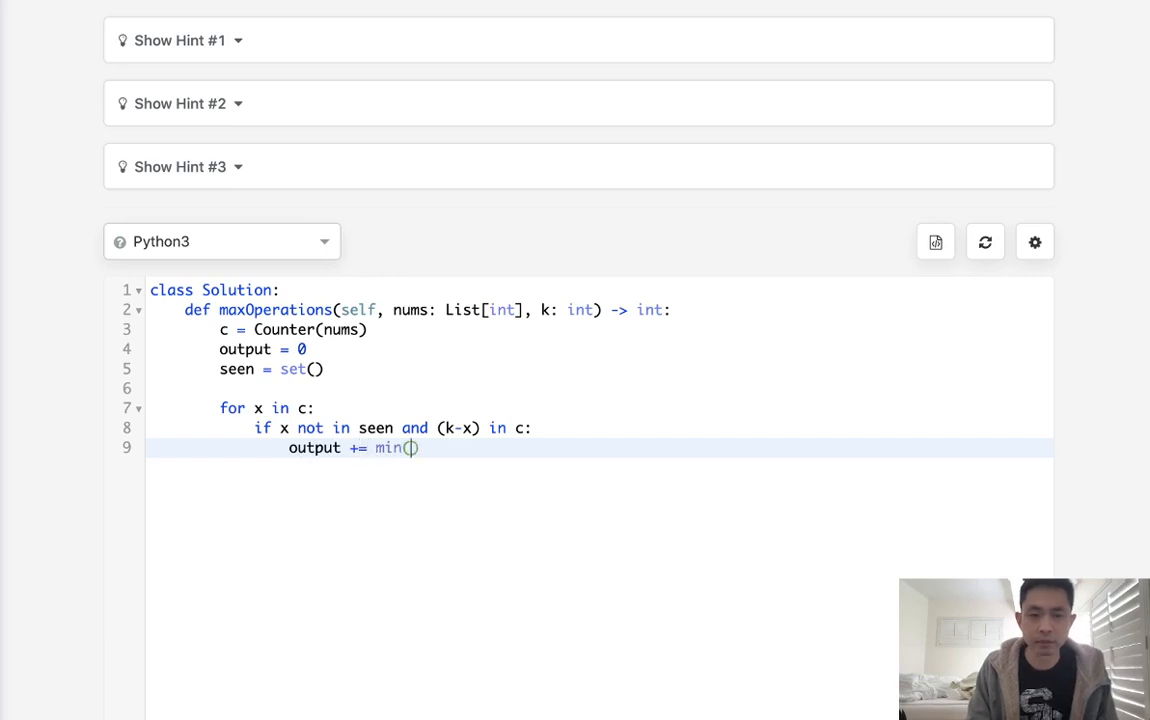
text(c[x])
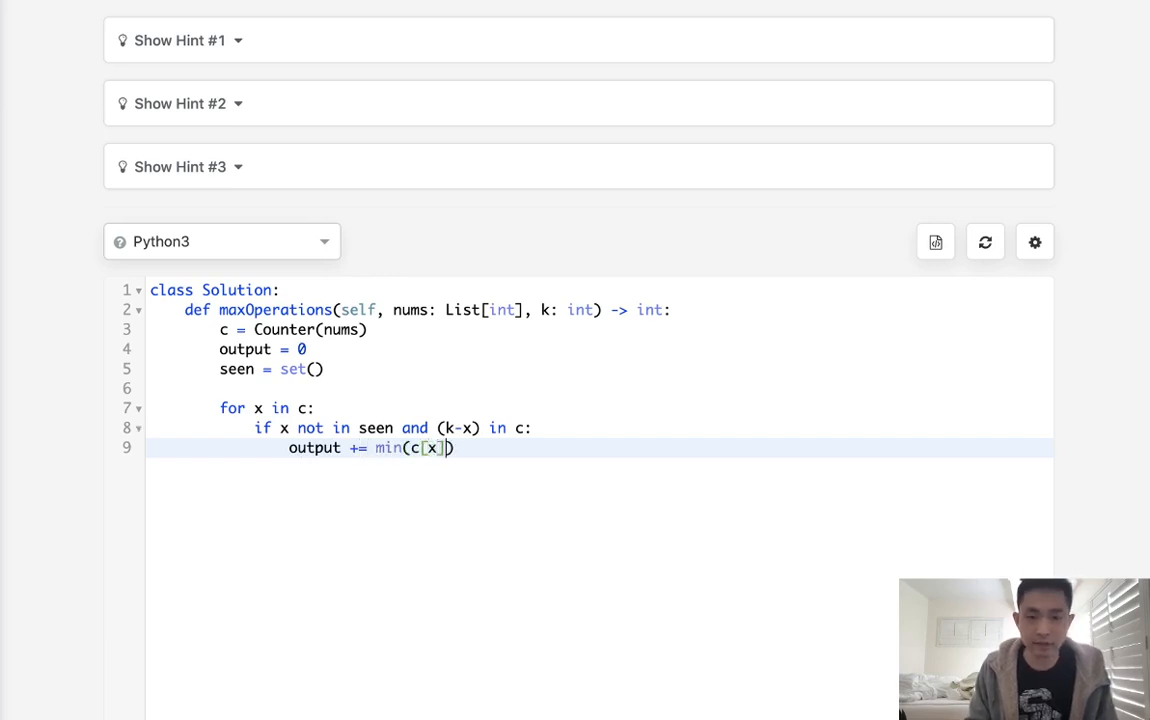
text(,cp)
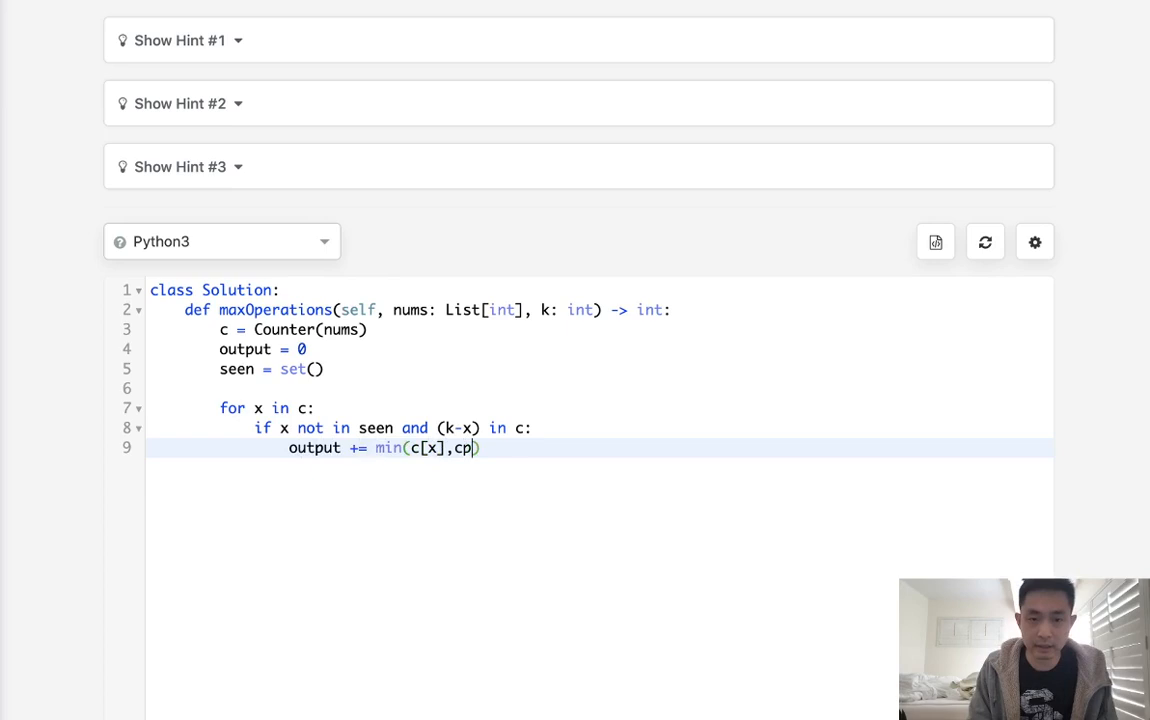
text([k-x]))
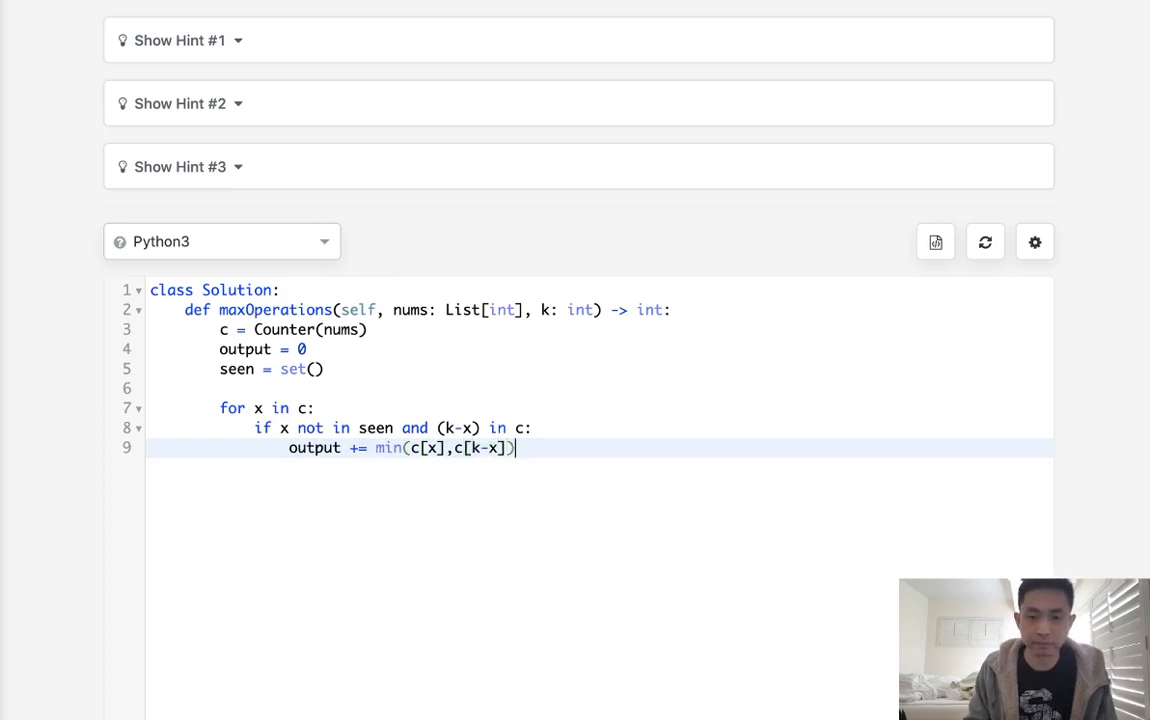
key(Return)
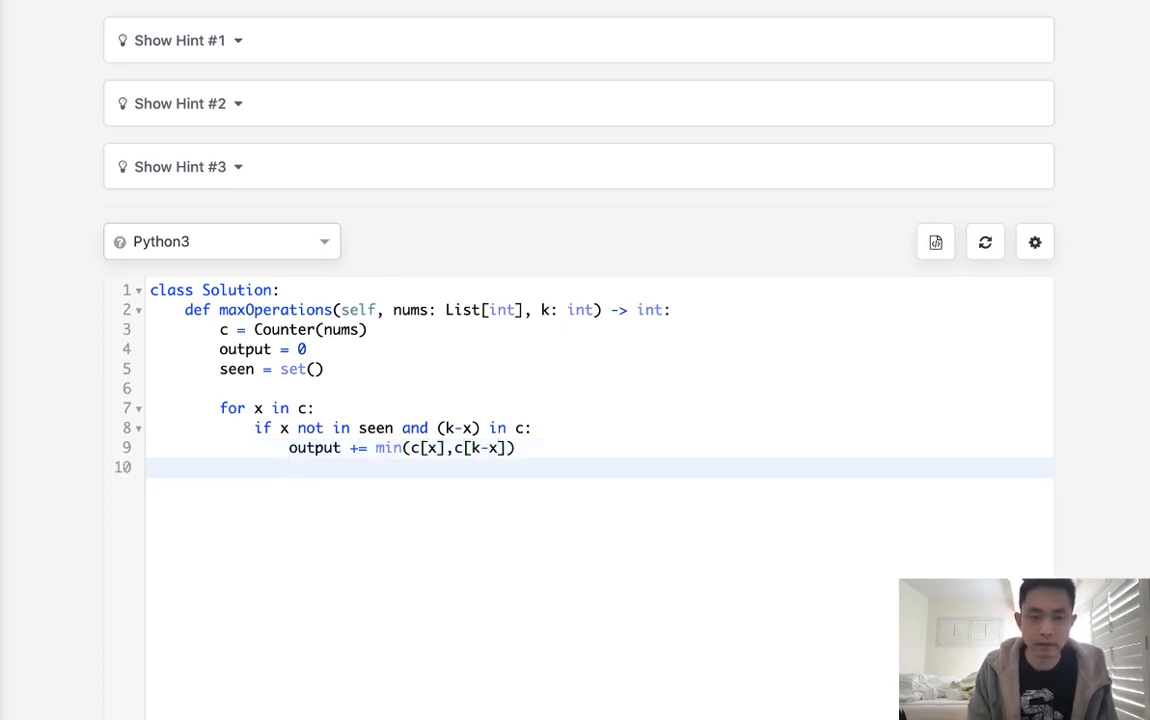
Mark x and k-x with seen.add, then return output.
text(see)
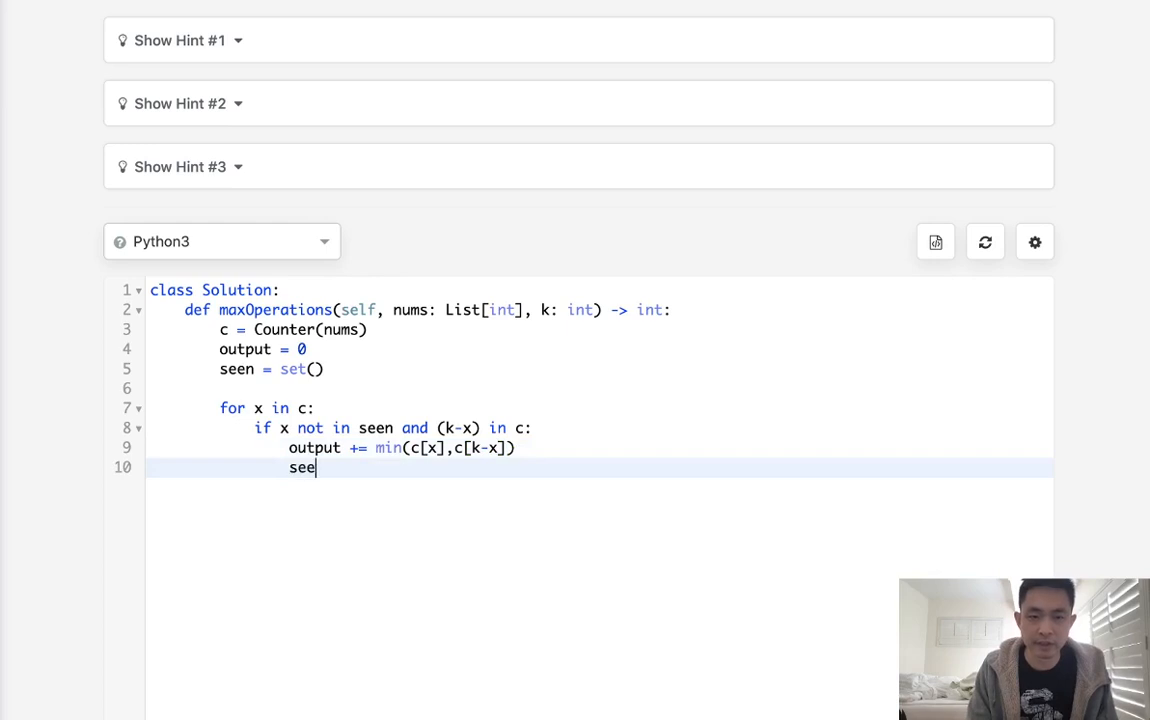
text(n.add())
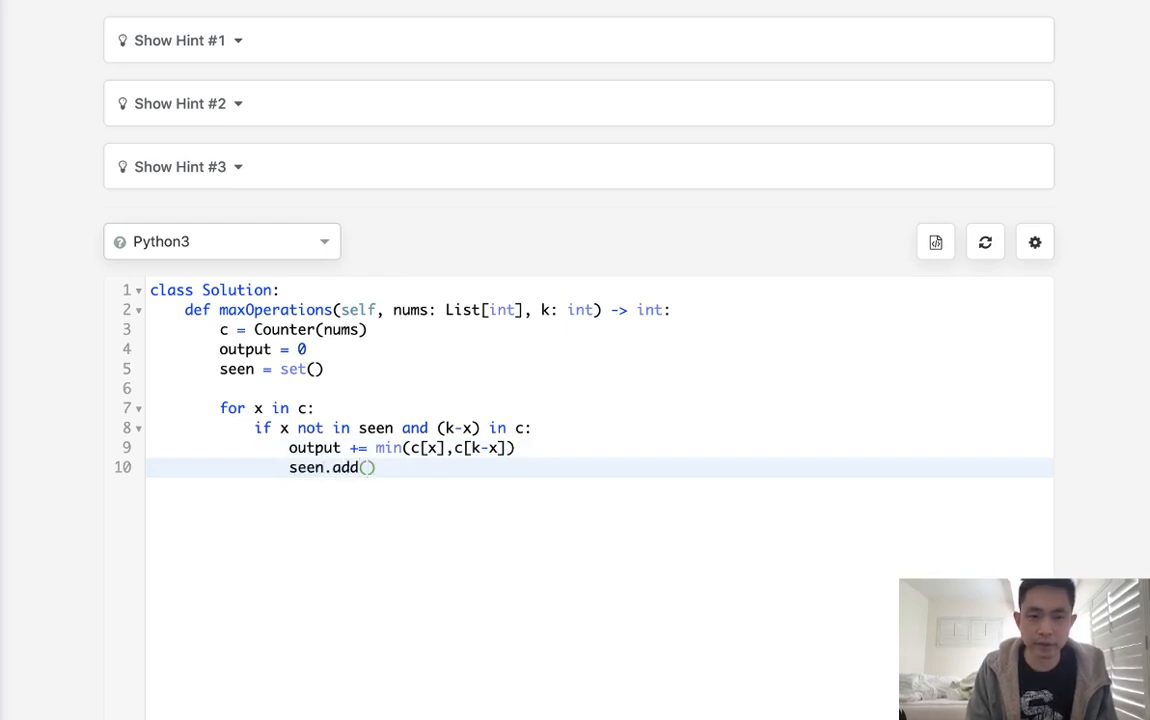
text(x)
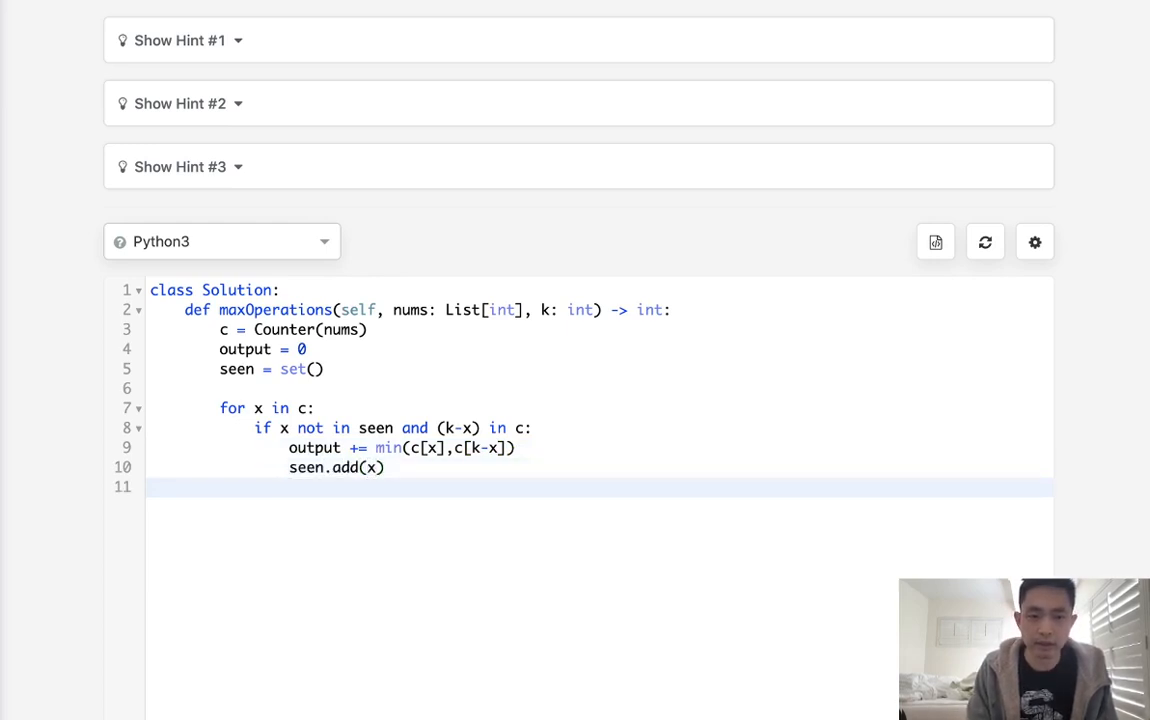
text(seen.add()
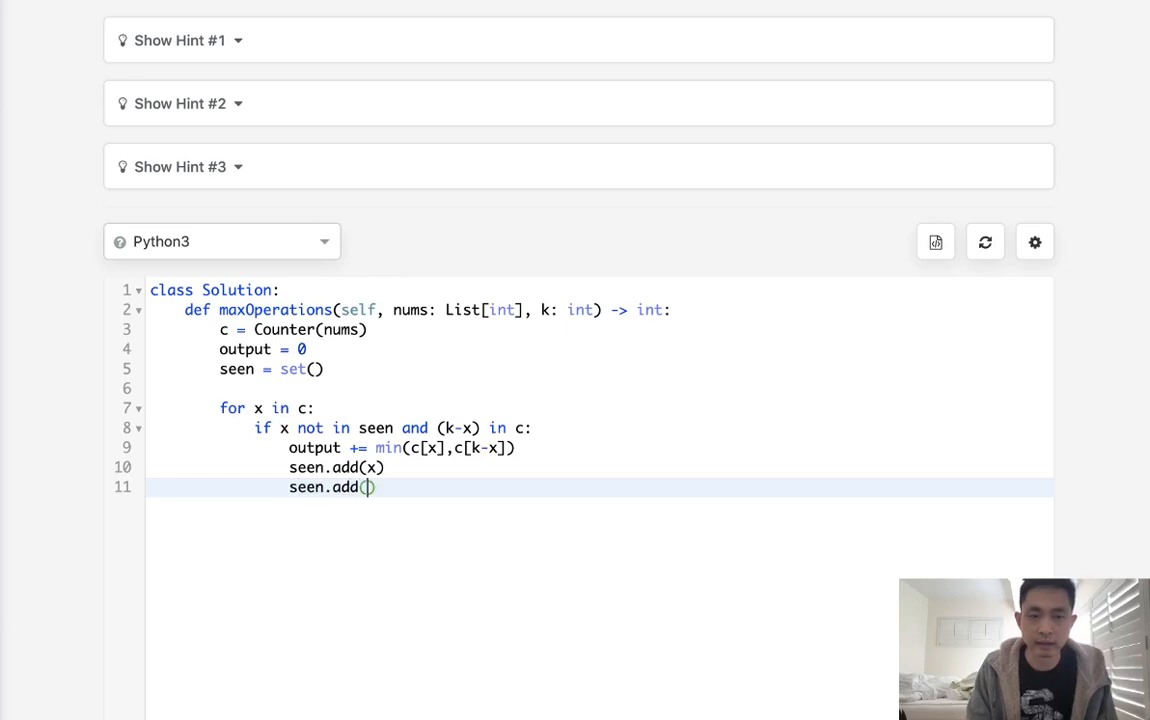
text(k-x)
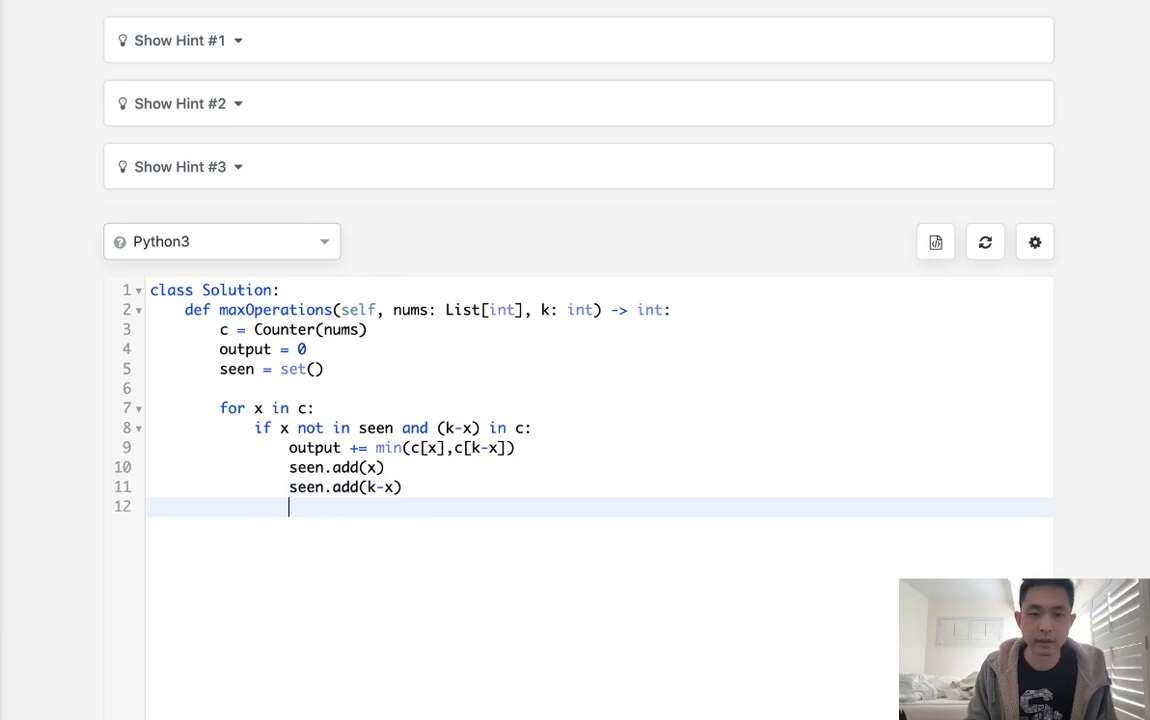
text(re)
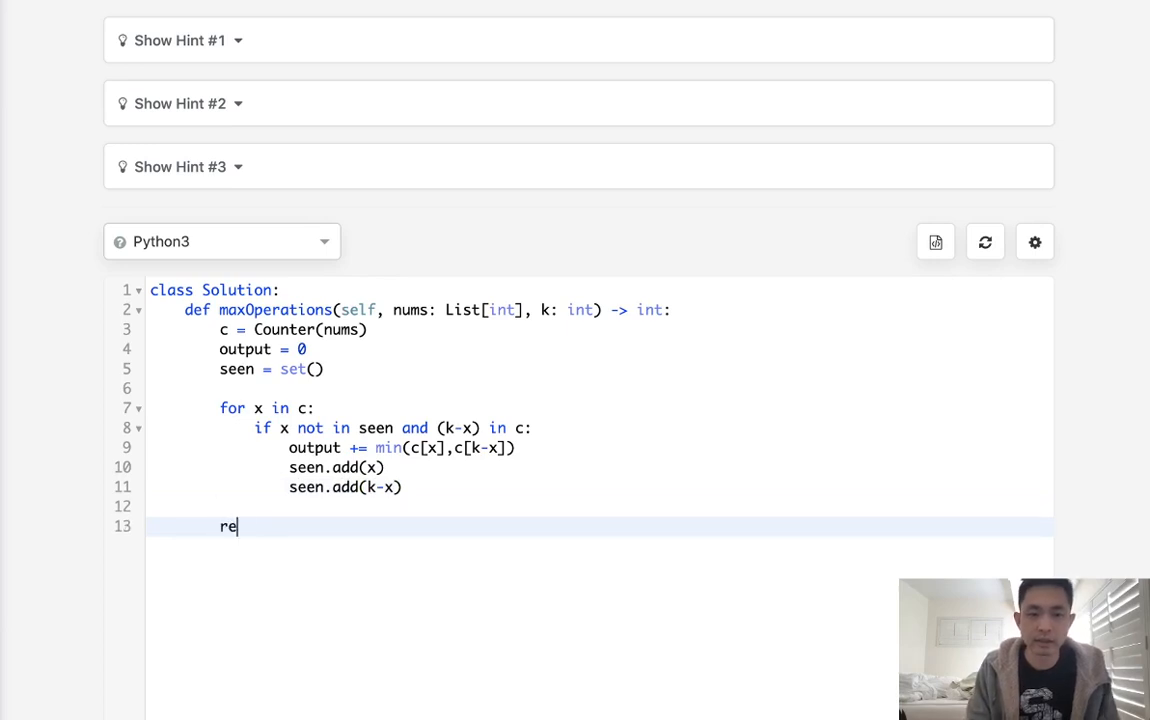
text(turn)
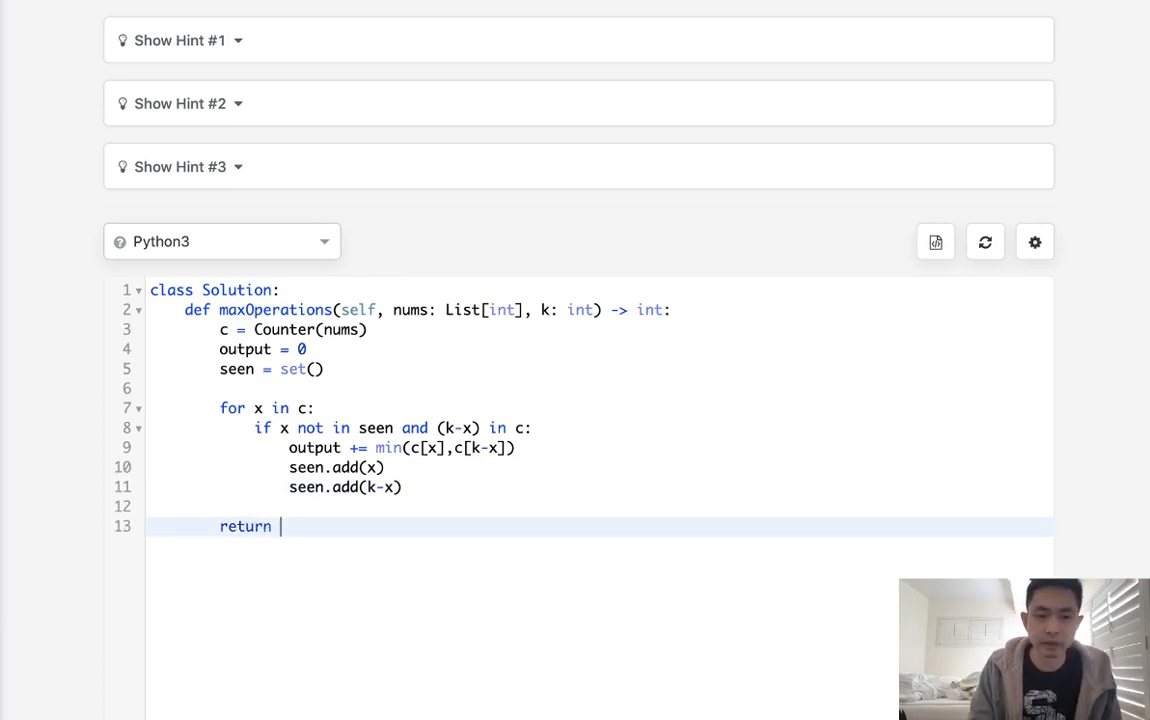
text(output)
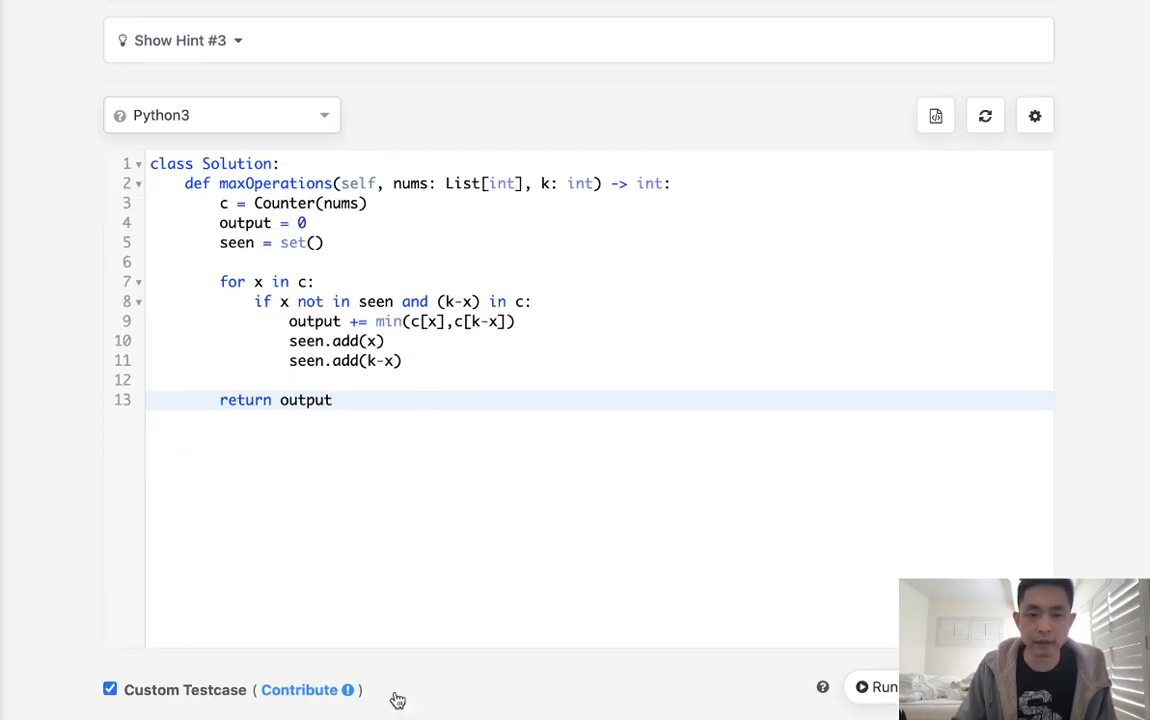
scroll(down, 3)
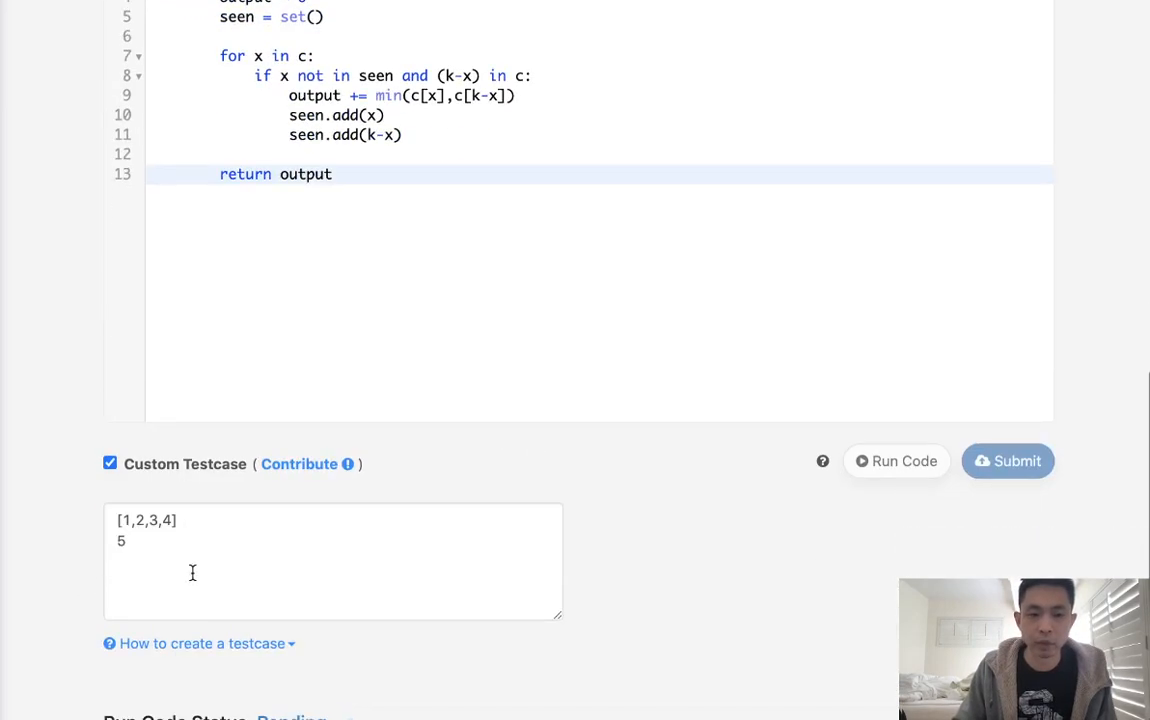
click(896, 461)
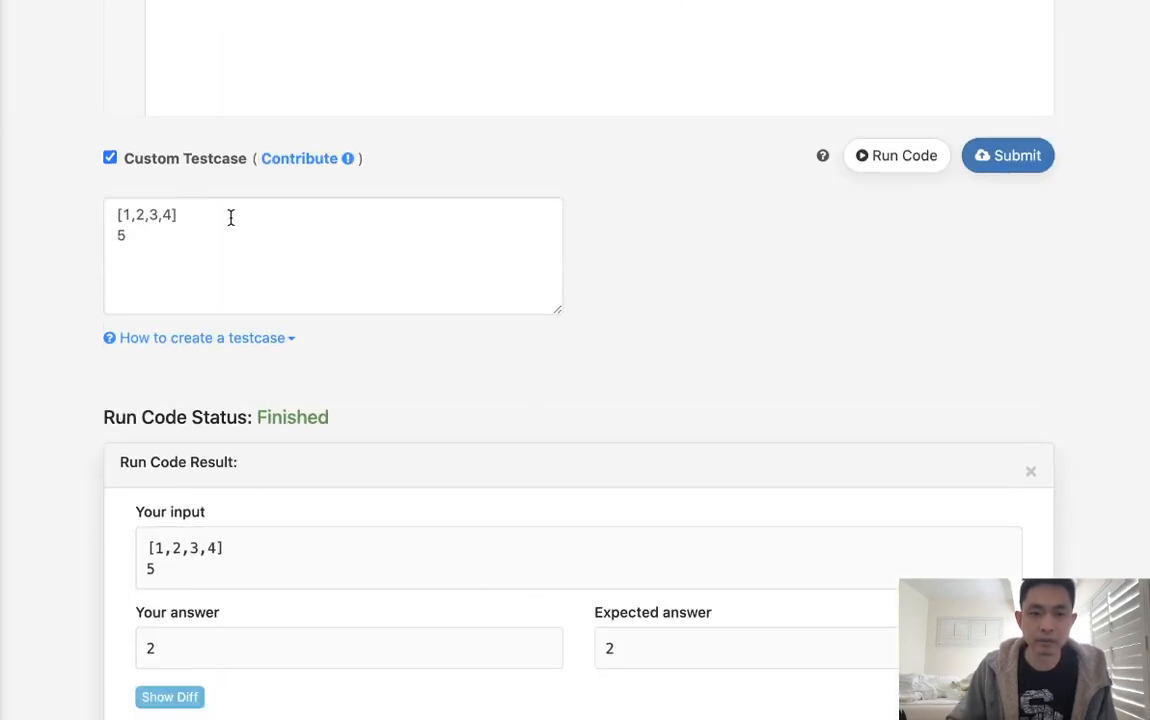
scroll(up, 3)
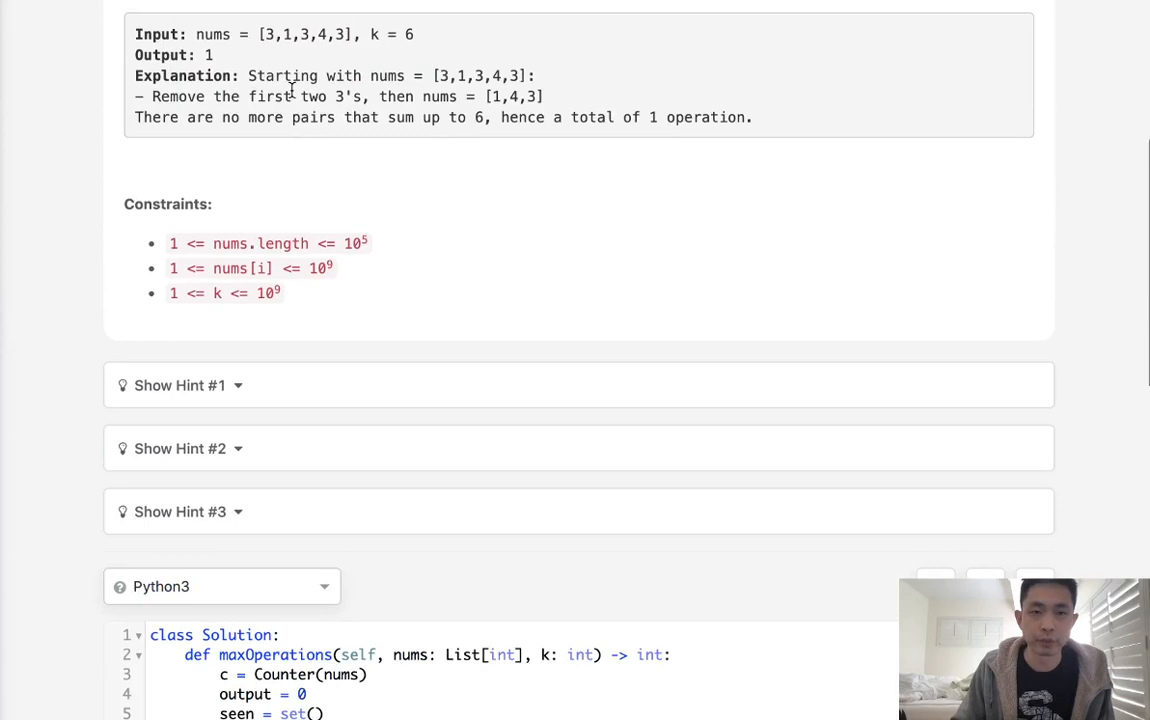
double_click(304, 34)
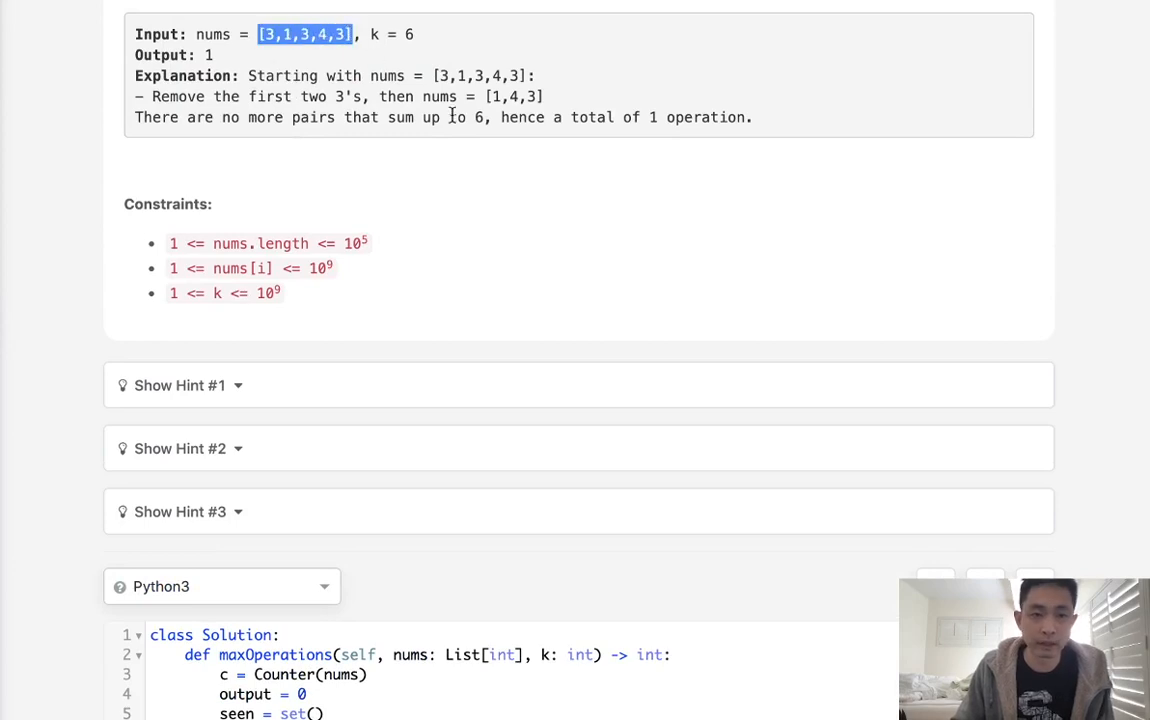
scroll(down, 3)
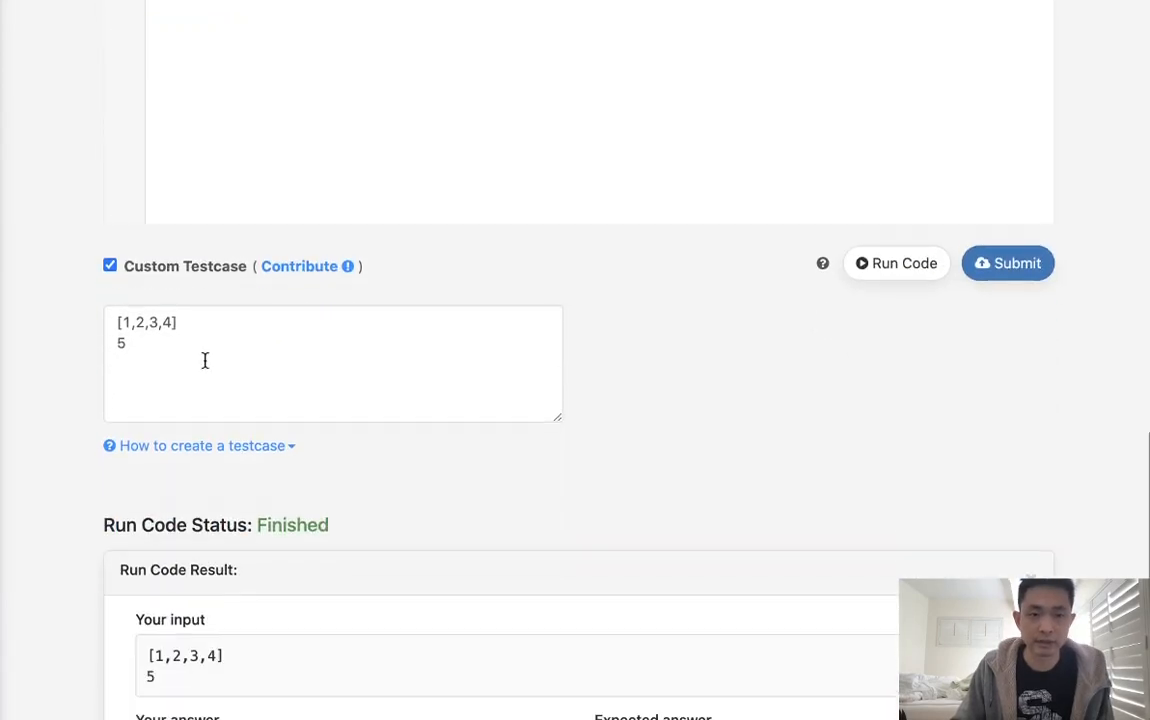
Run the code on custom test nums [3,1,3,4,3] with k 6.
text([3,1,3,4,3])
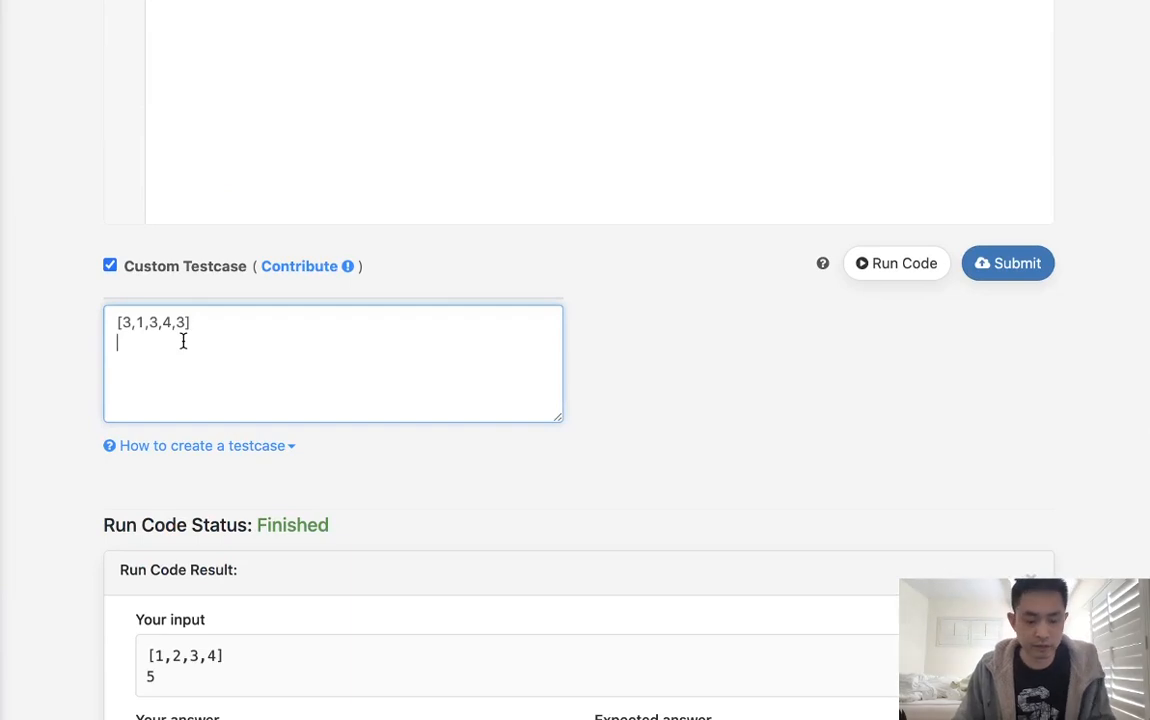
text(6)
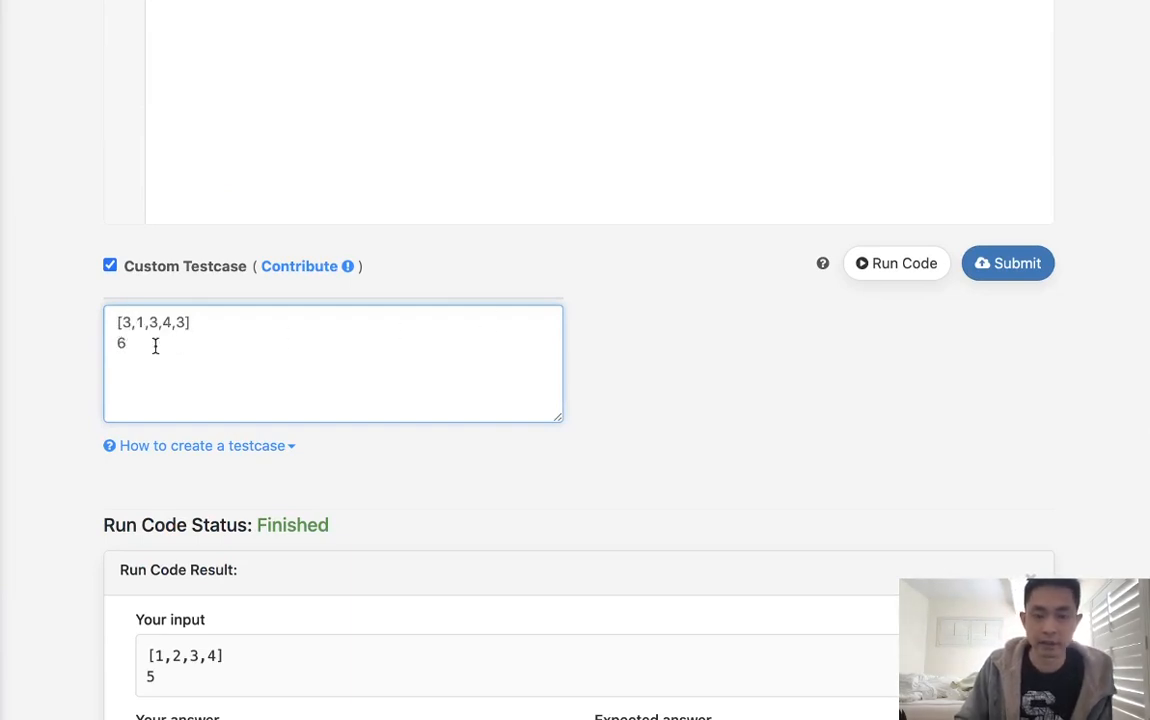
mouse_move(896, 263)
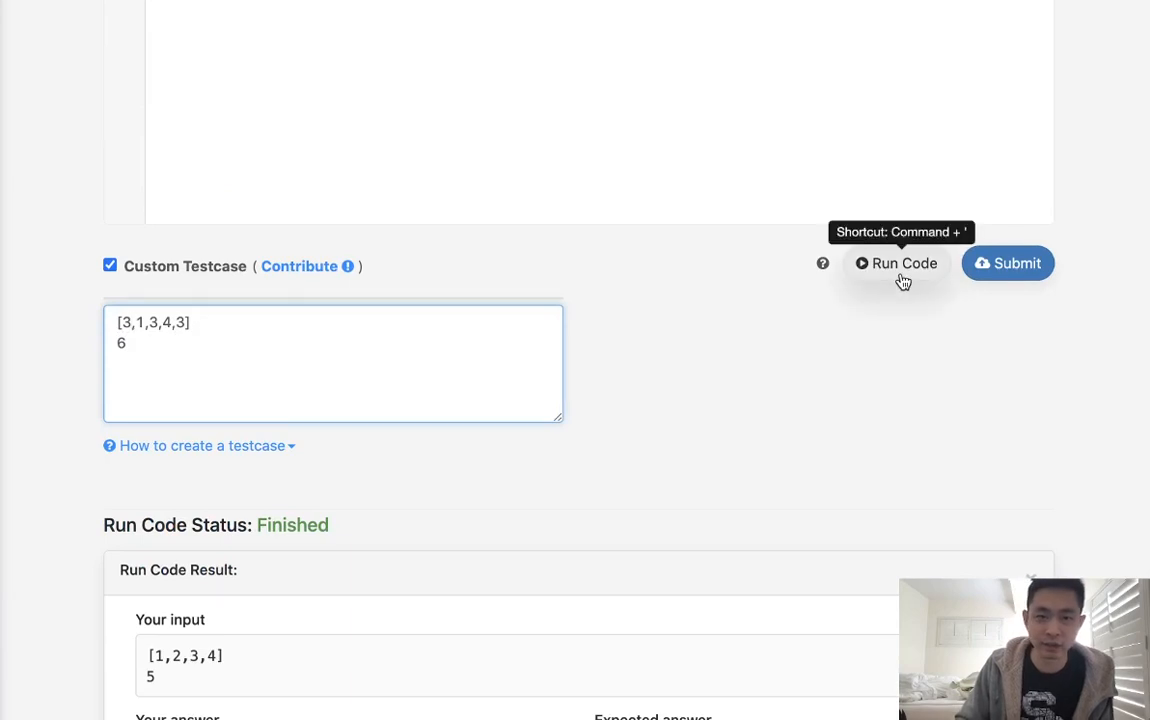
click(903, 263)
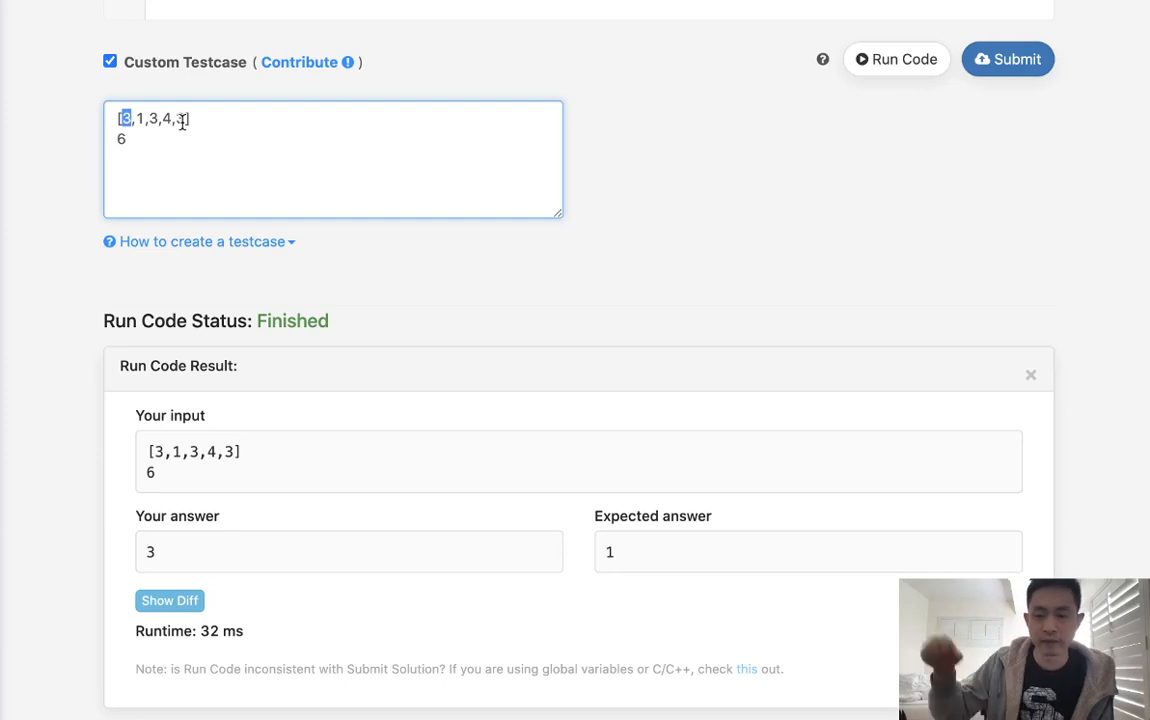
Add the 'if x == (k-x): output += c[x]//2' case to the loop.
scroll(up, 3)
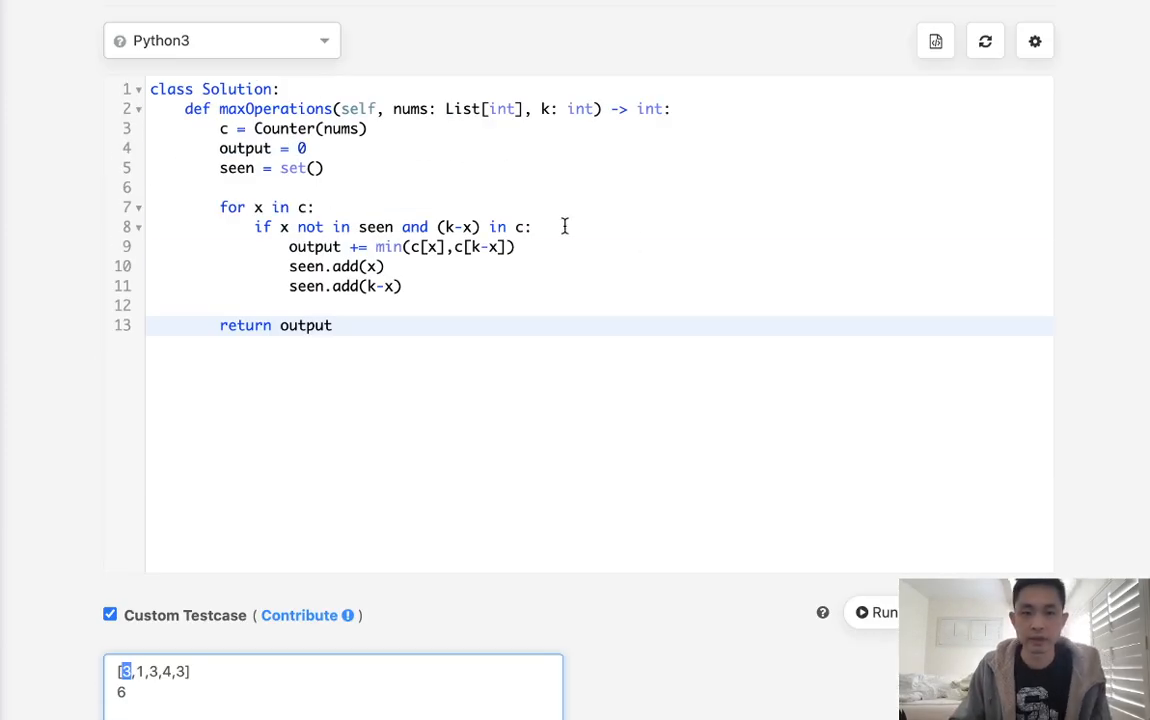
text(if)
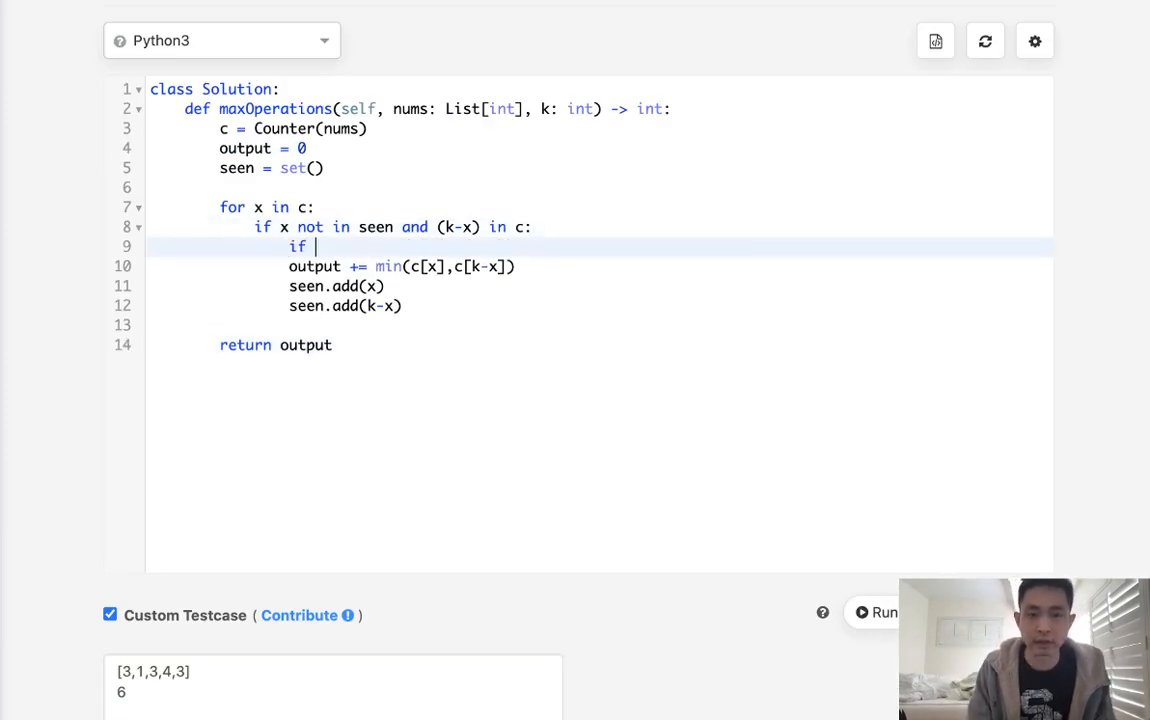
text(x == k)
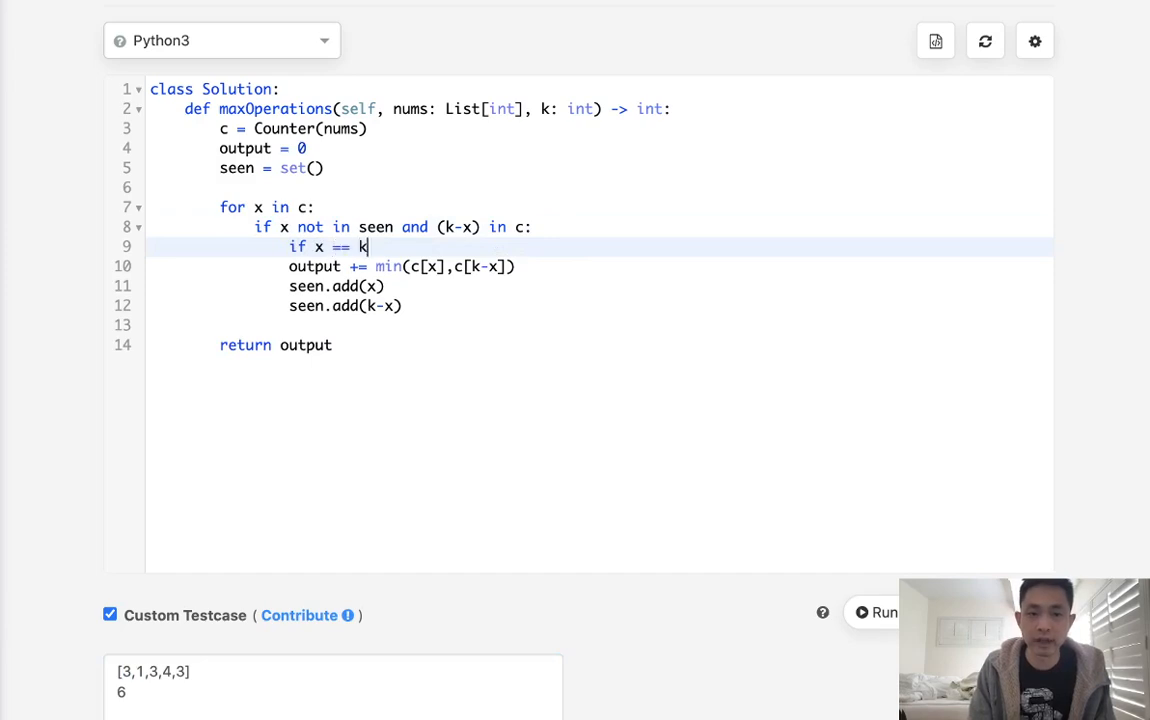
text((k-x):)
text(o)
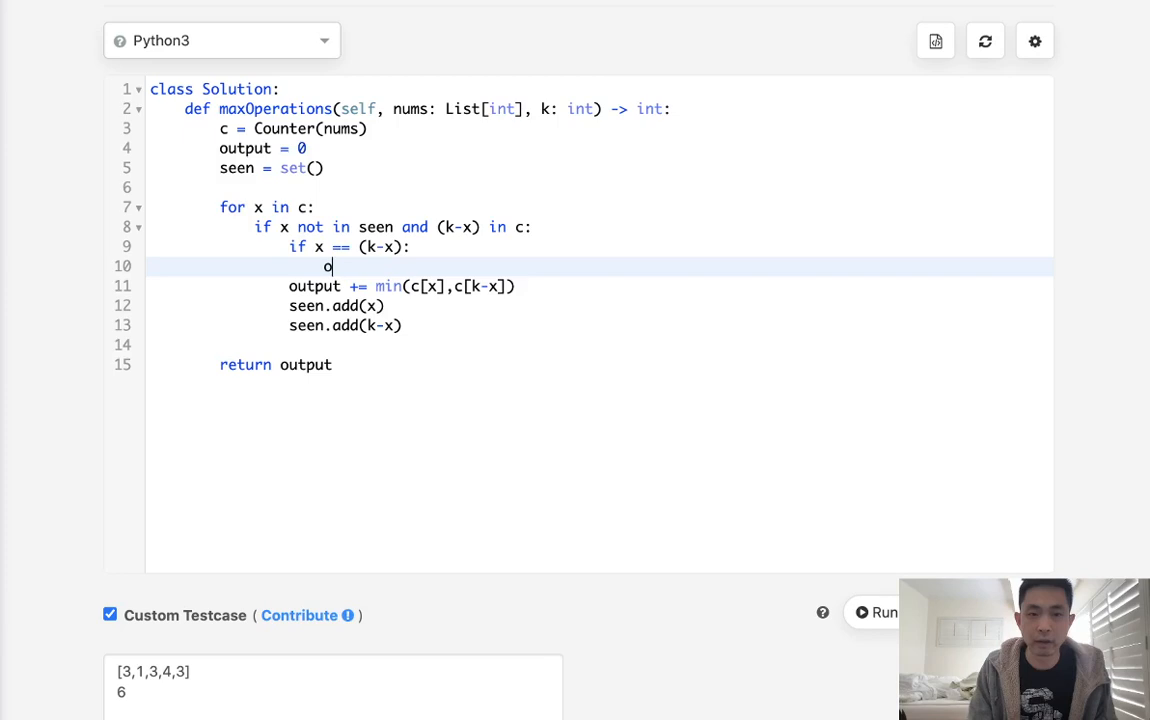
text(utput +=)
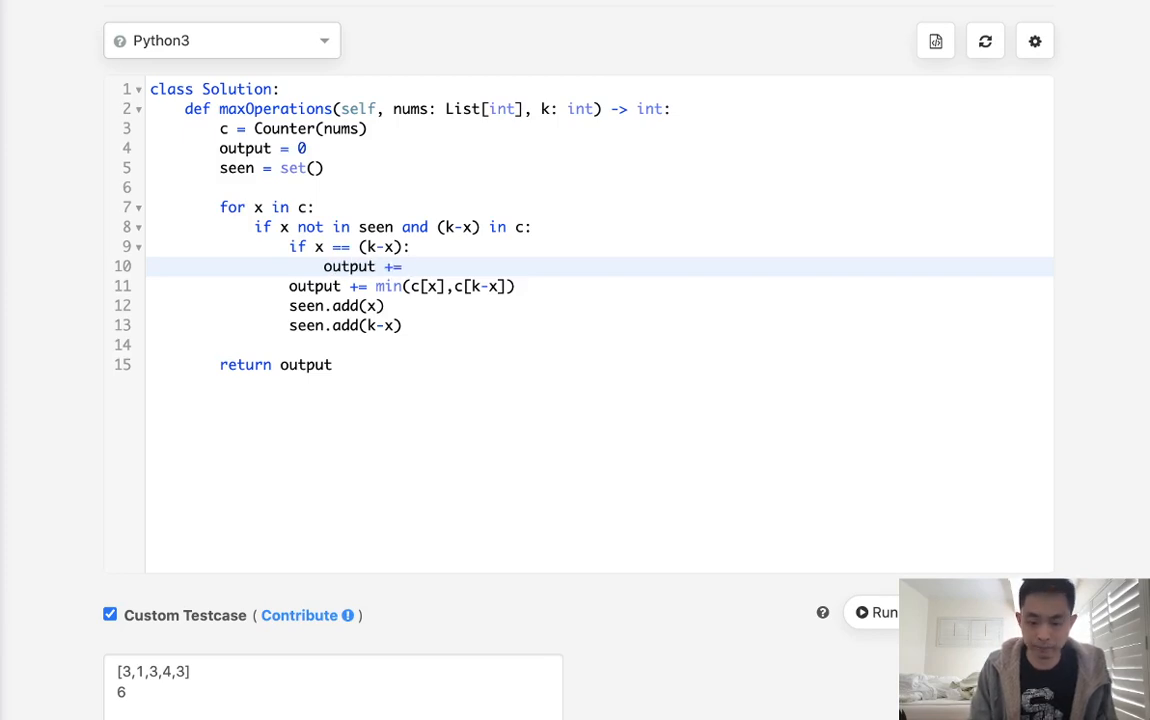
text(c[x])
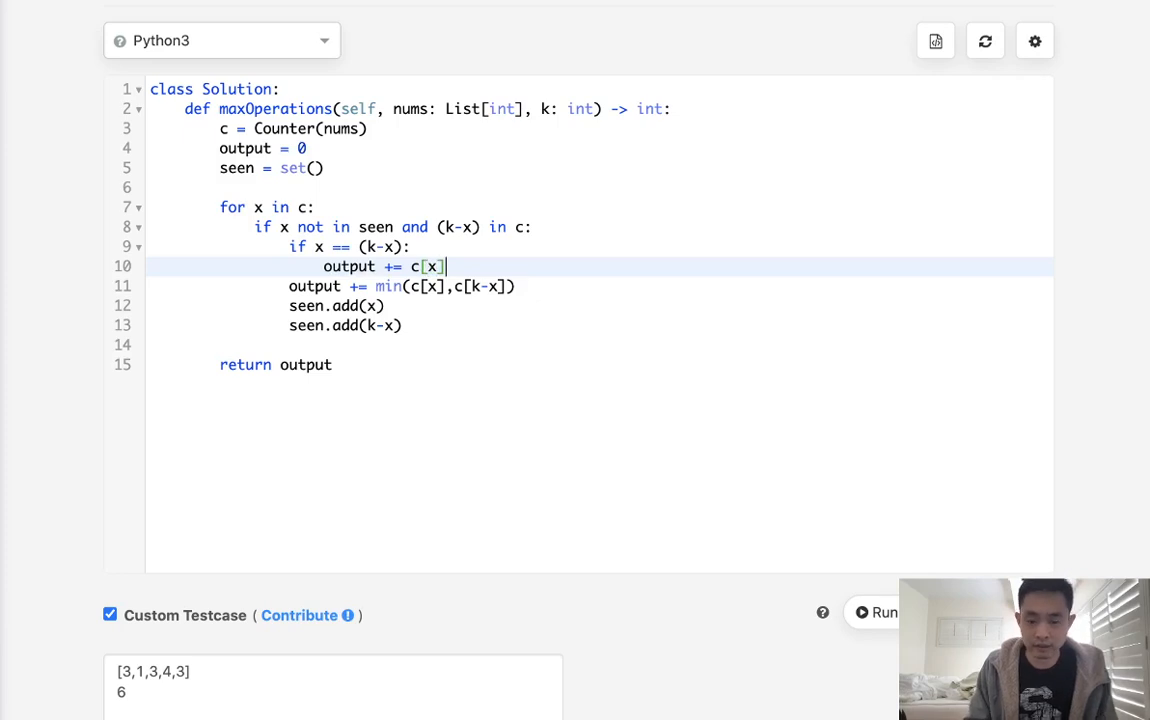
text(//2)
text(else:)
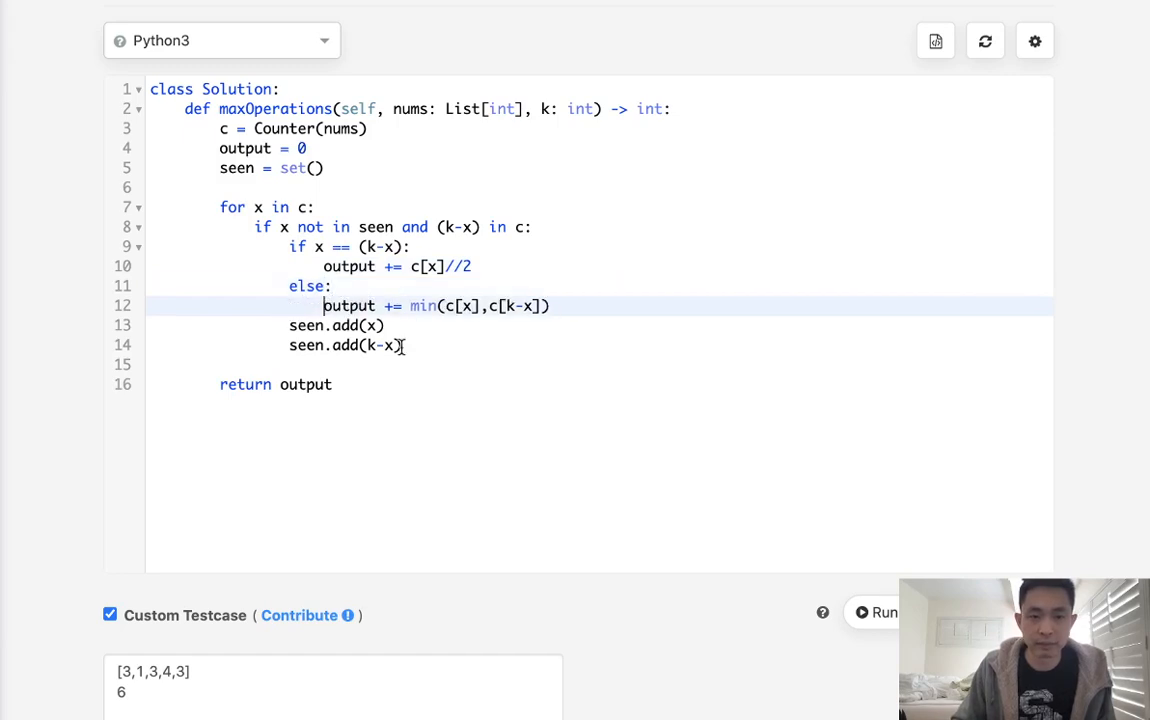
click(884, 612)
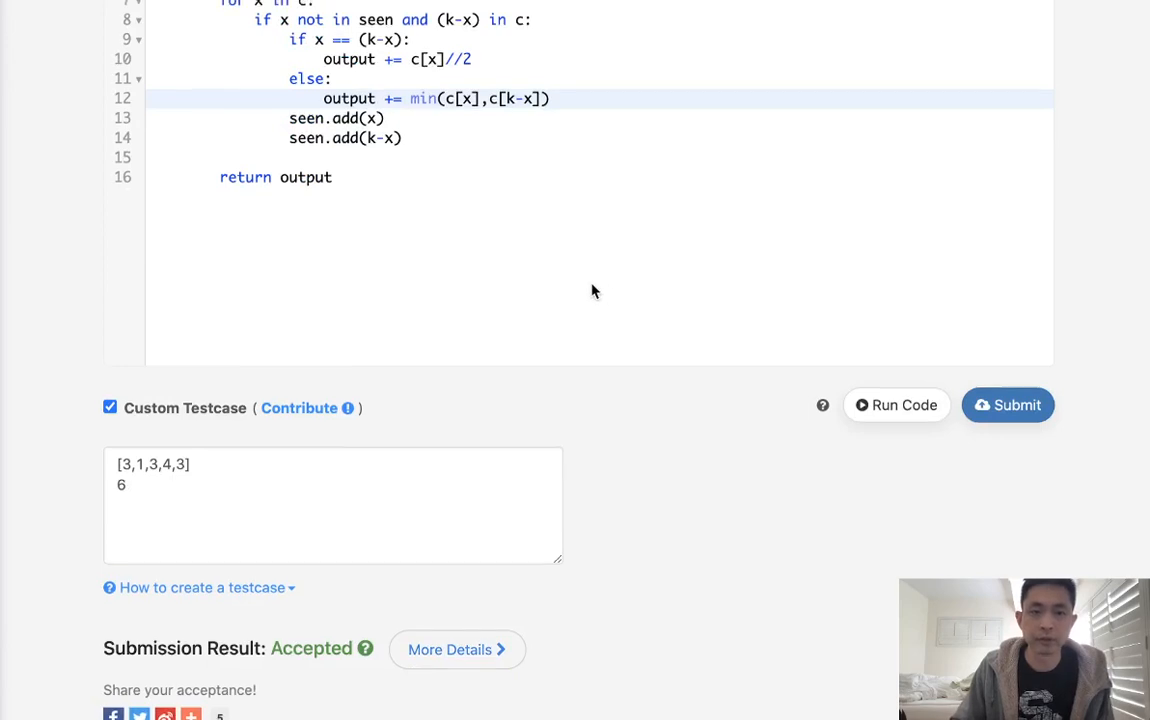
Scroll up to view the full accepted maxOperations solution.
scroll(up, 3)
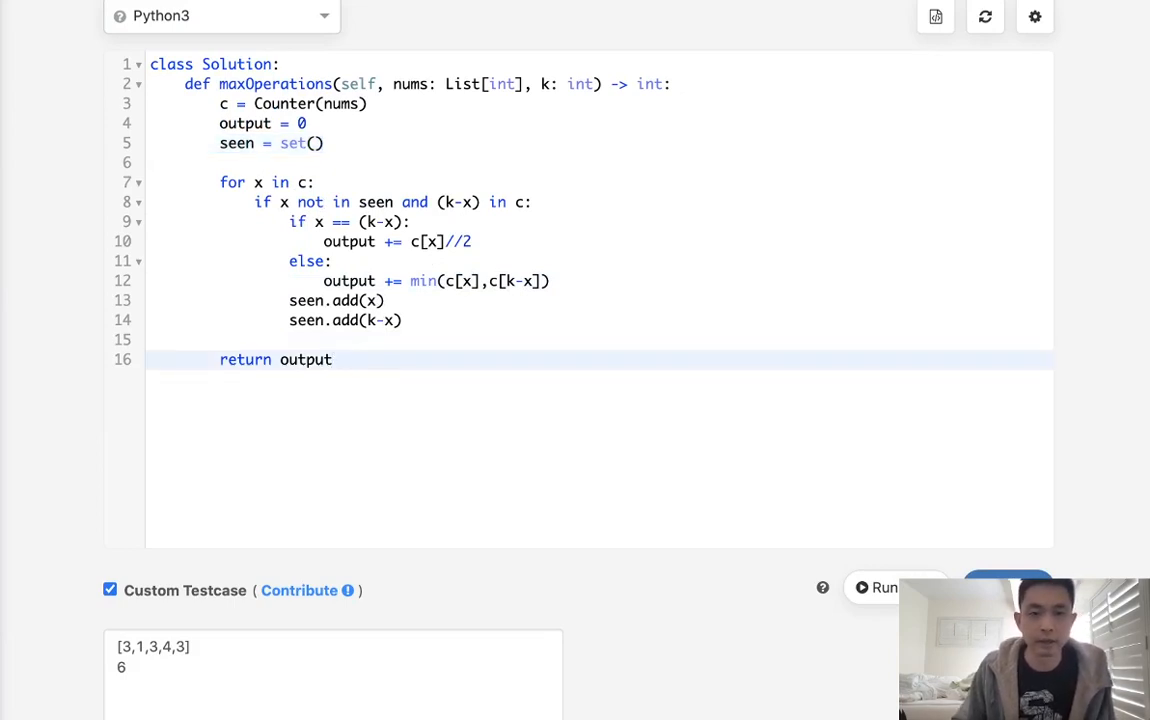
mouse_move(258, 245)
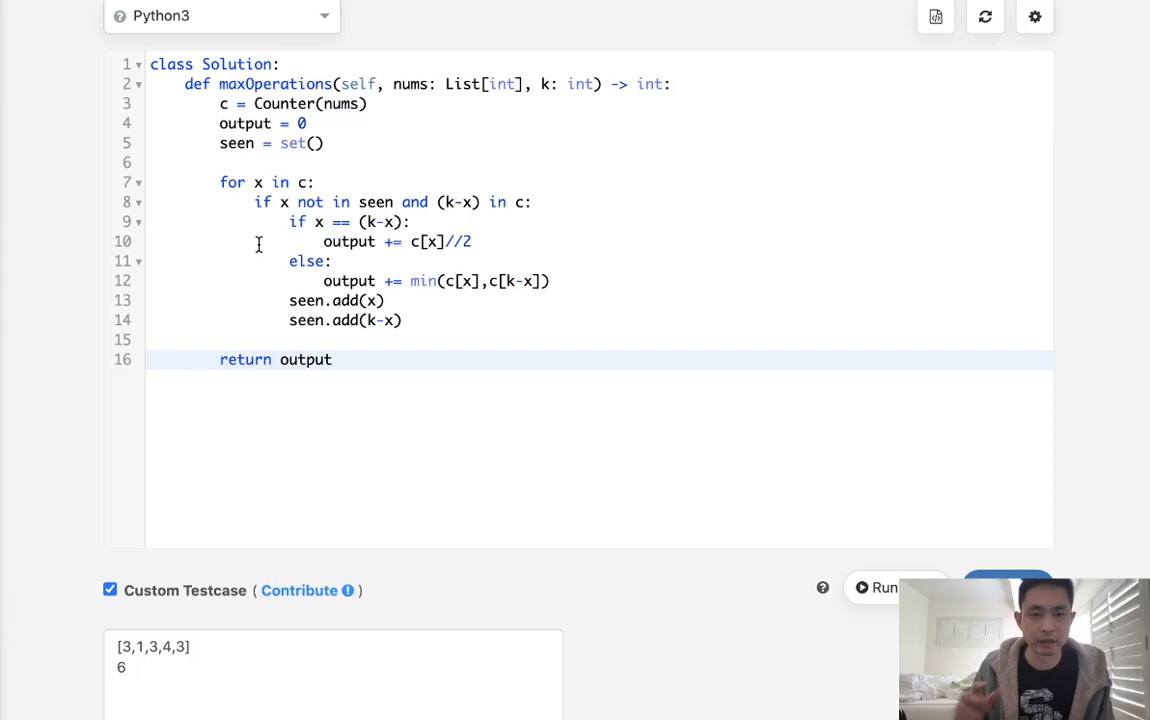
click(333, 359)
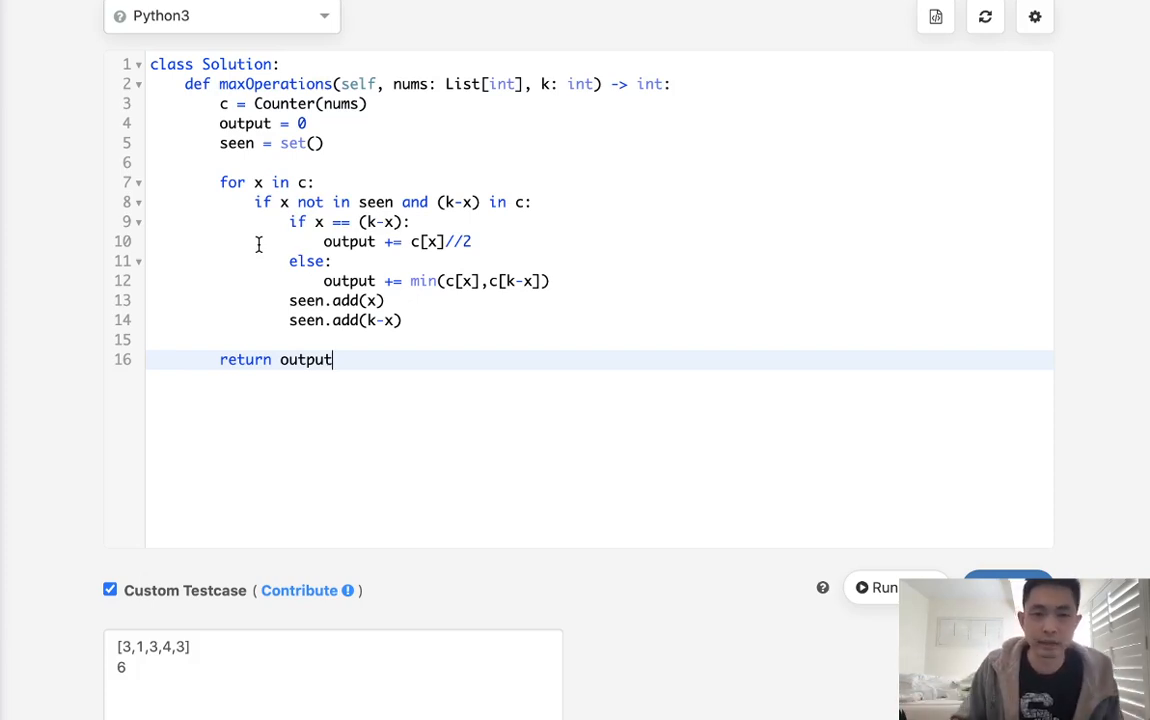
mouse_move(440, 283)
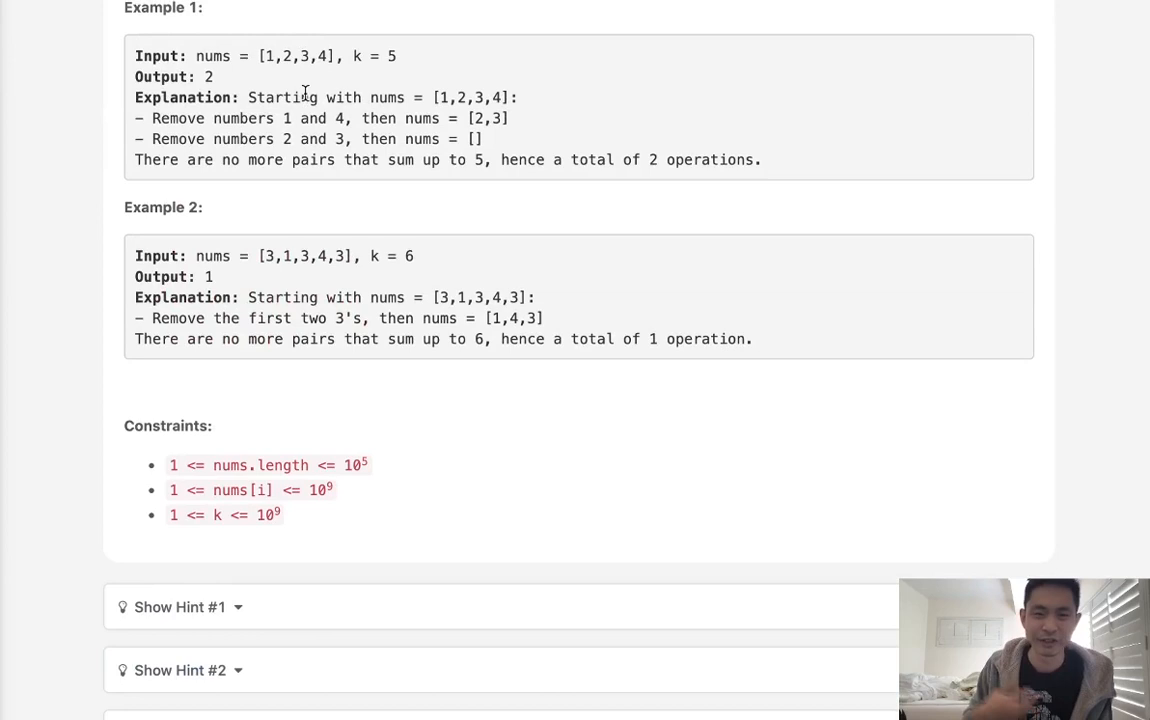
mouse_move(307, 83)
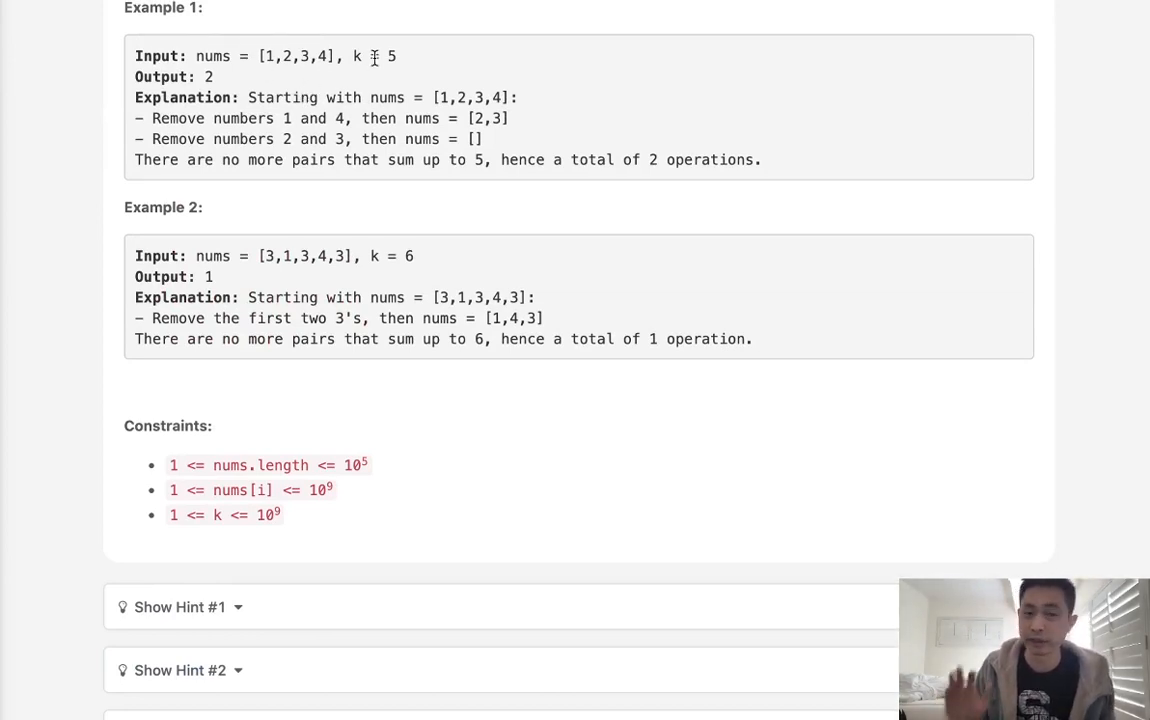
mouse_move(279, 276)
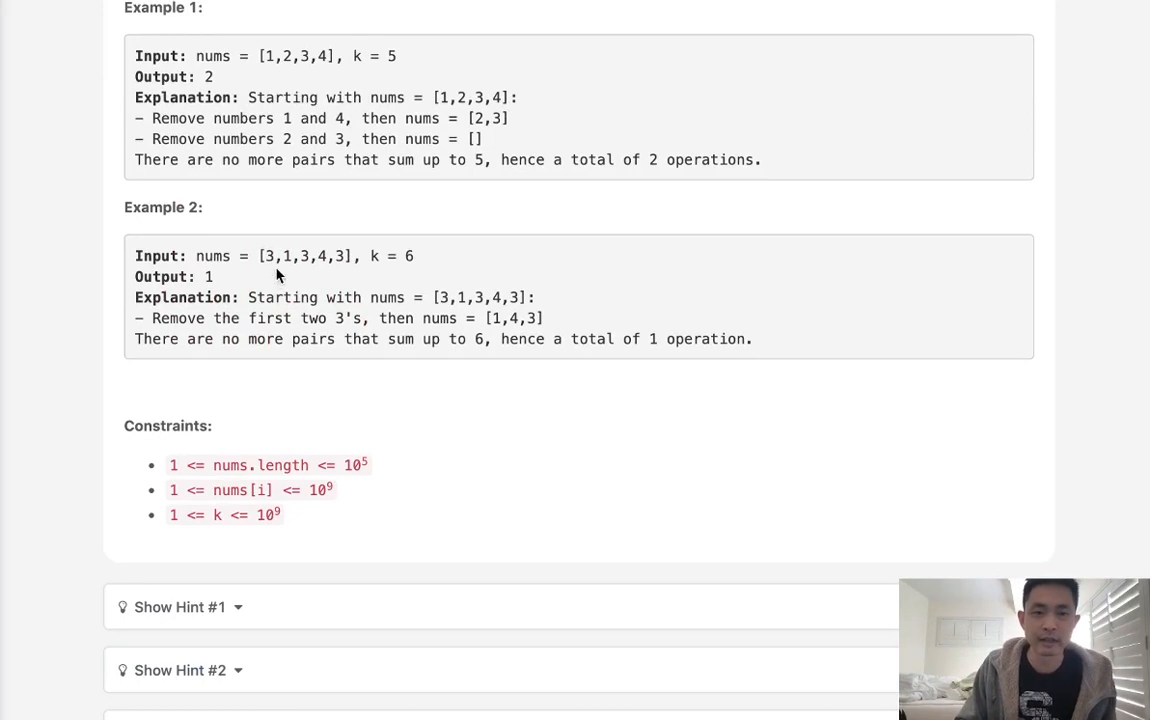
mouse_move(357, 258)
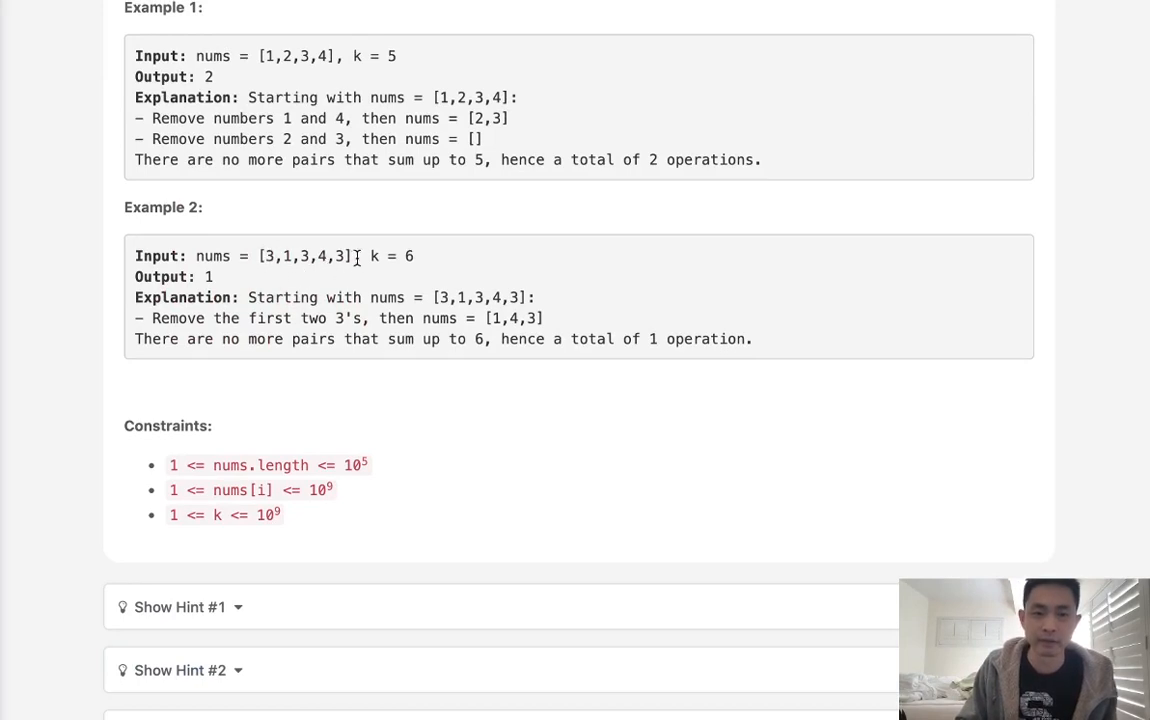
mouse_move(372, 261)
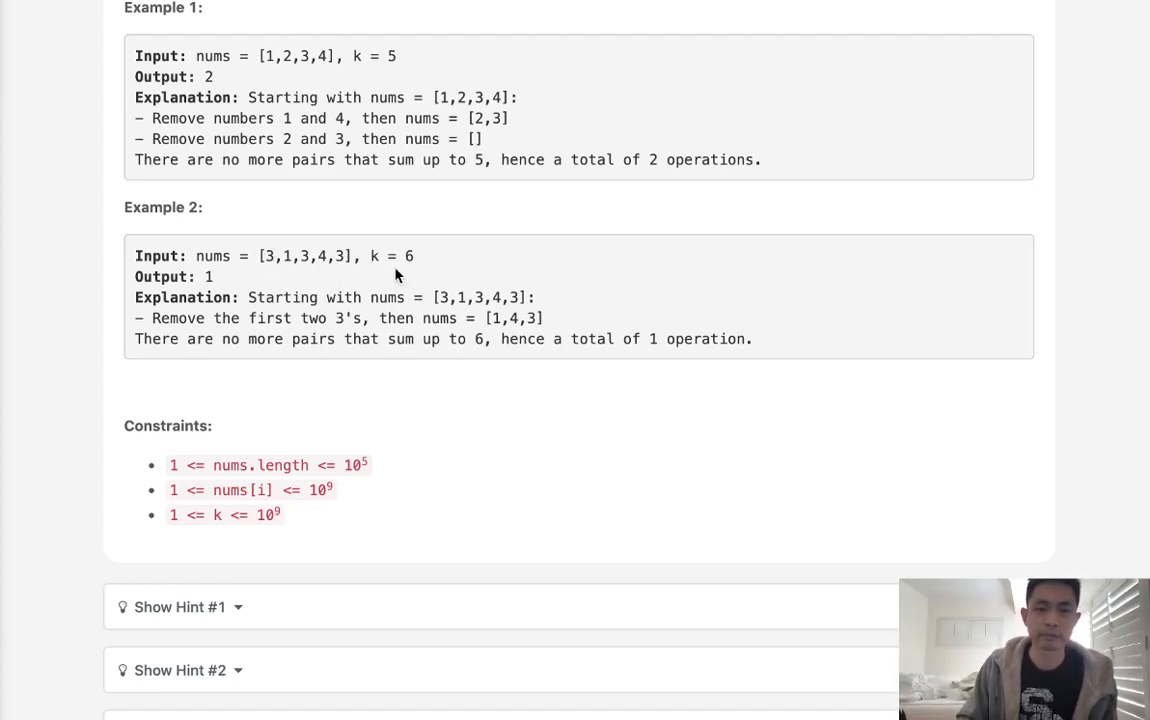
double_click(392, 256)
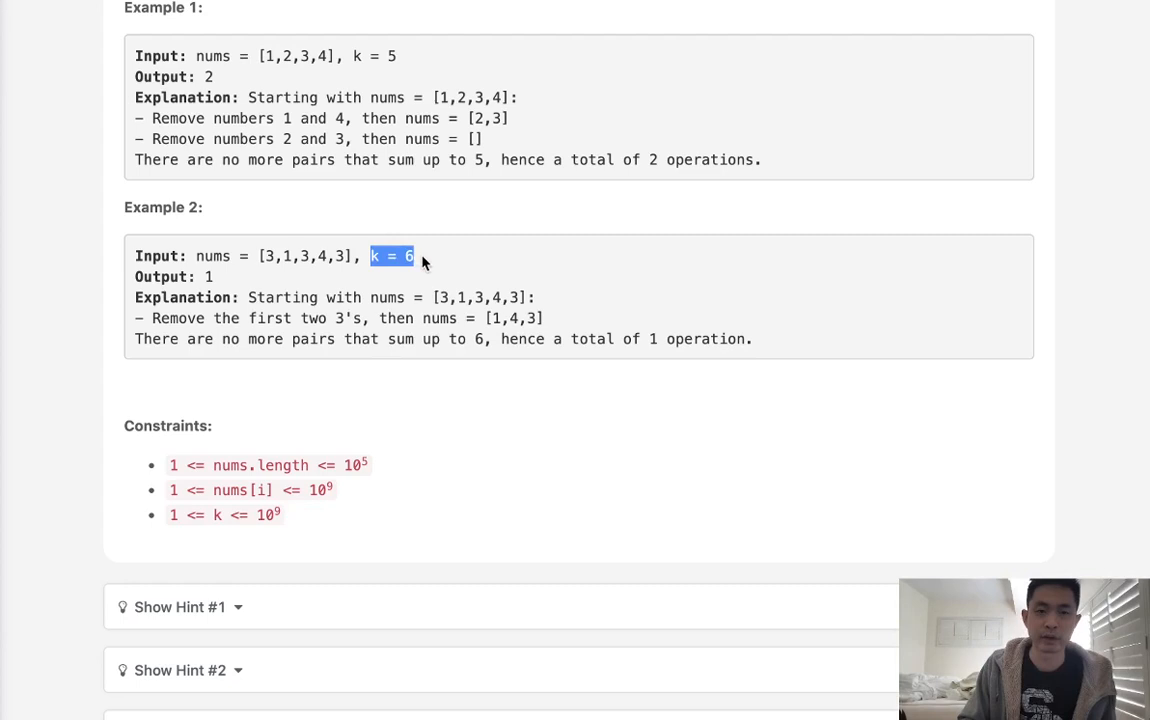